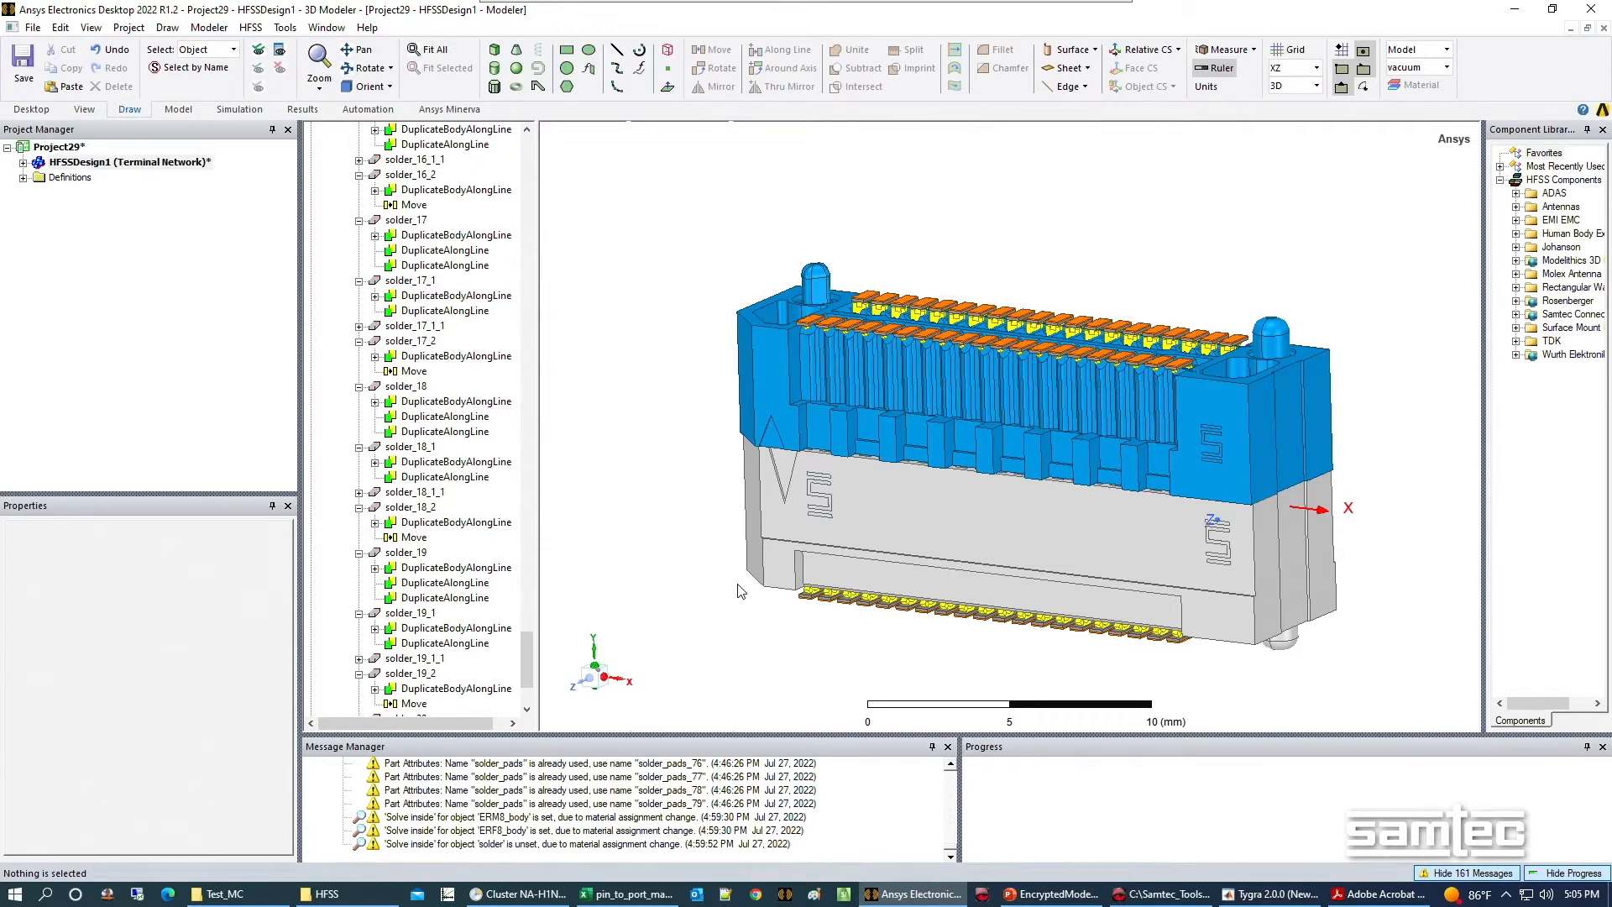
mouse_move(558, 432)
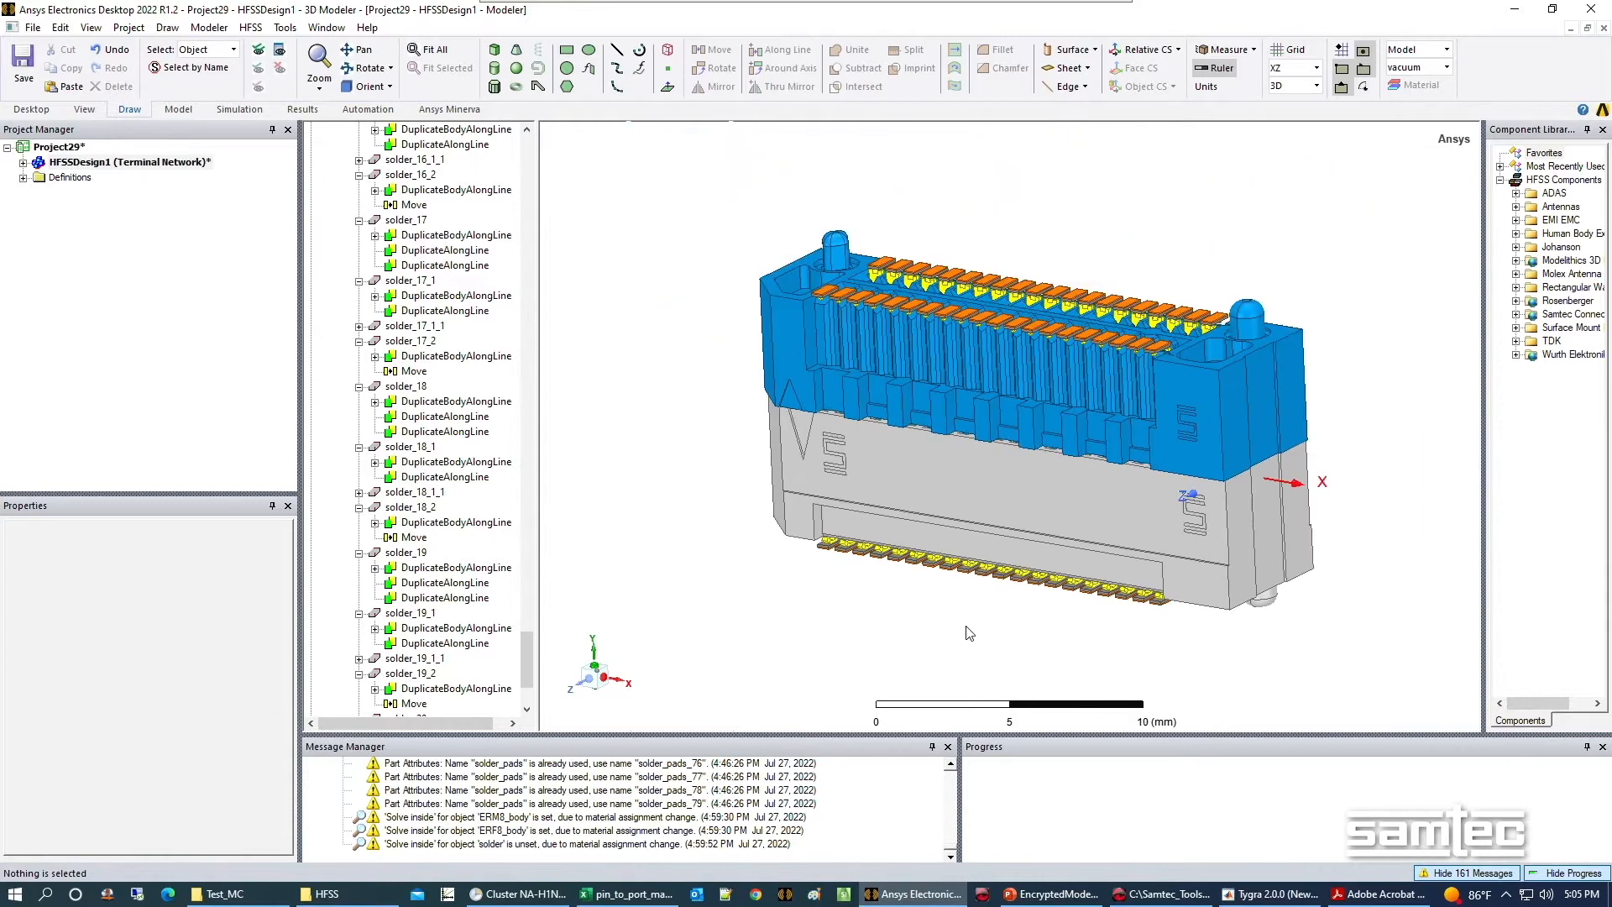
mouse_move(920, 649)
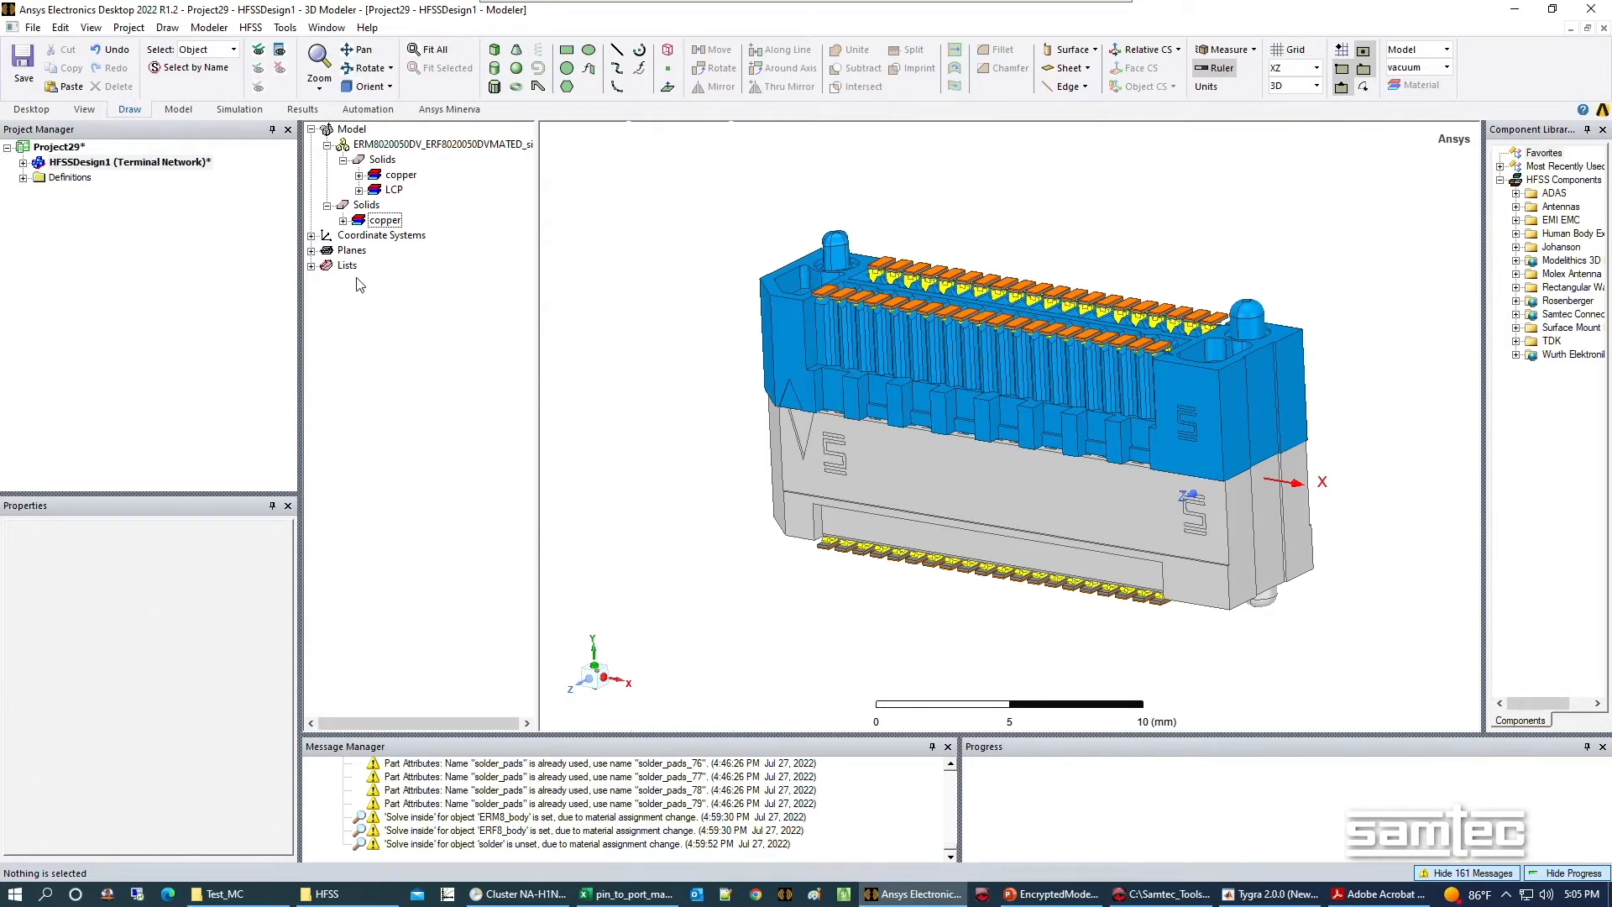
Expand and collapse the copper solids group, then select the LCP material group.
click(358, 219)
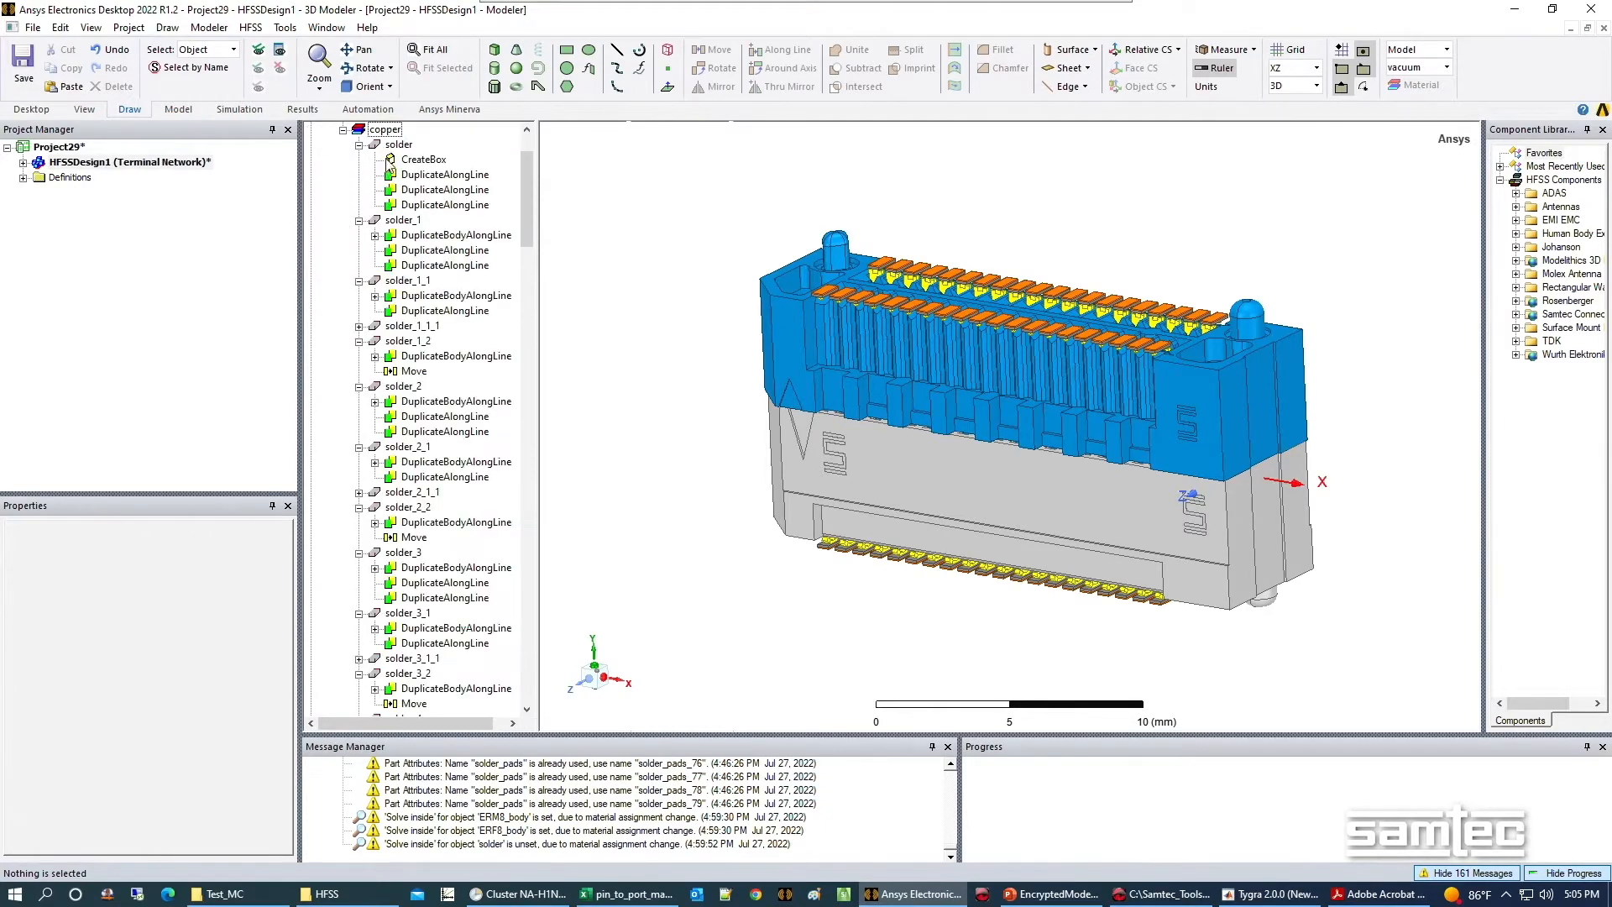
click(360, 144)
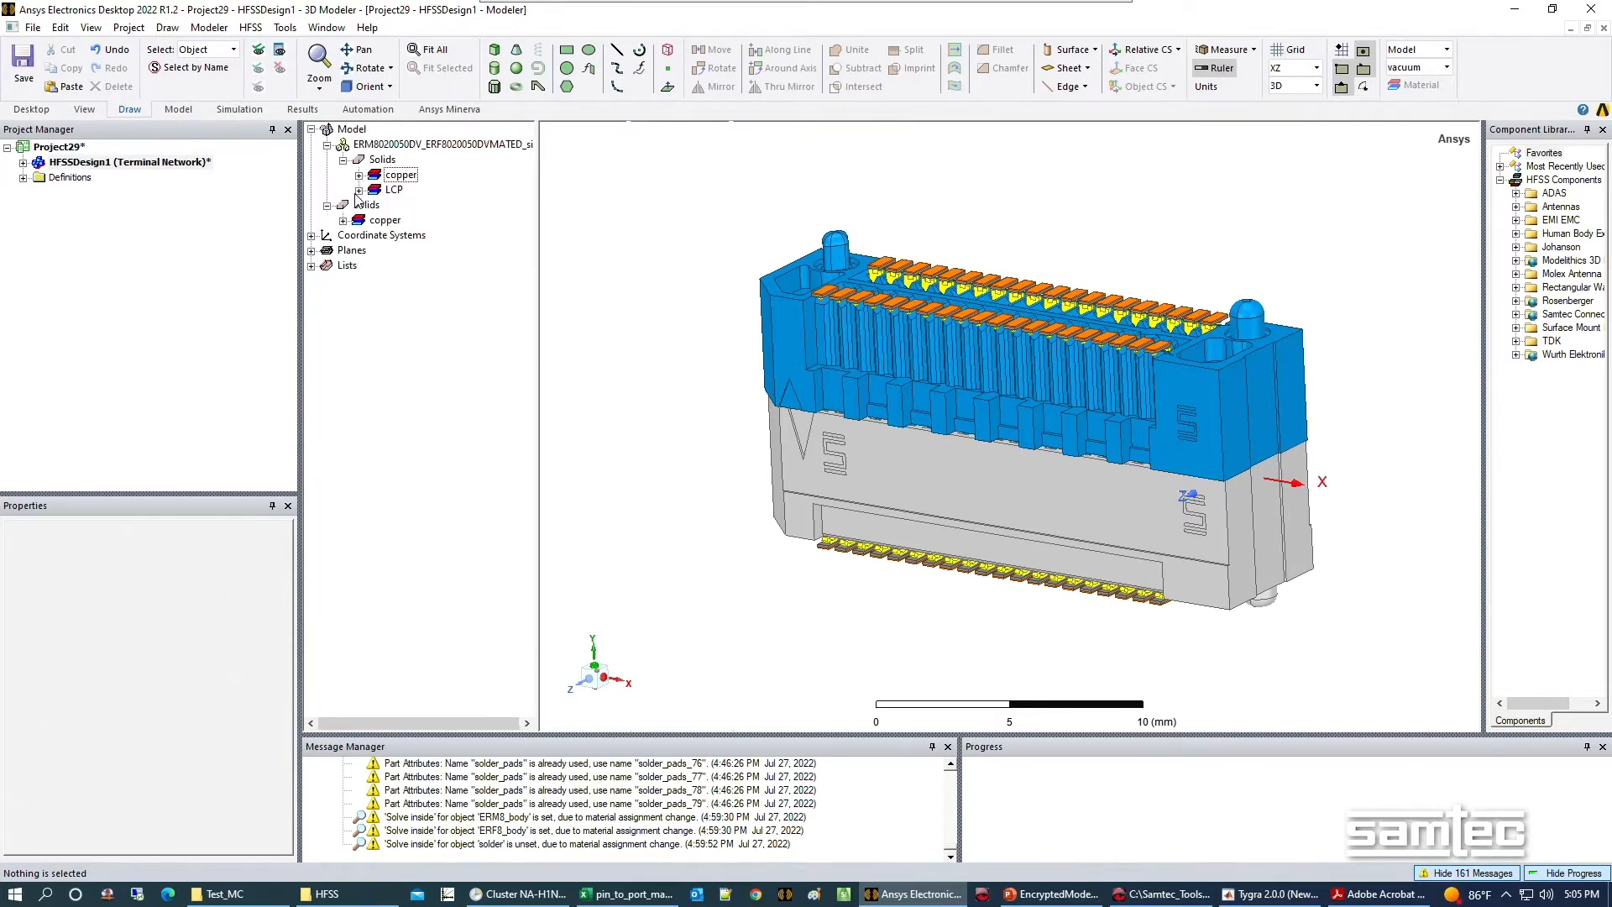
click(361, 189)
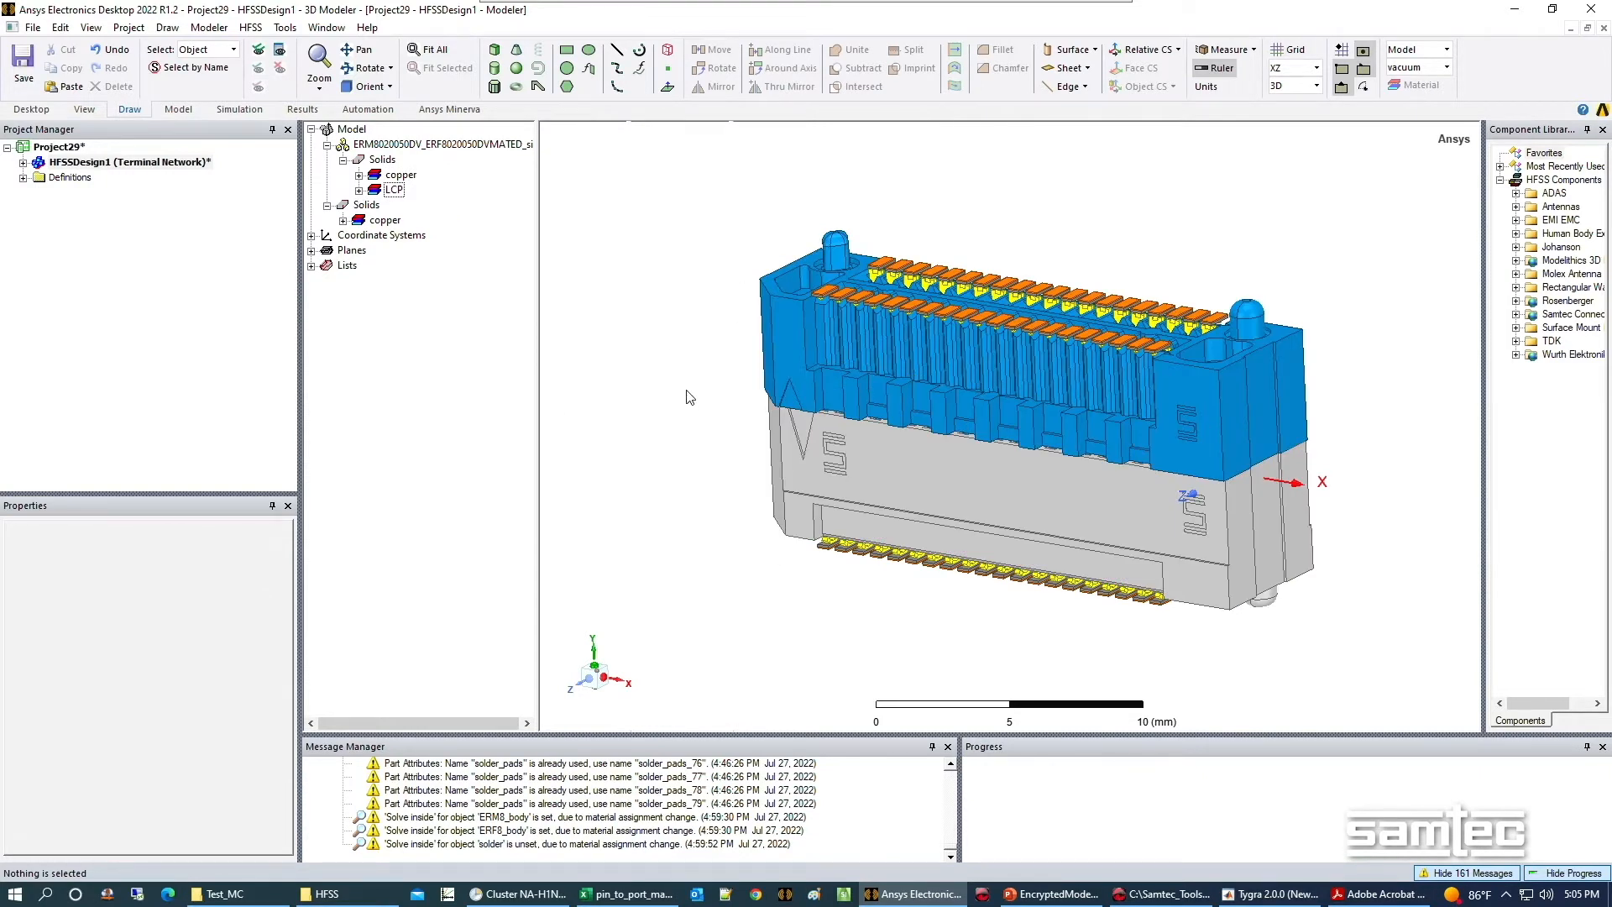
mouse_move(674, 408)
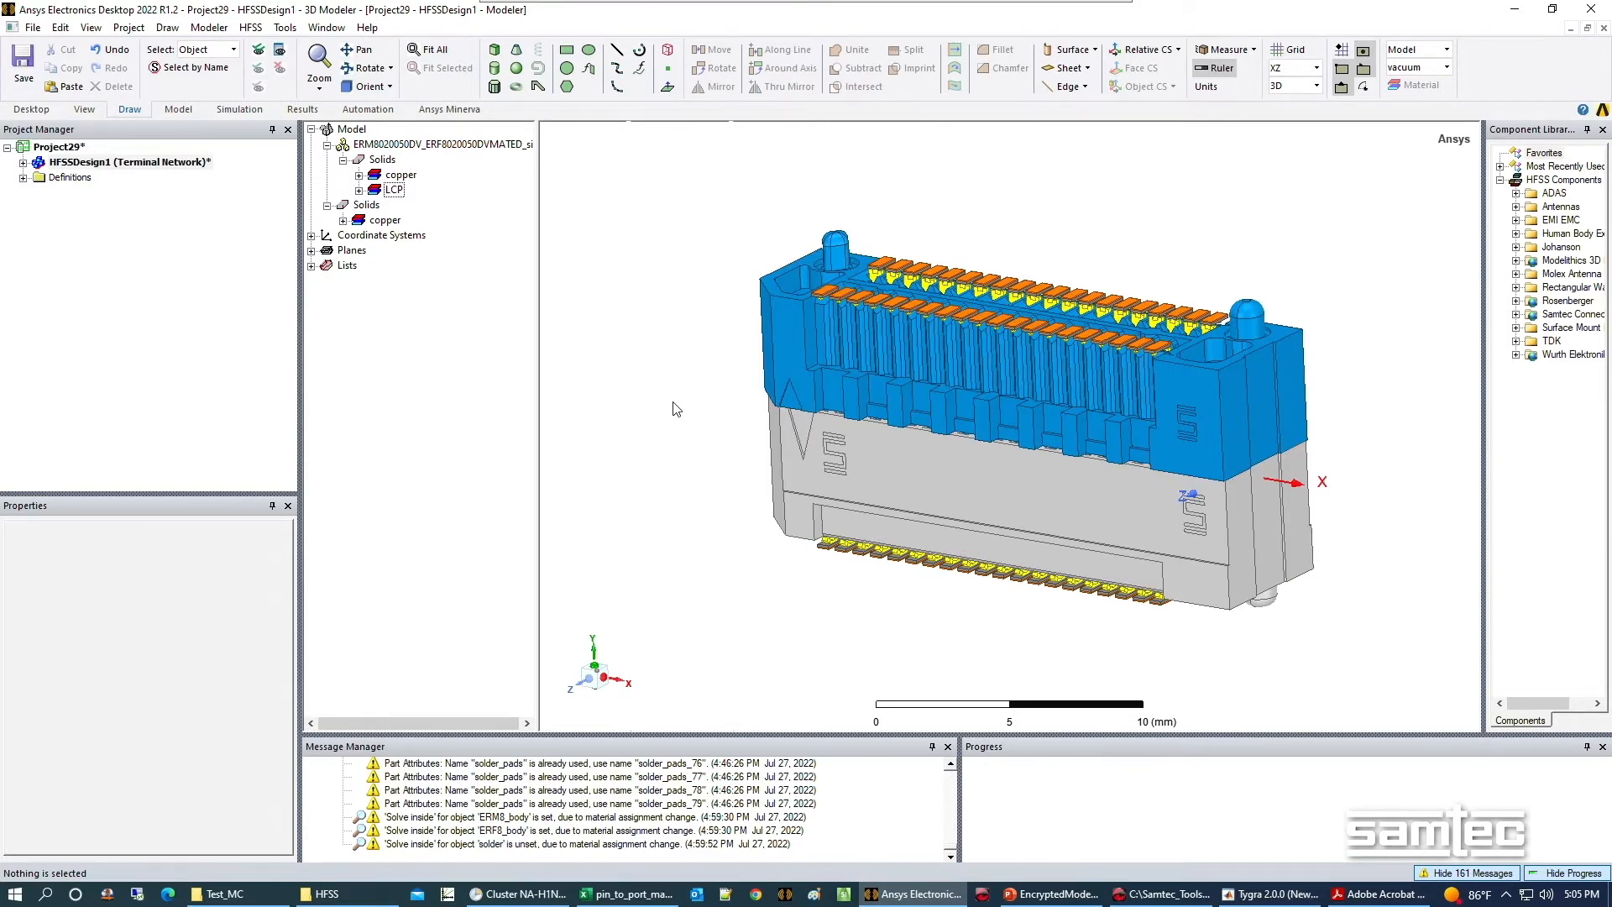
mouse_move(650, 353)
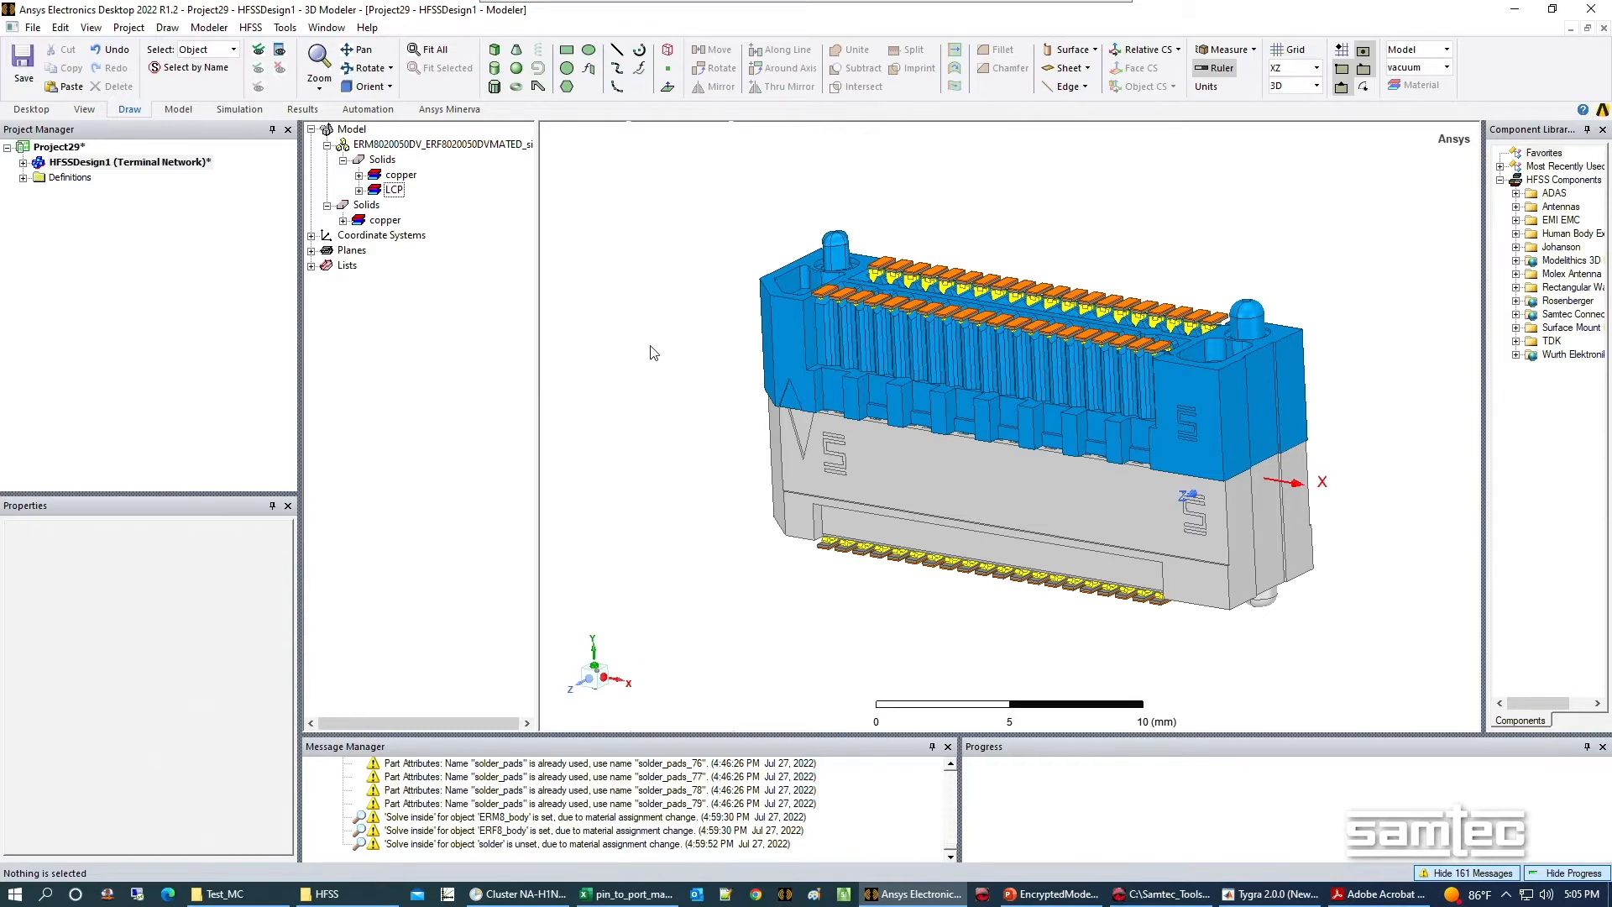
mouse_move(641, 357)
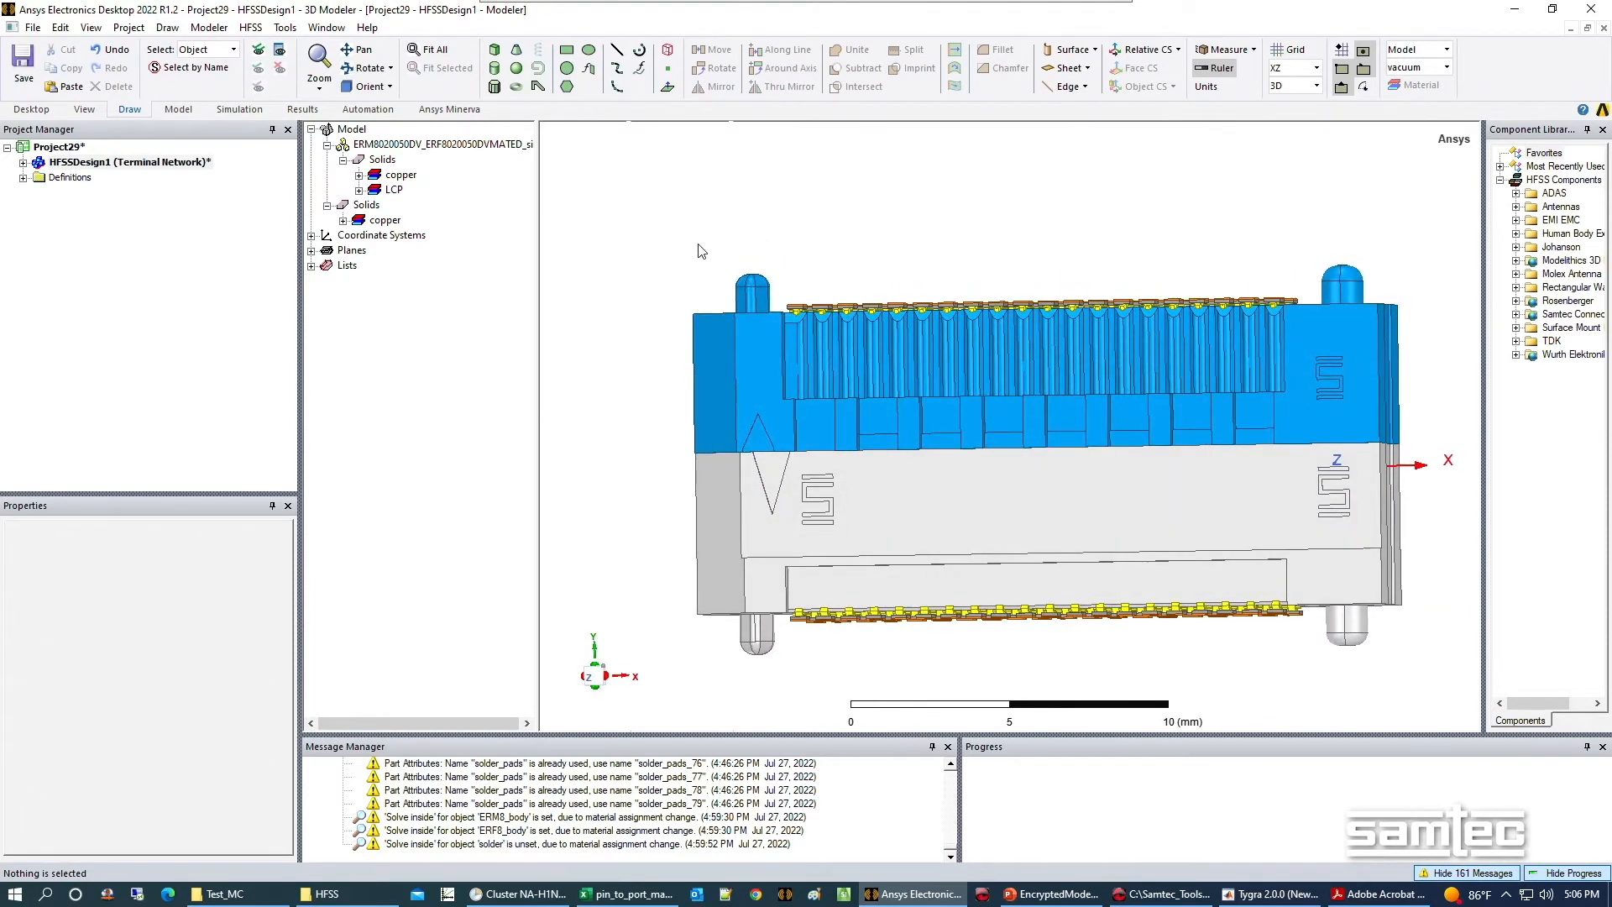
Expand LCP in the Model tree to reveal ERF8_body and ERM8_body.
click(359, 189)
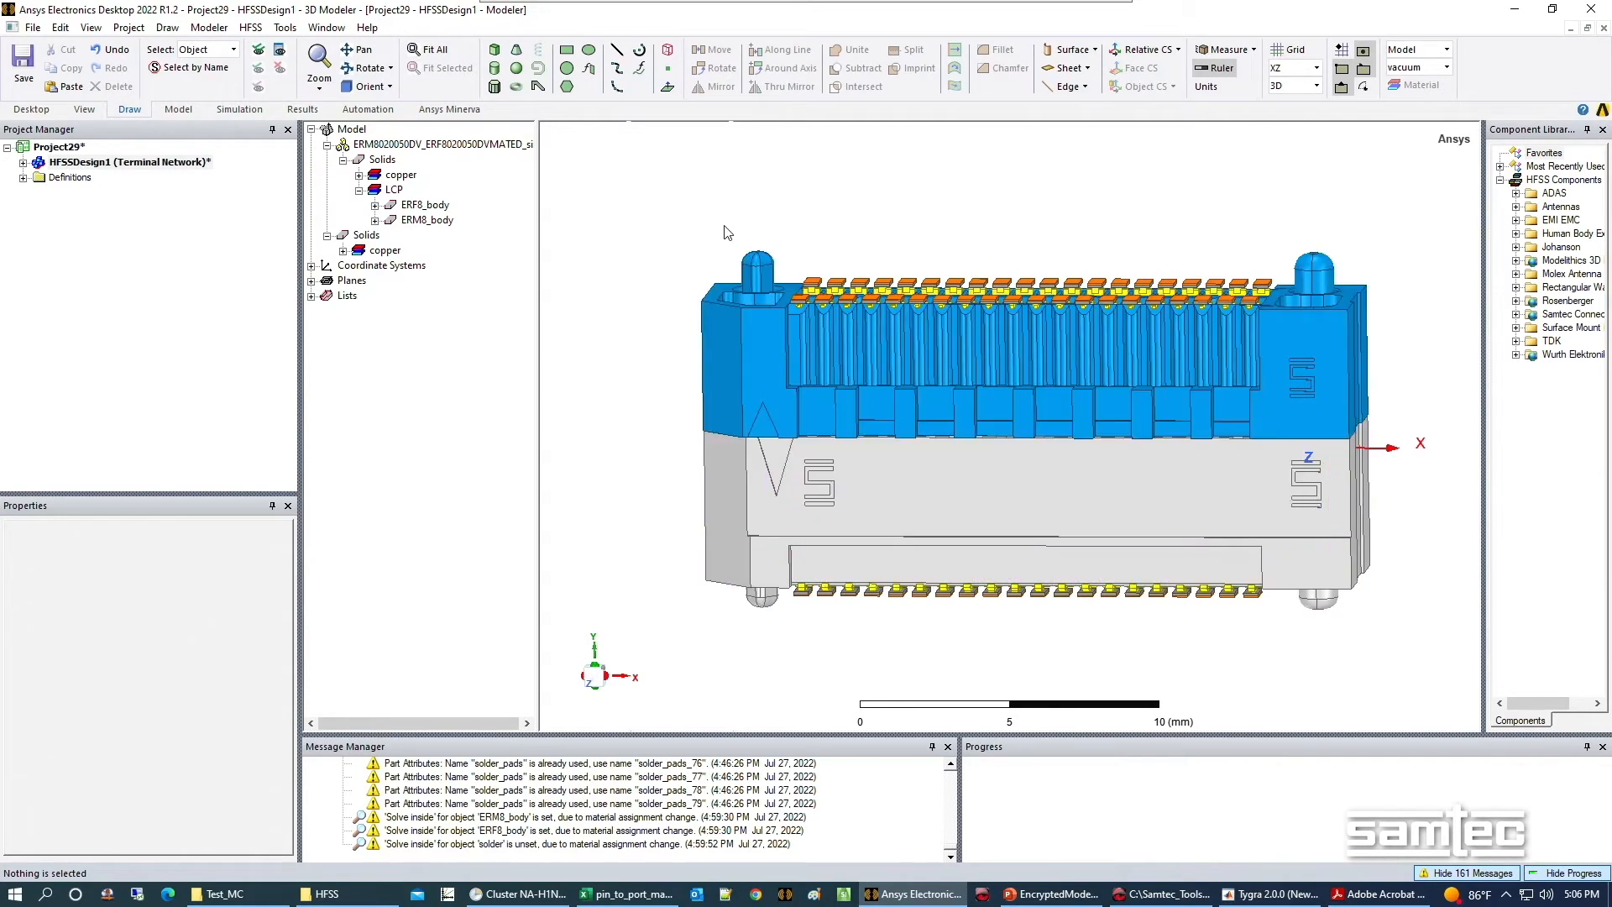
mouse_move(666, 383)
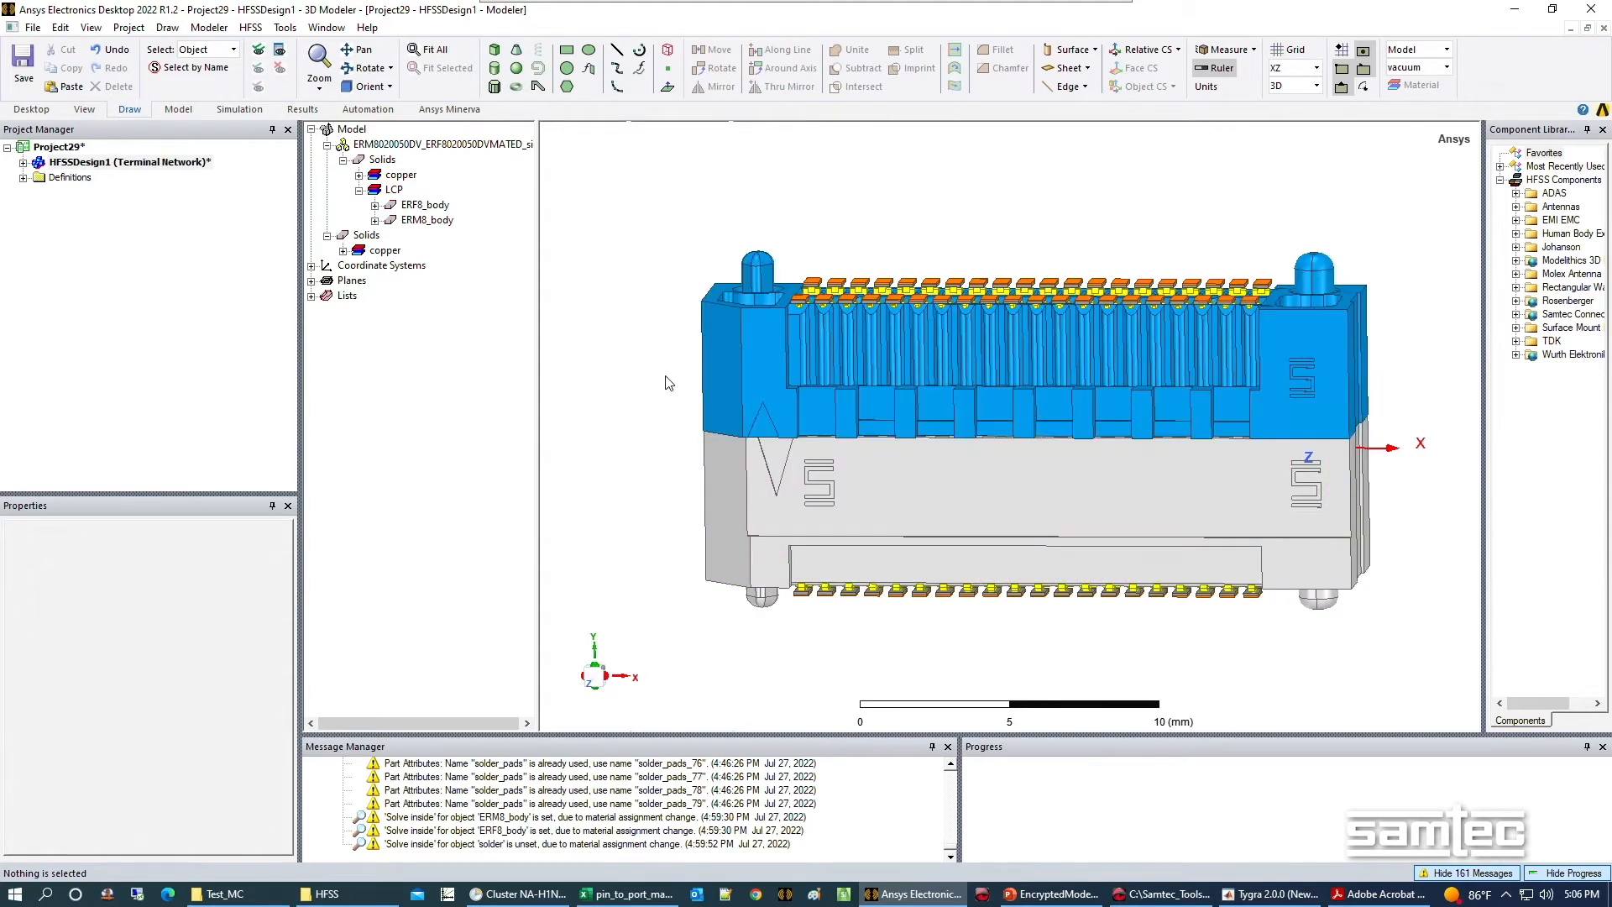
mouse_move(712, 161)
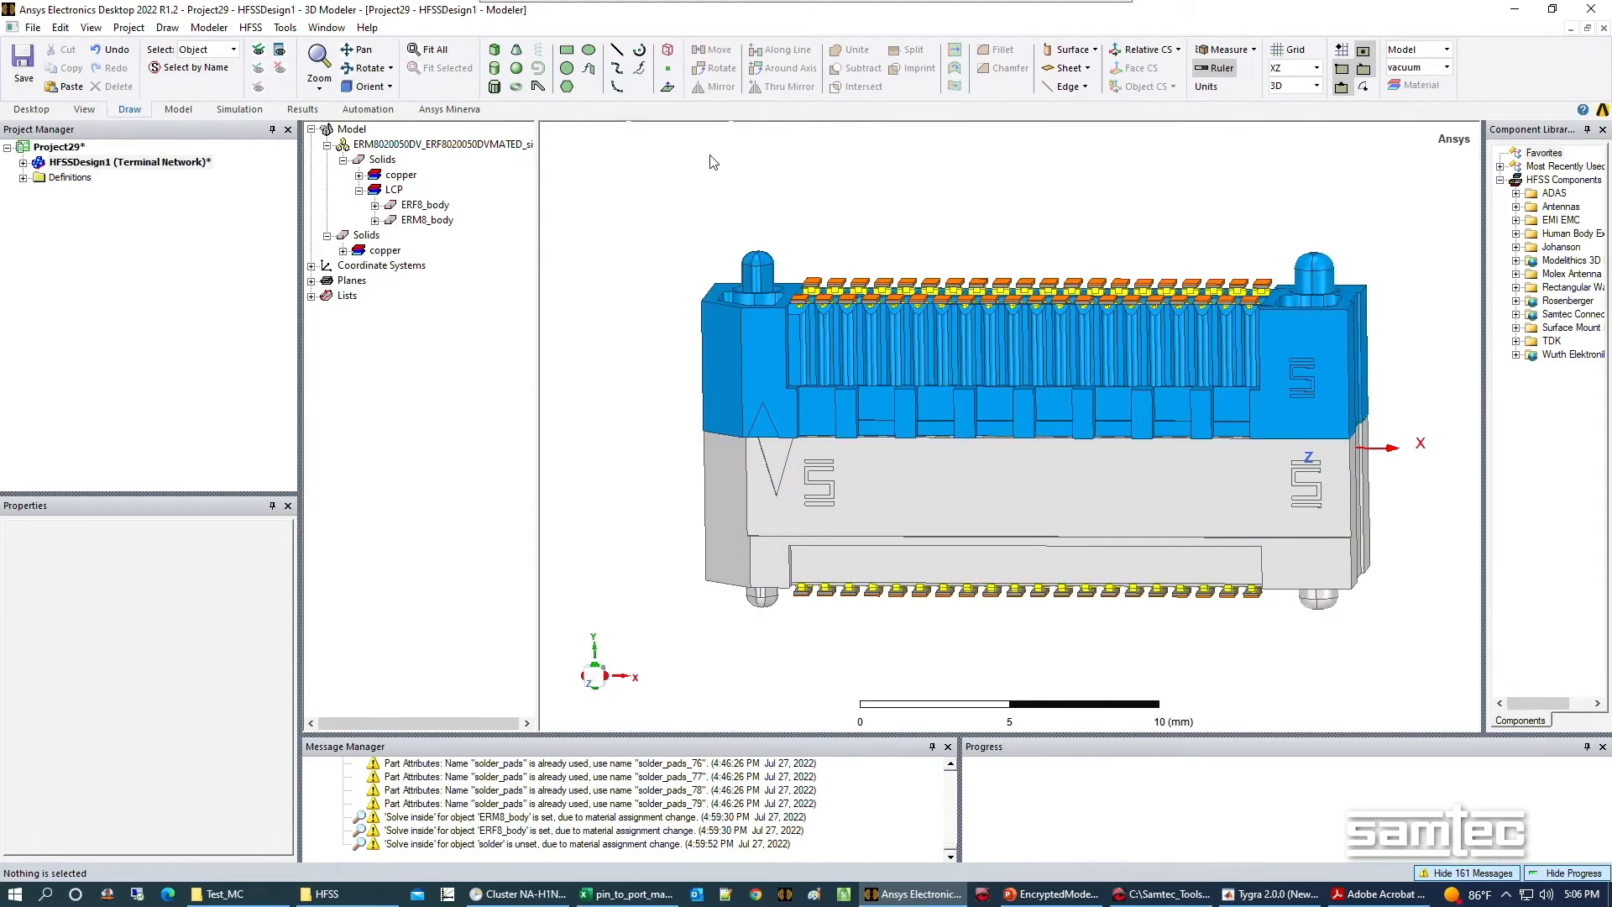
mouse_move(672, 242)
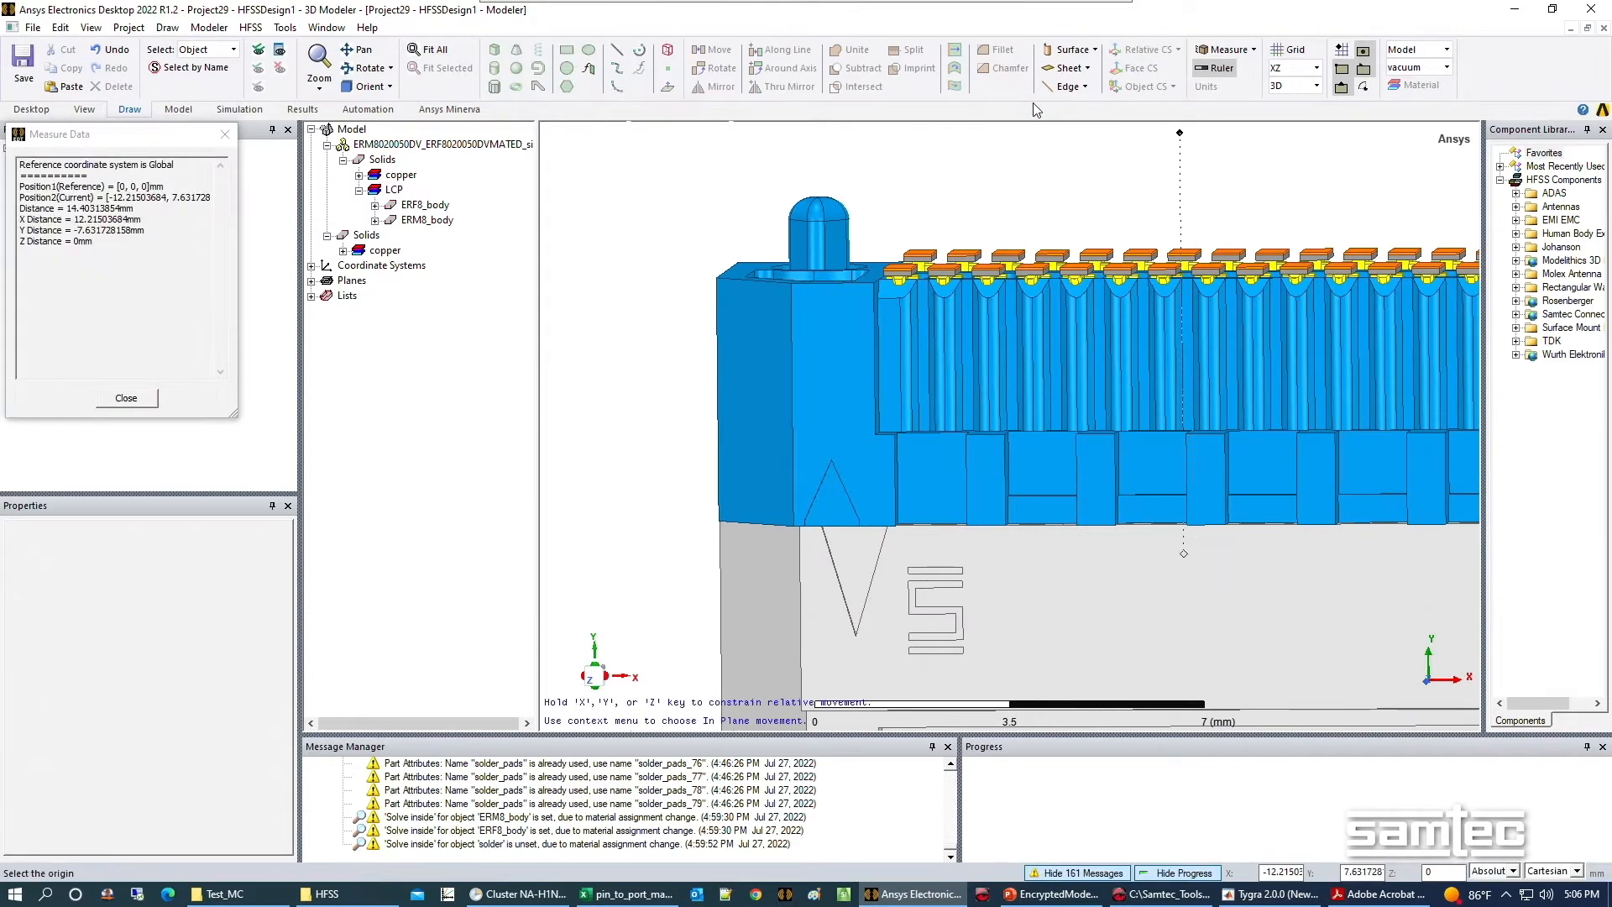
Create a relative CS at the housing's top corner and split the LCP bodies along YZ.
click(719, 280)
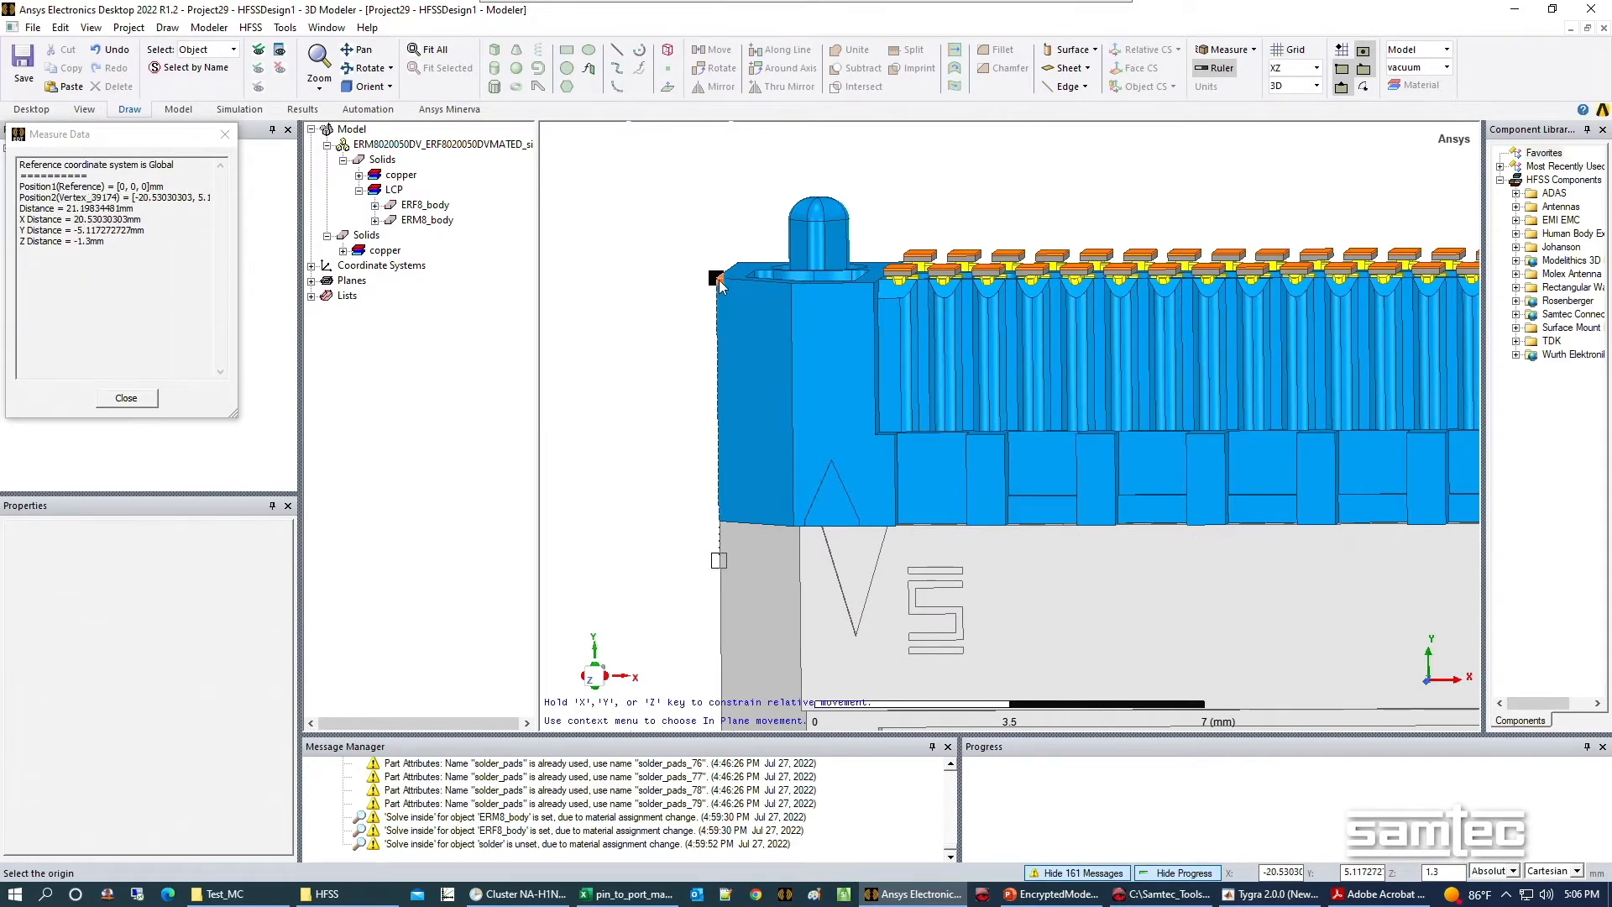
click(124, 398)
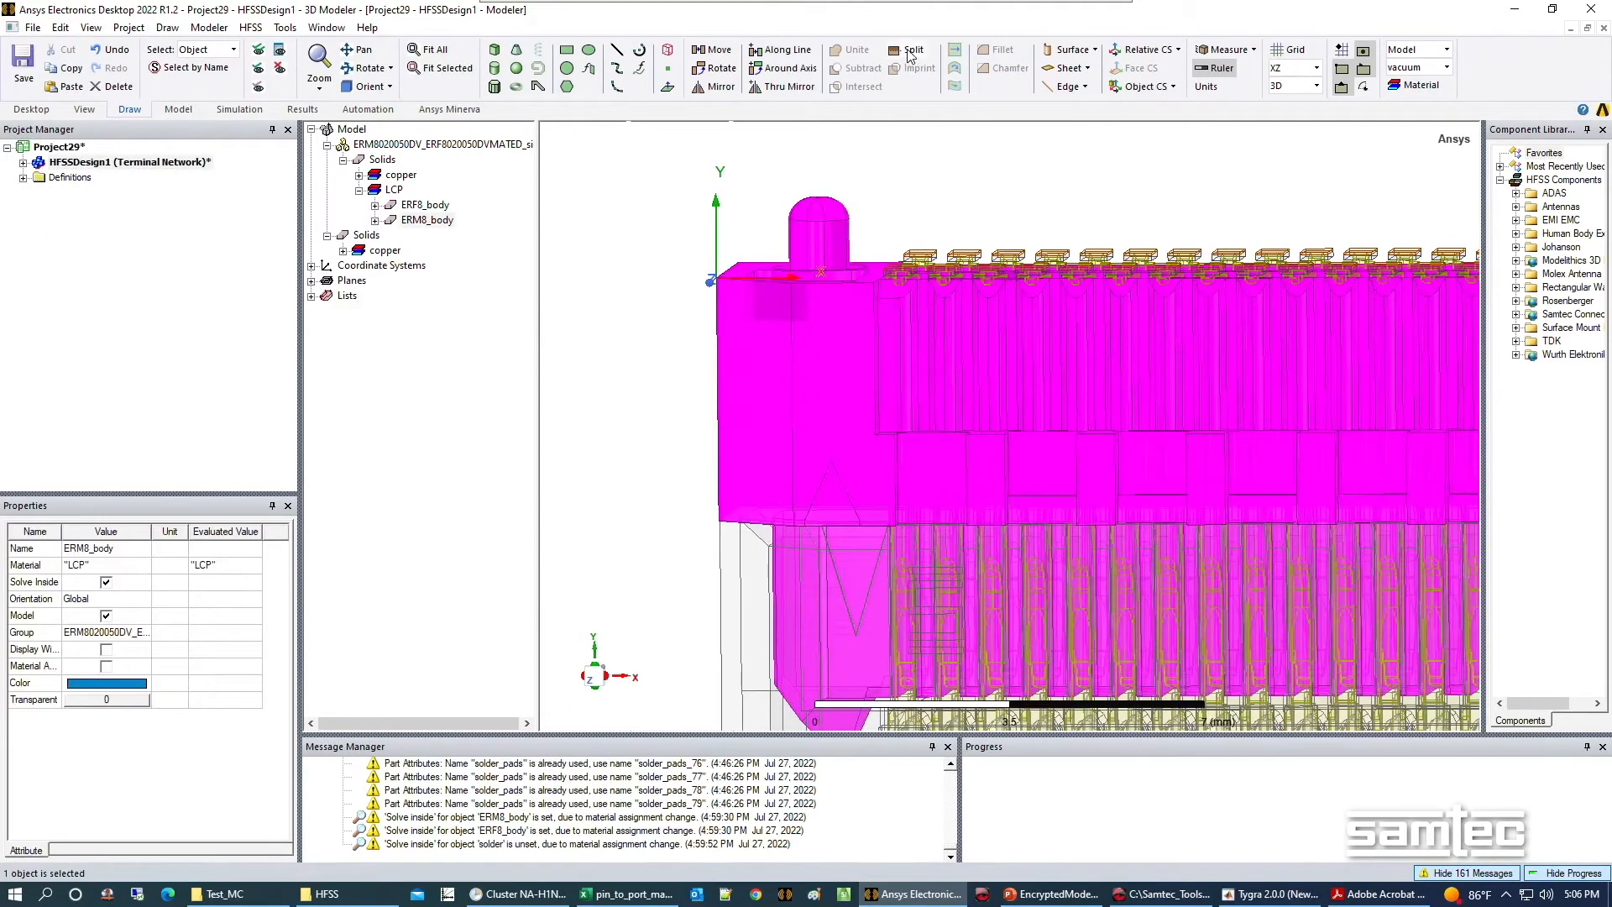
click(909, 50)
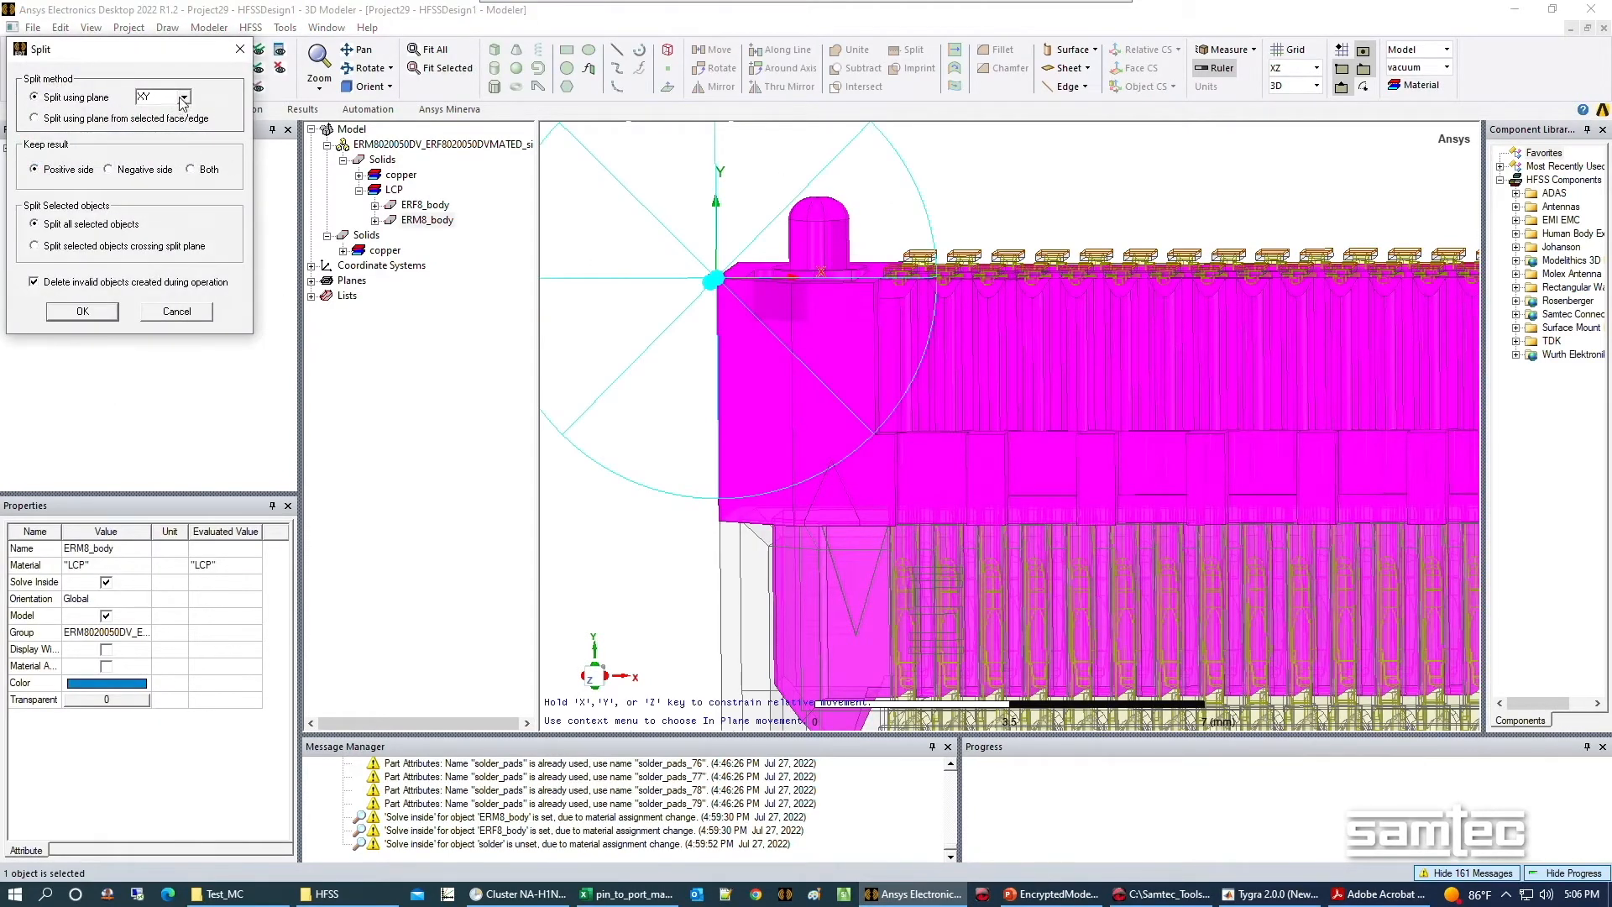
click(160, 97)
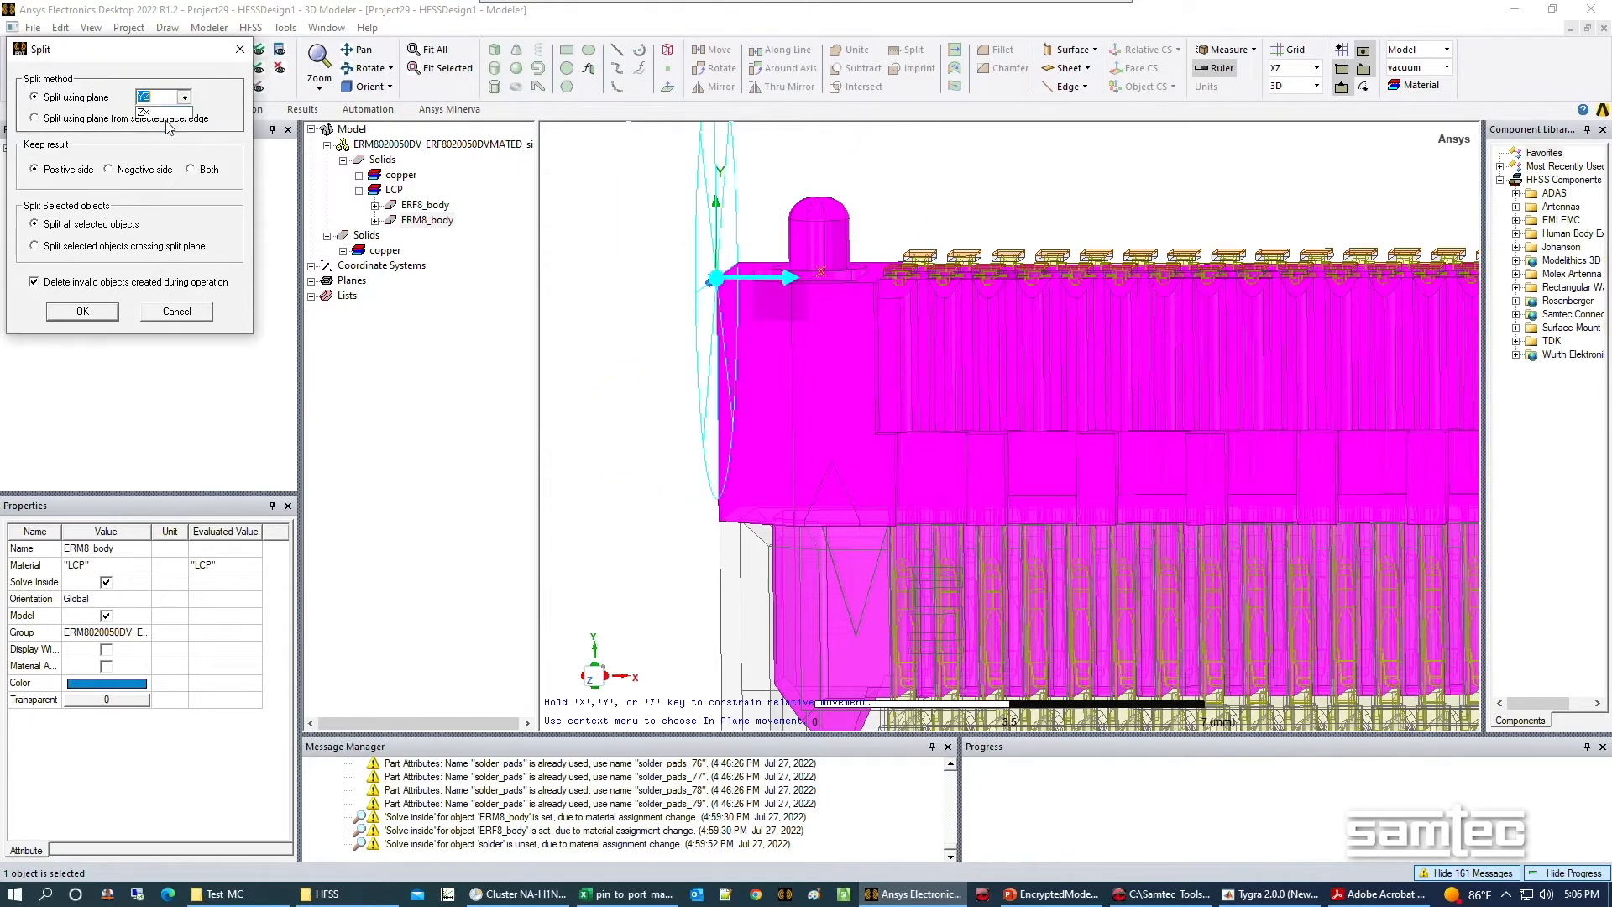
click(82, 311)
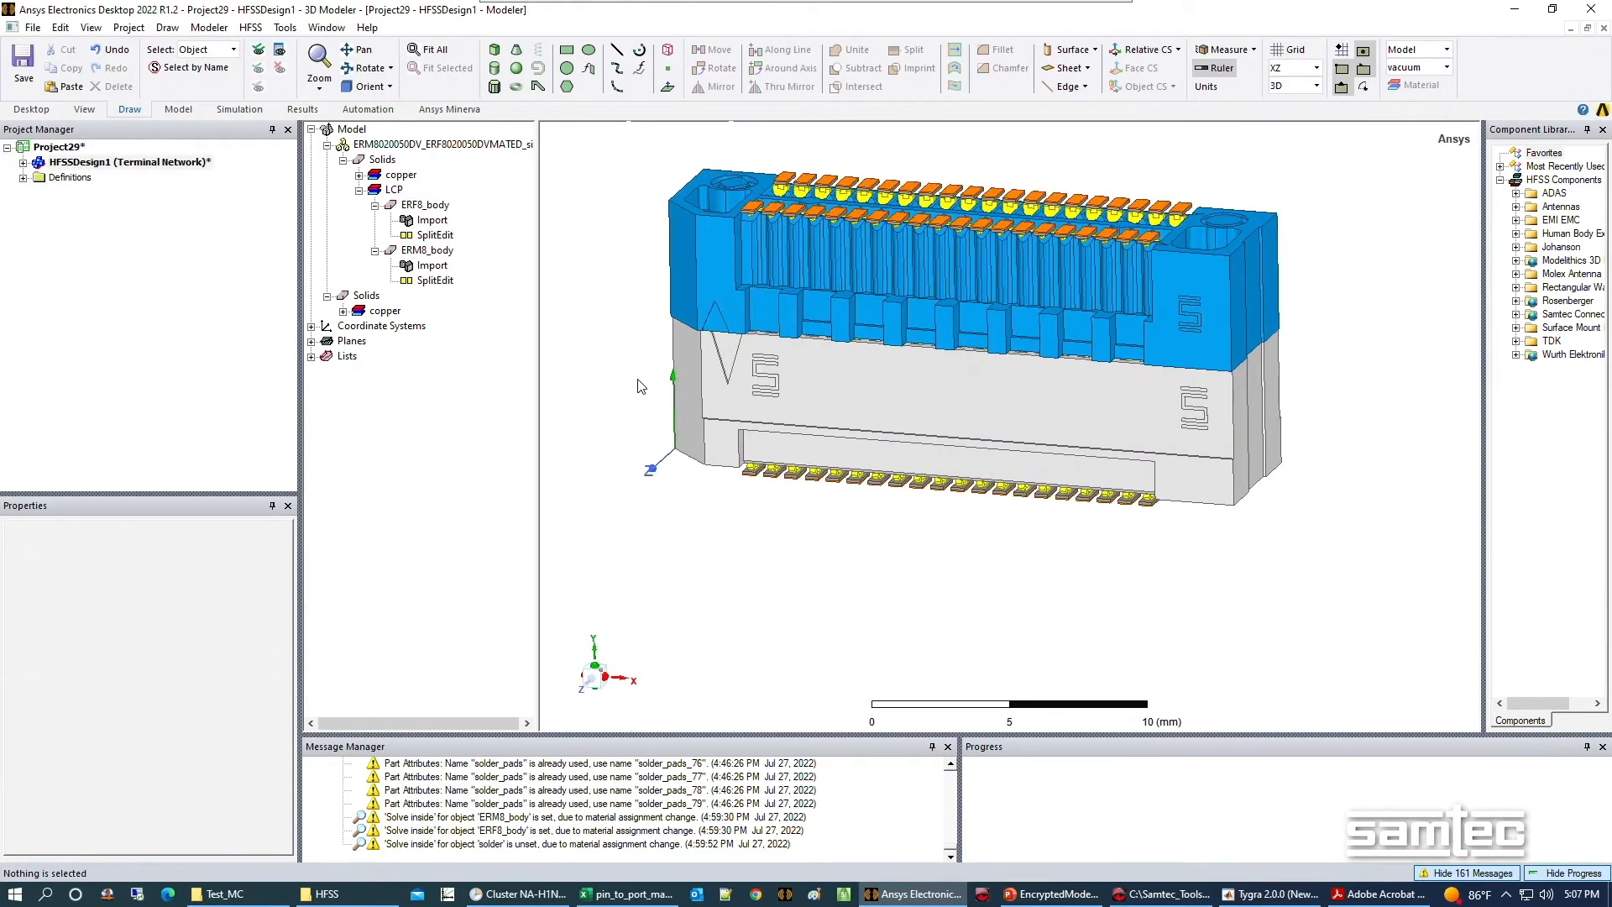
Zoom in on the pin-1 triangle mark on the lower housing.
drag(637, 385, 599, 393)
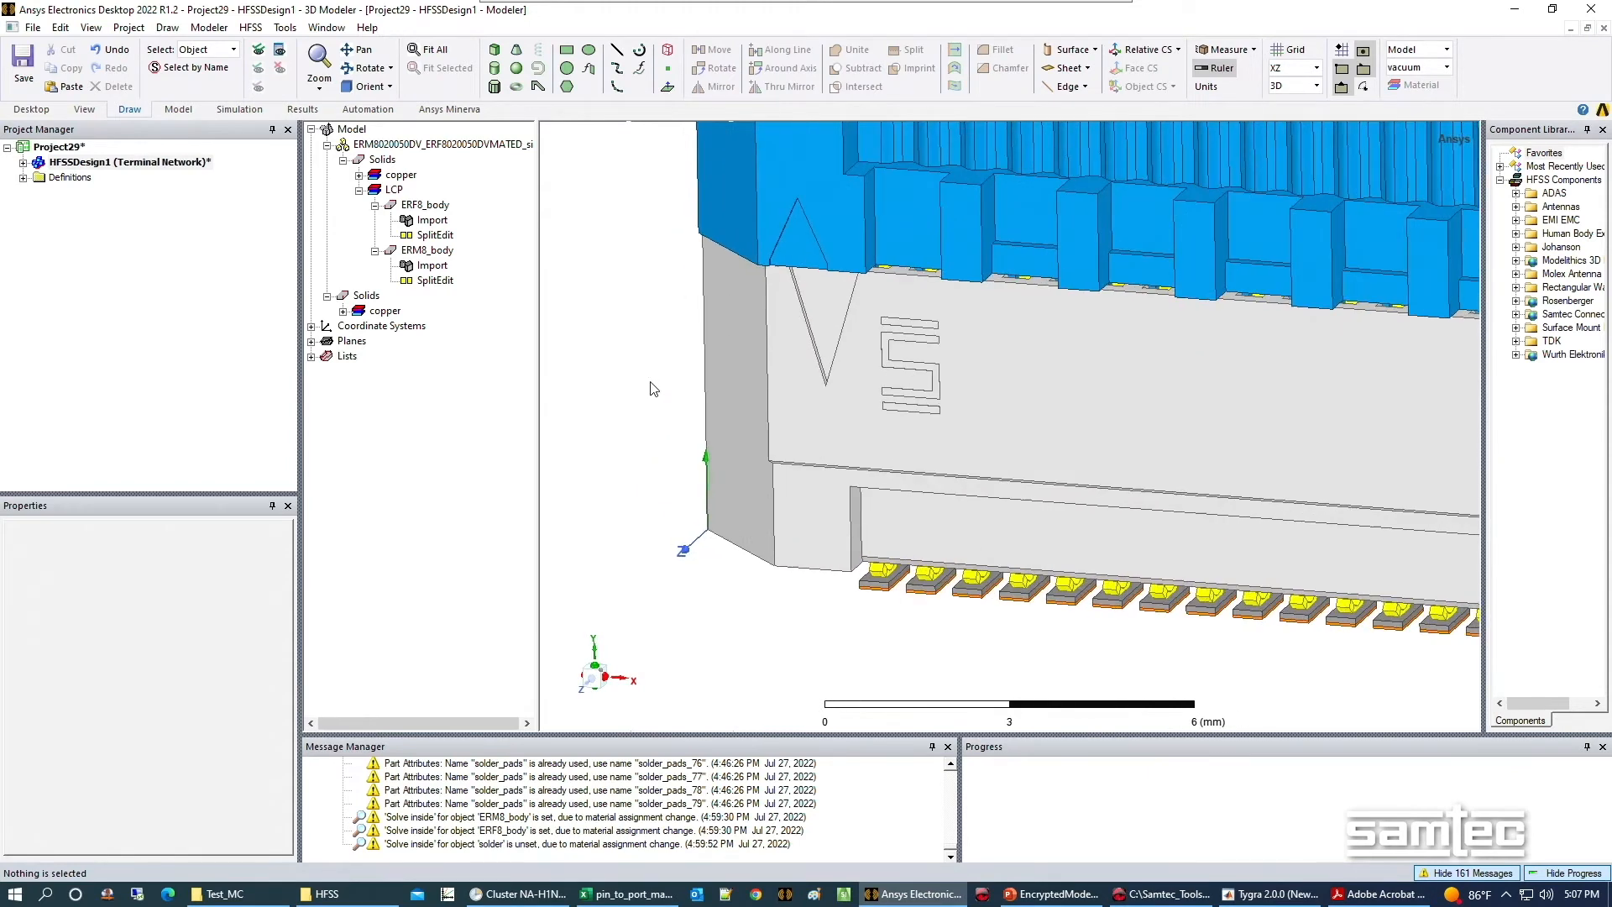
mouse_move(683, 412)
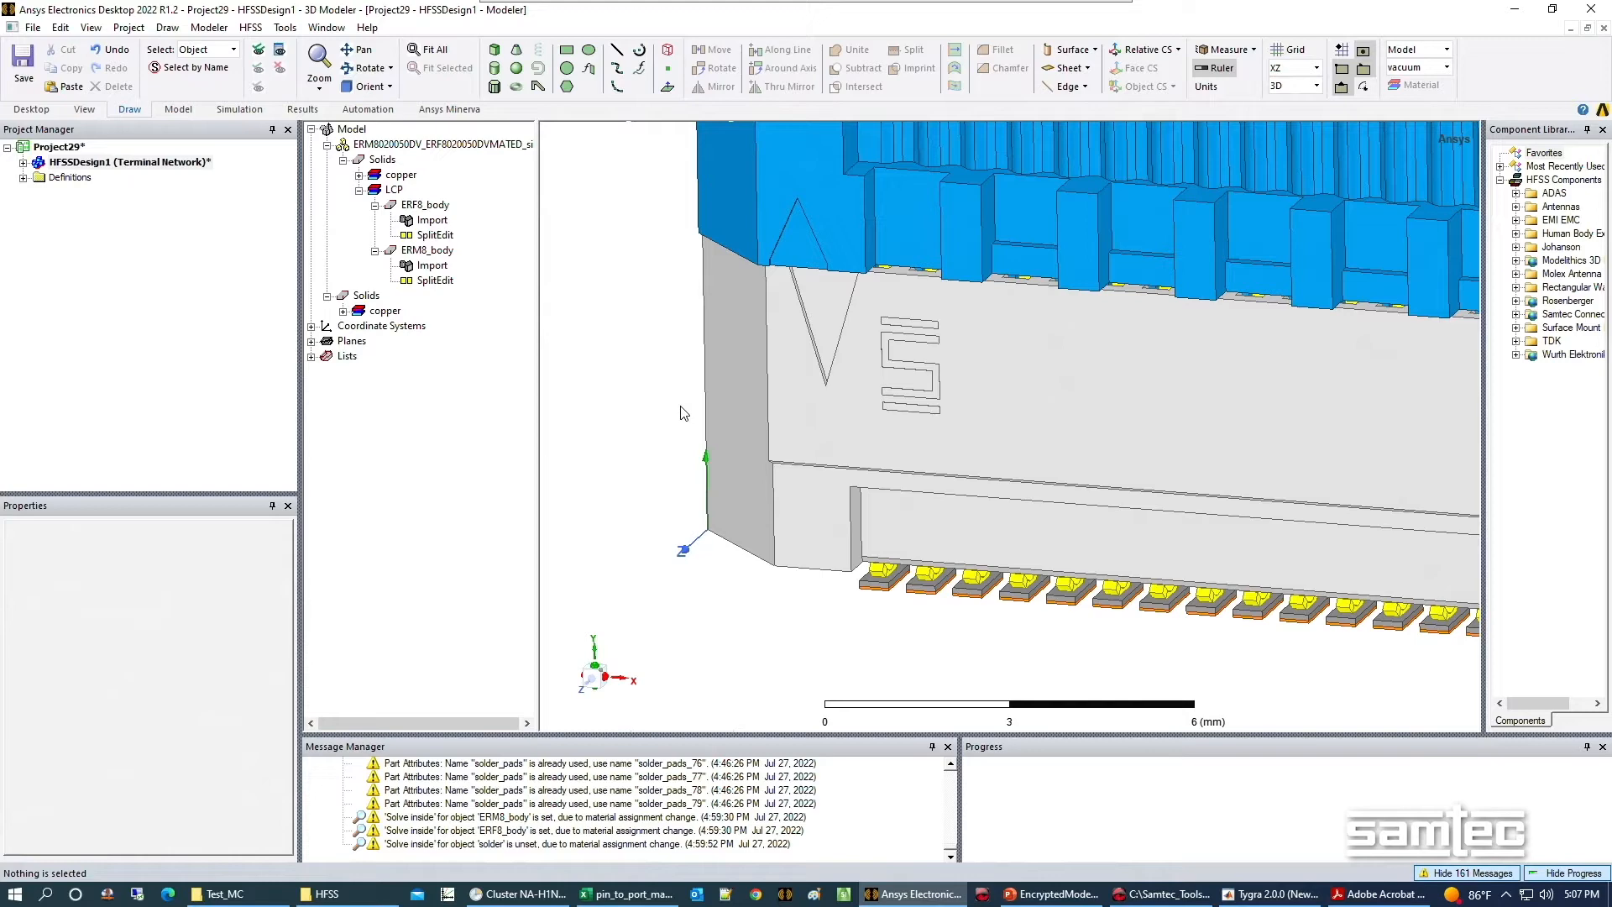
mouse_move(729, 353)
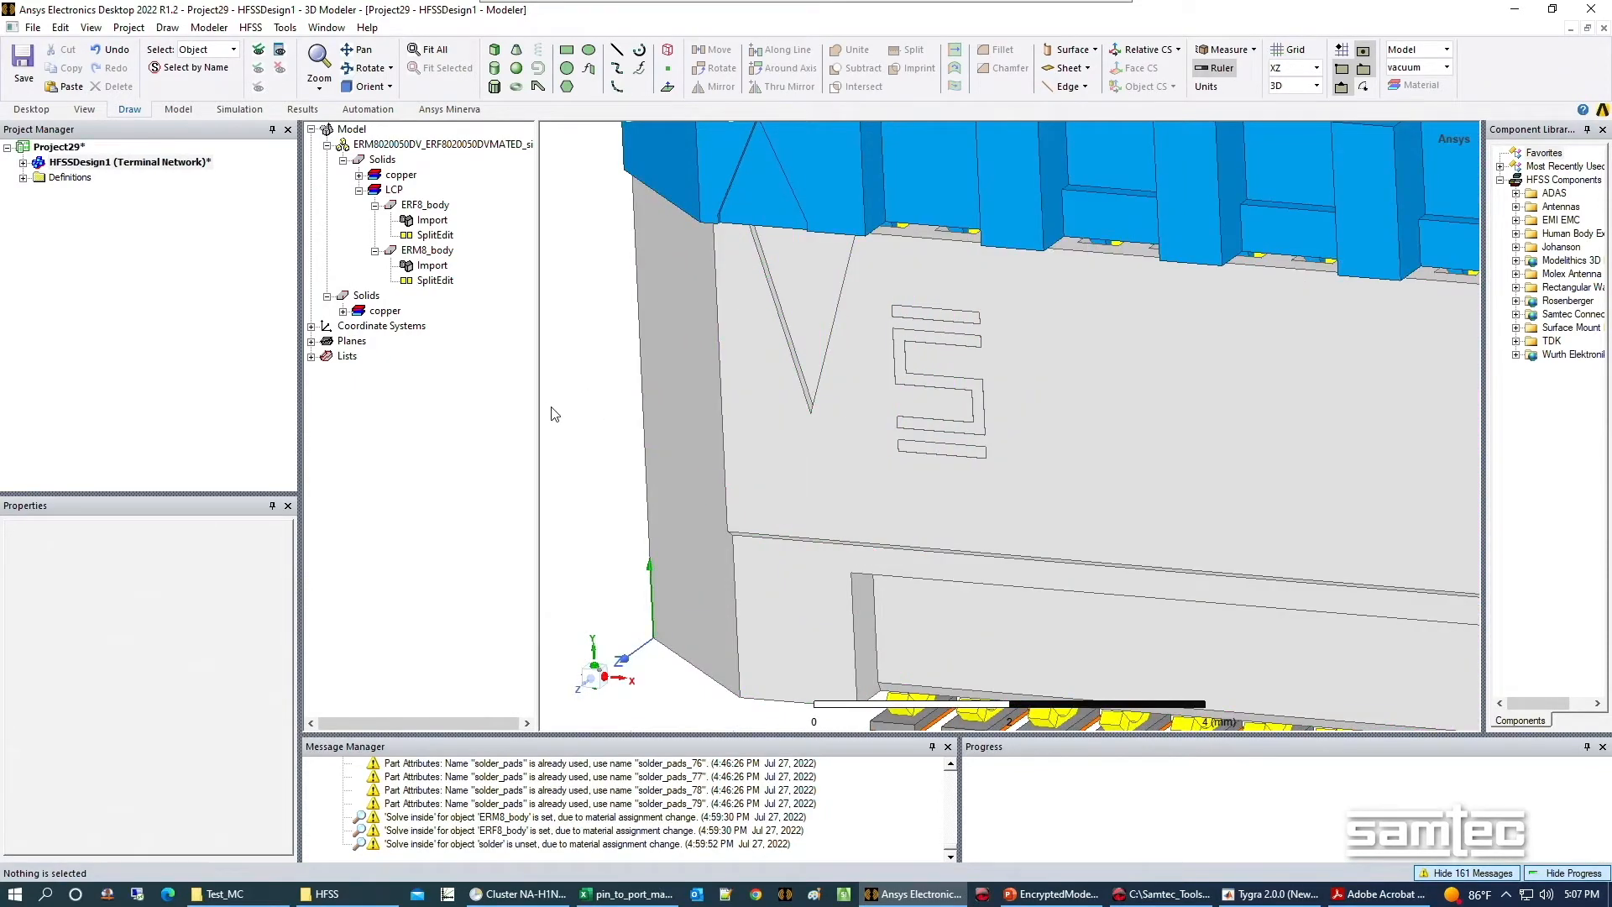
Turn the pin-1 triangle face into its own sheet and thicken it to 0.1 mm.
click(784, 278)
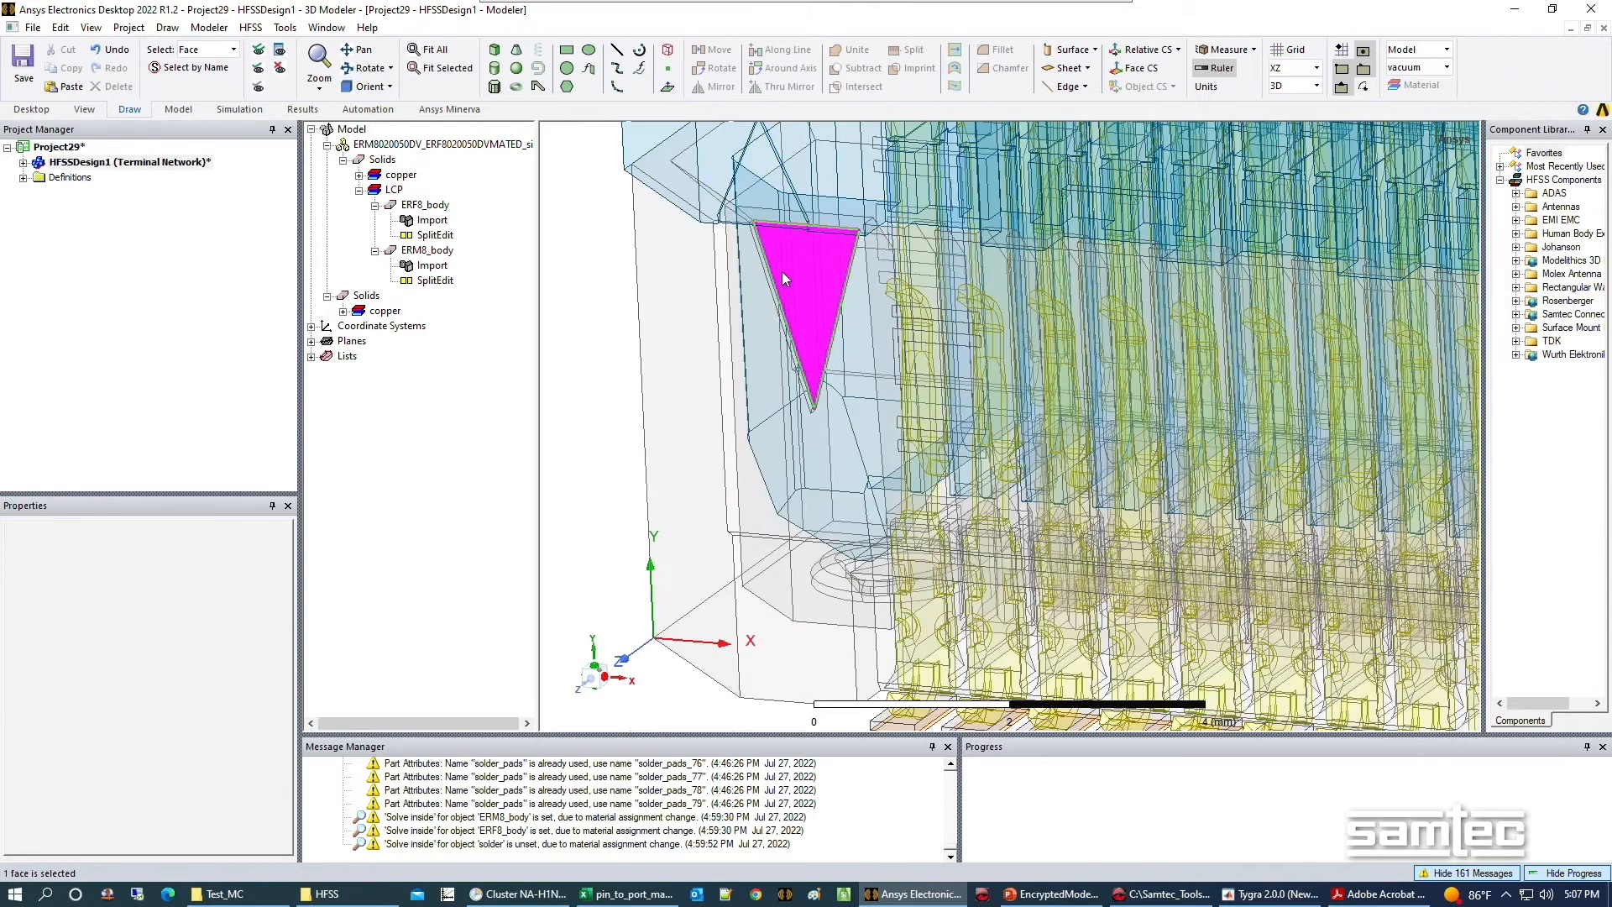
right_click(784, 278)
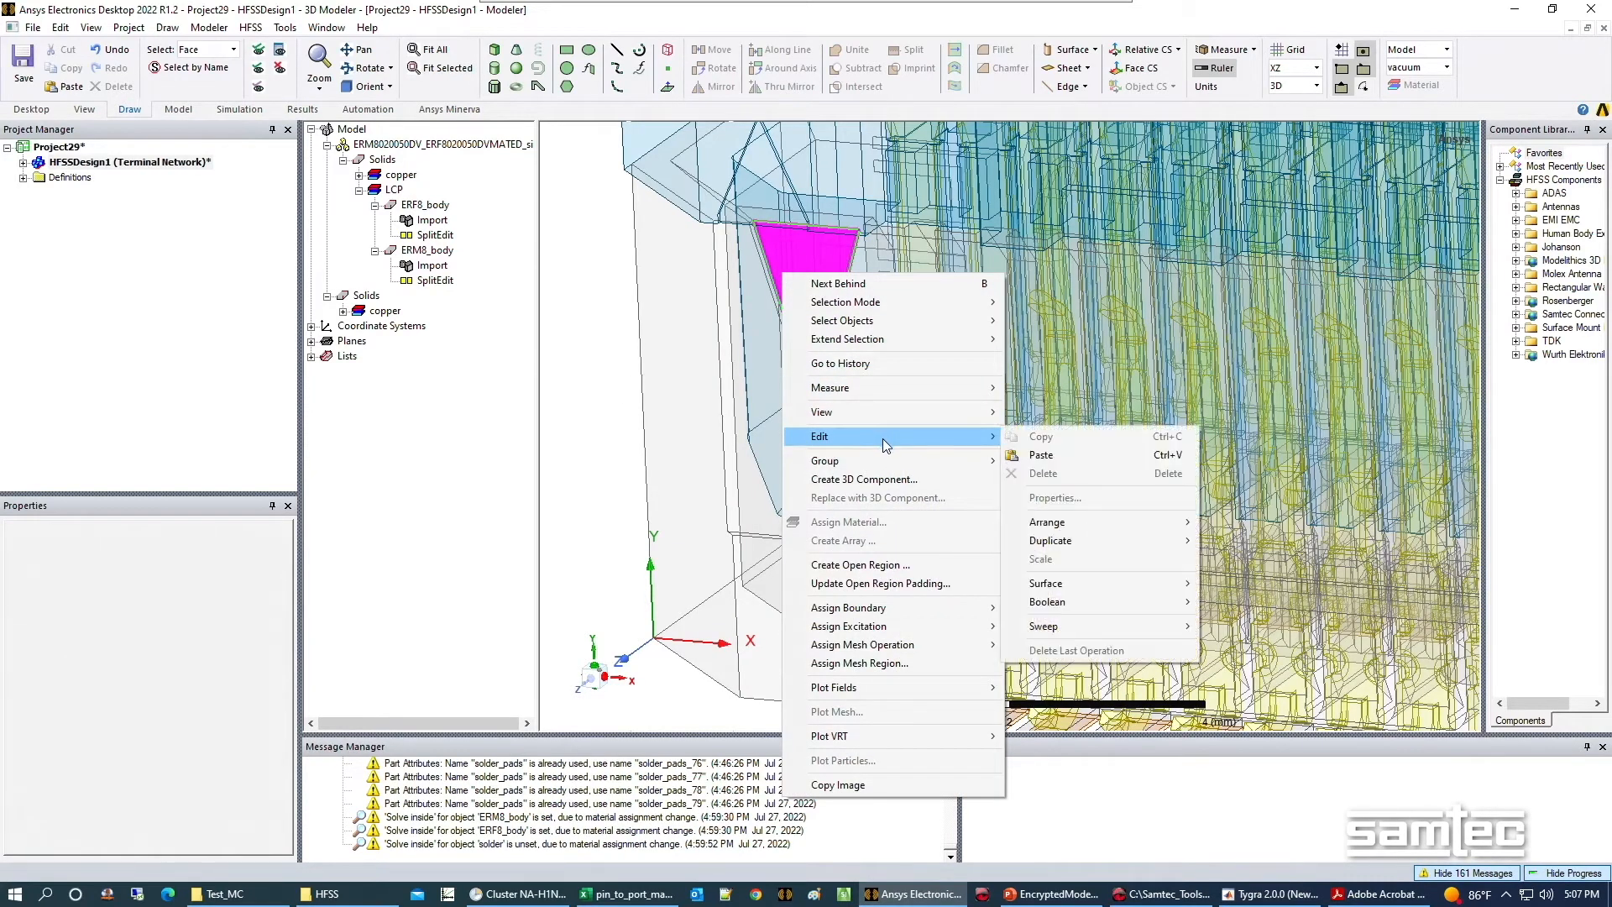
mouse_move(1045, 583)
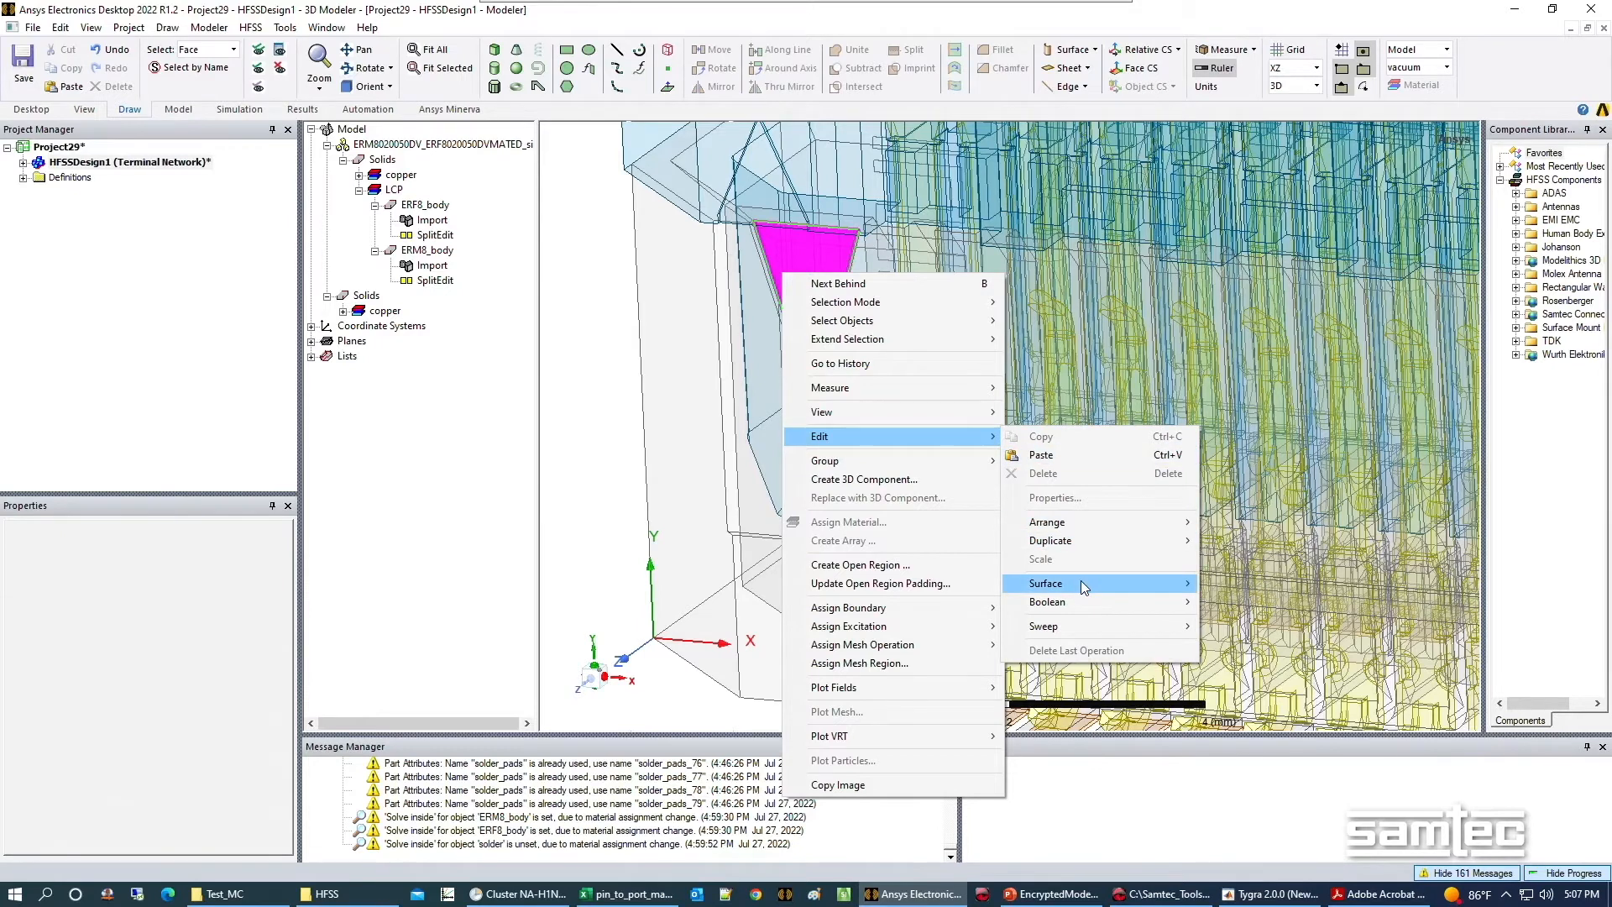
mouse_move(1045, 583)
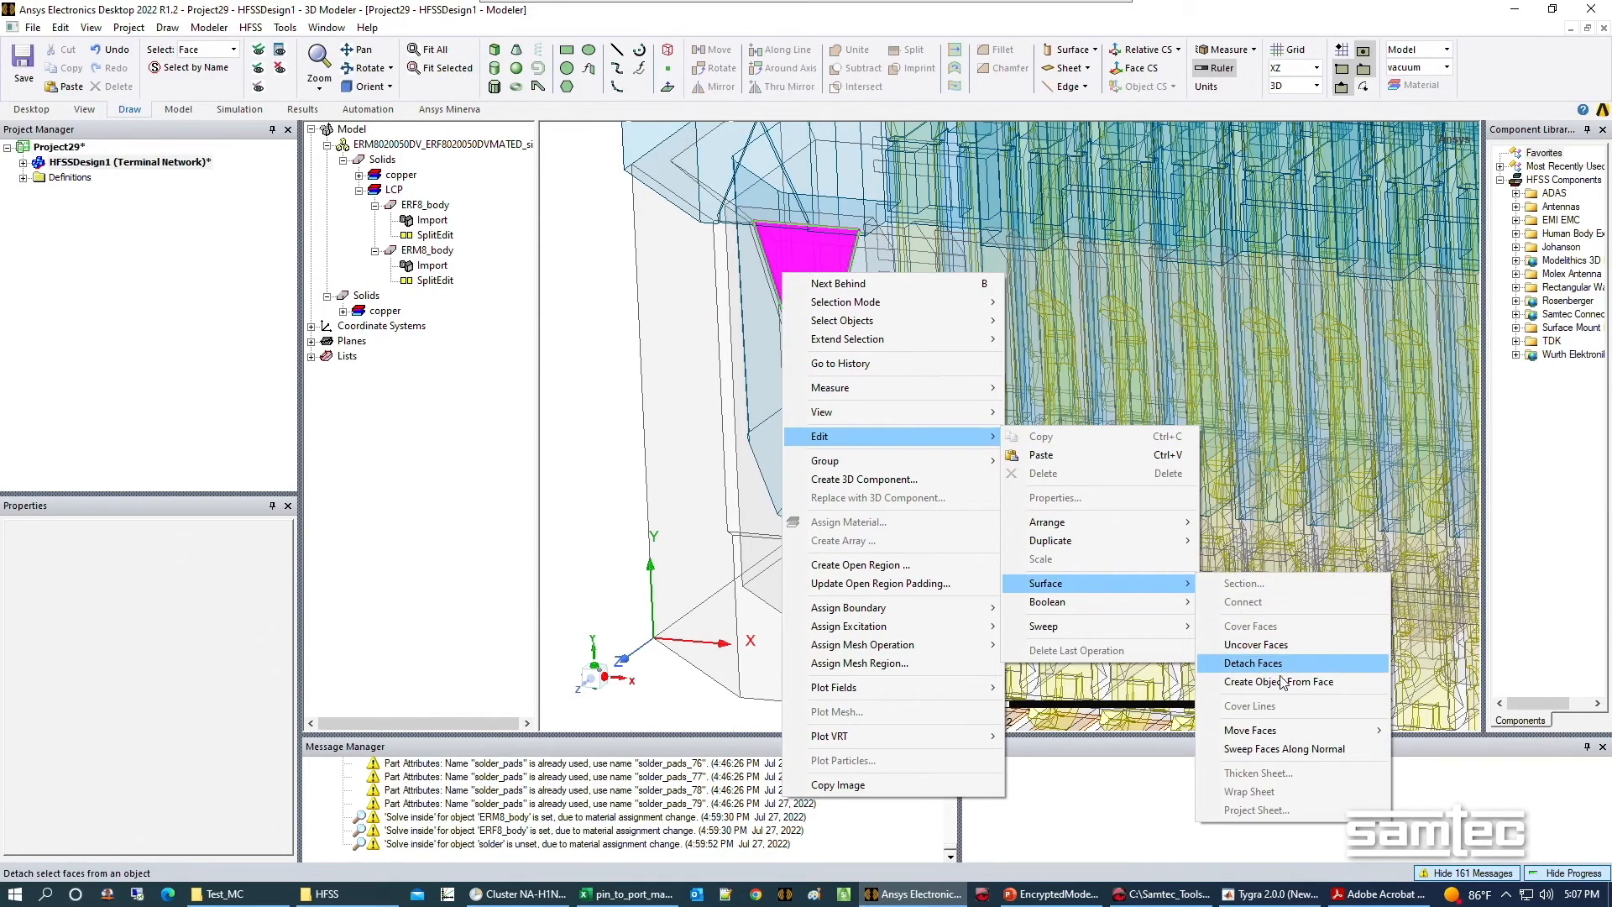
click(1279, 681)
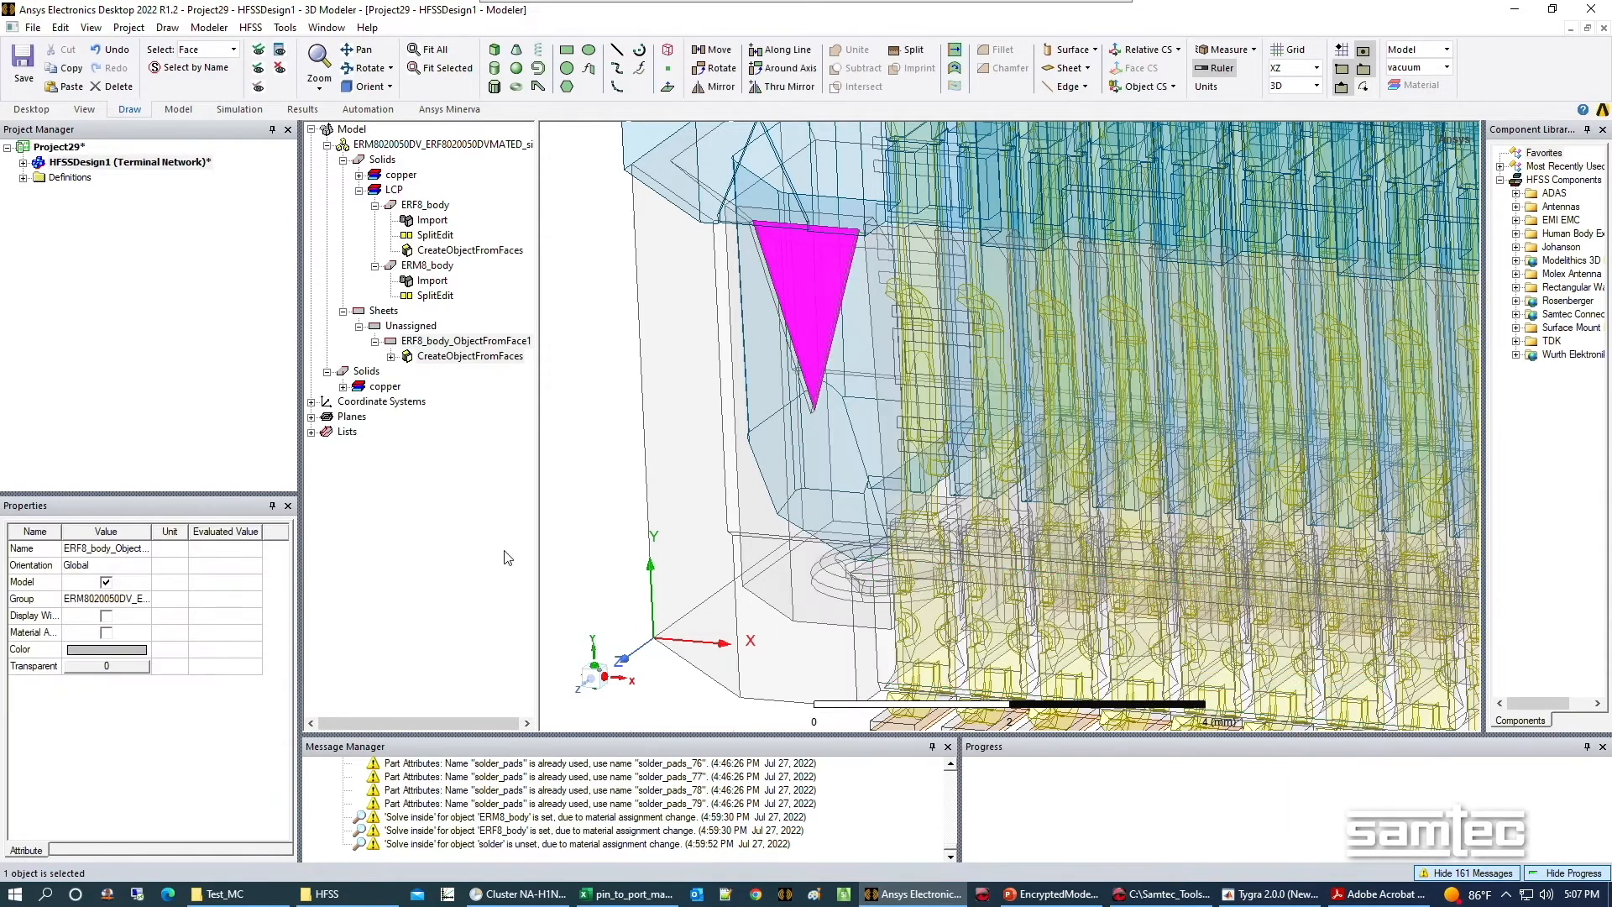
click(466, 340)
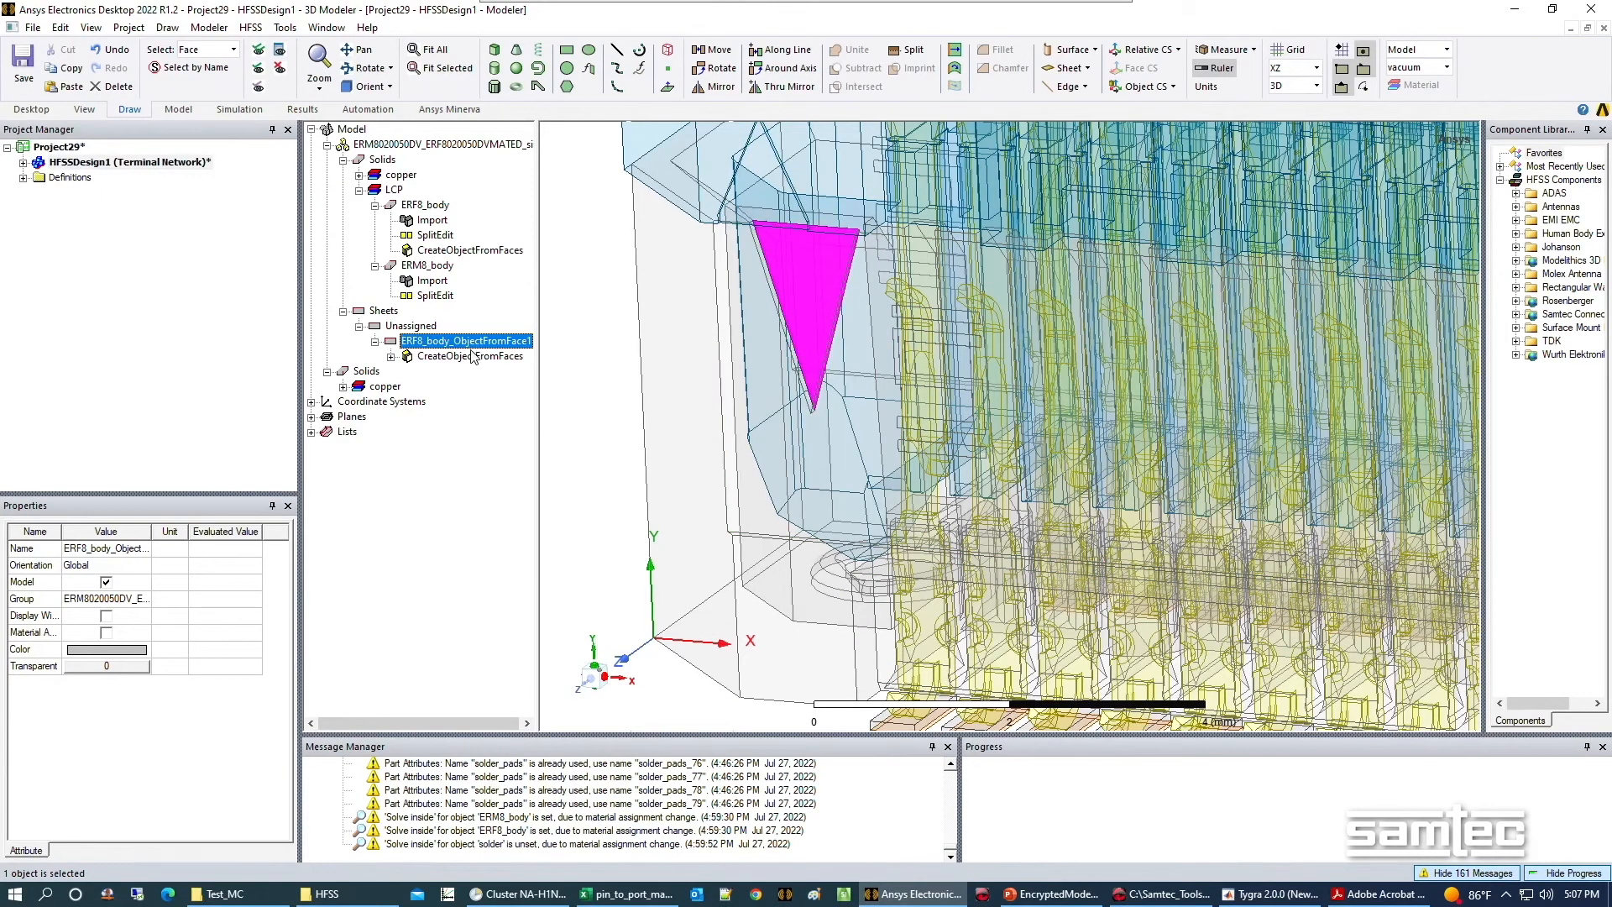
right_click(464, 340)
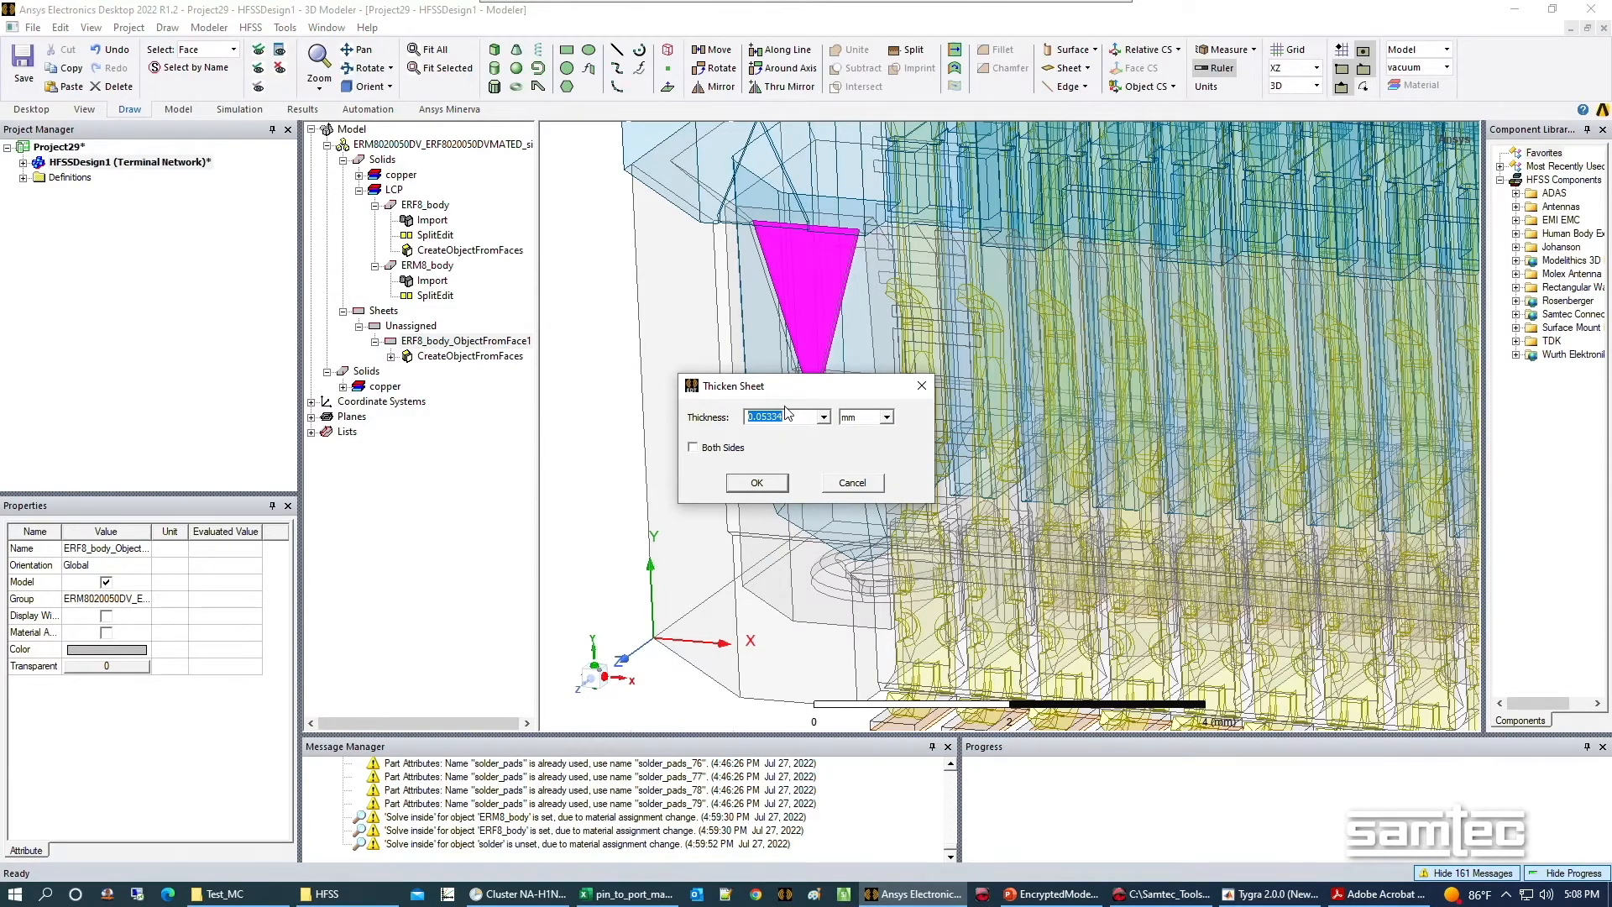
text(.1)
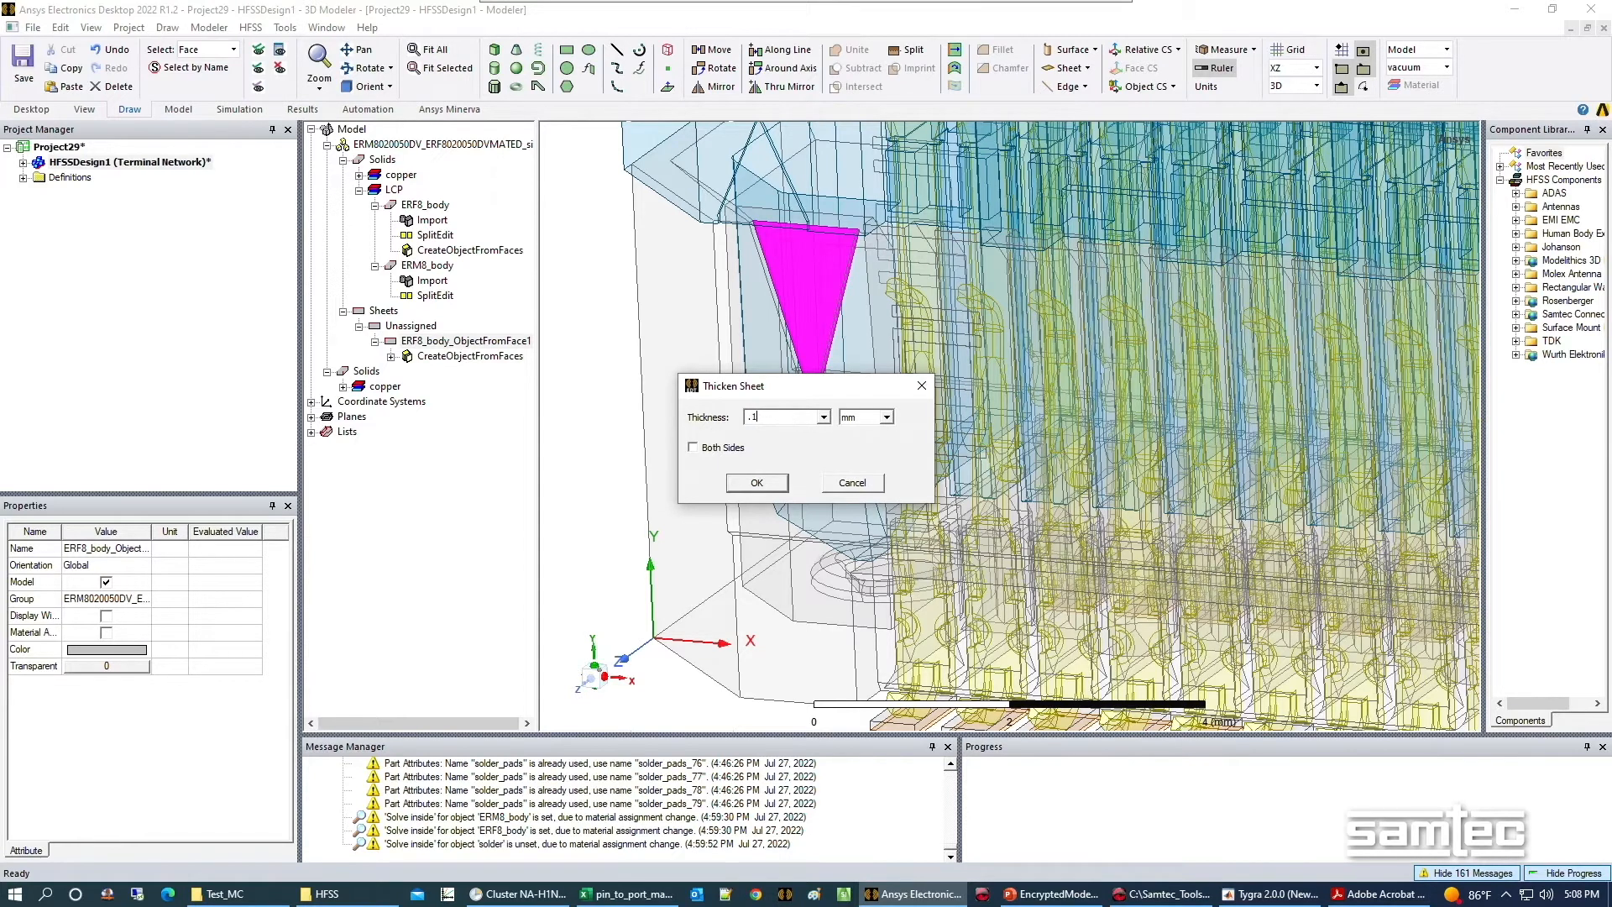
click(756, 483)
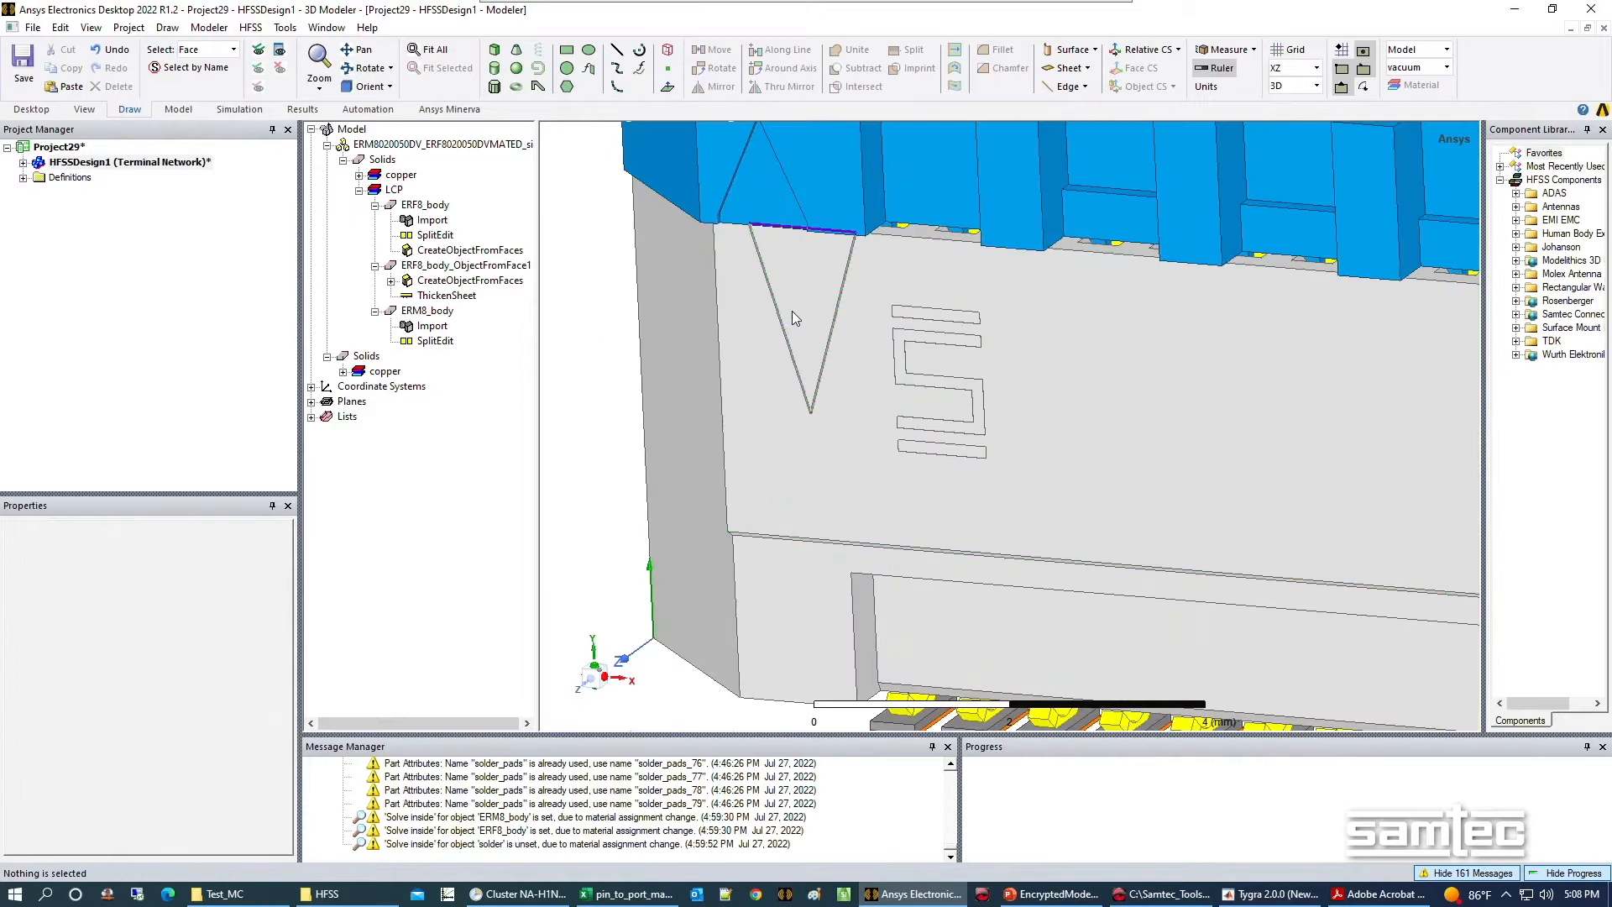
Color the thickened triangle marker red and move it onto the connector's outer face.
click(466, 266)
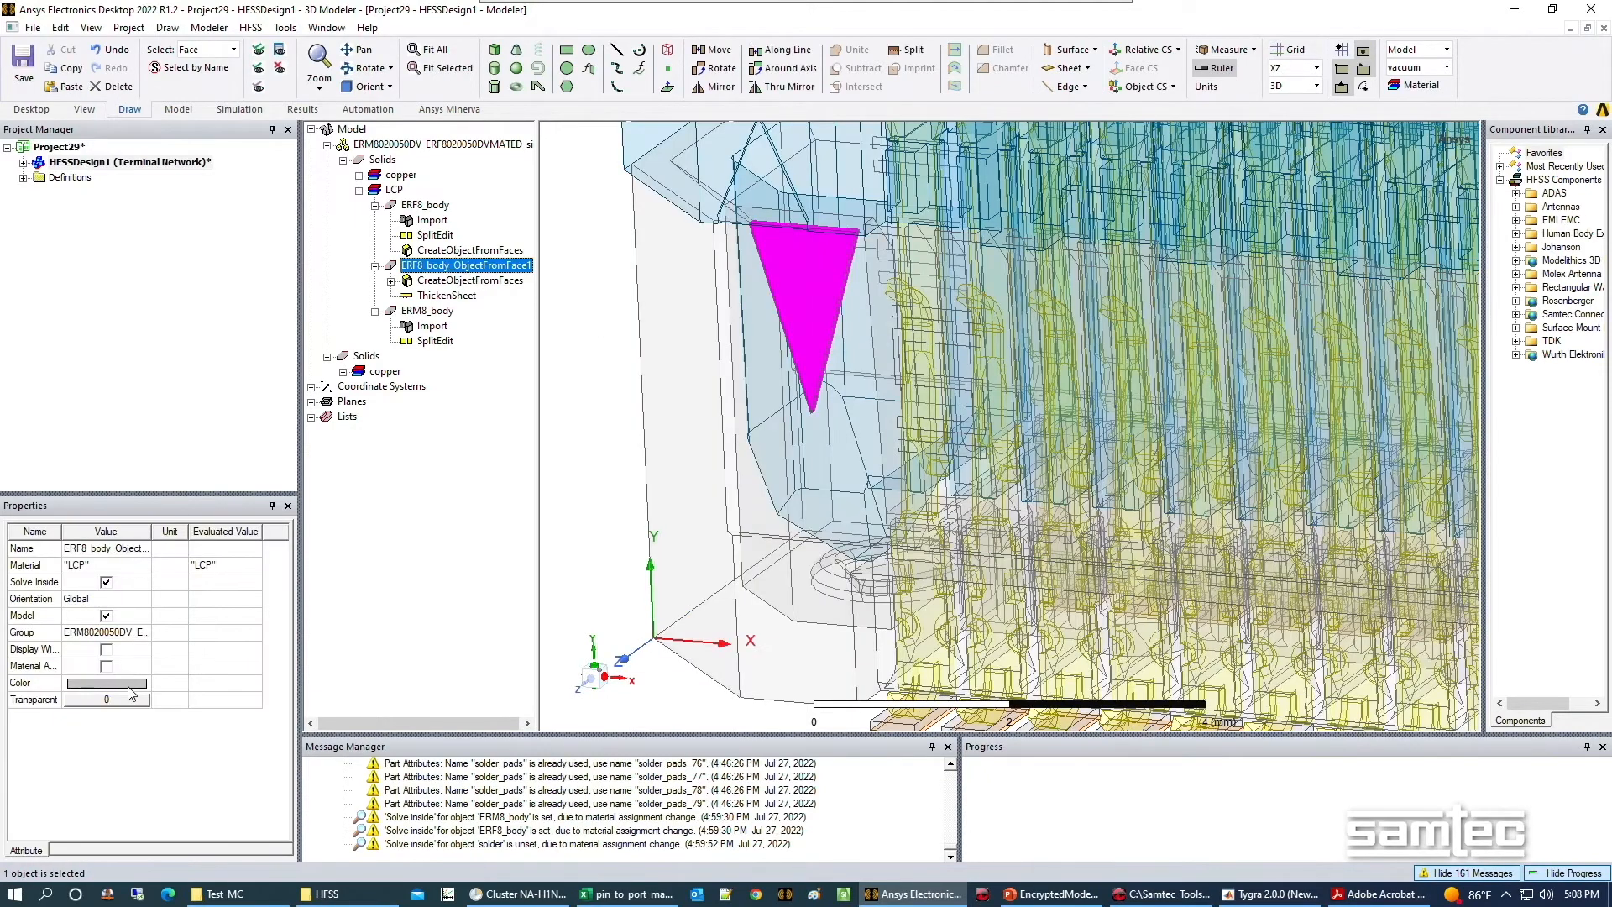
click(105, 683)
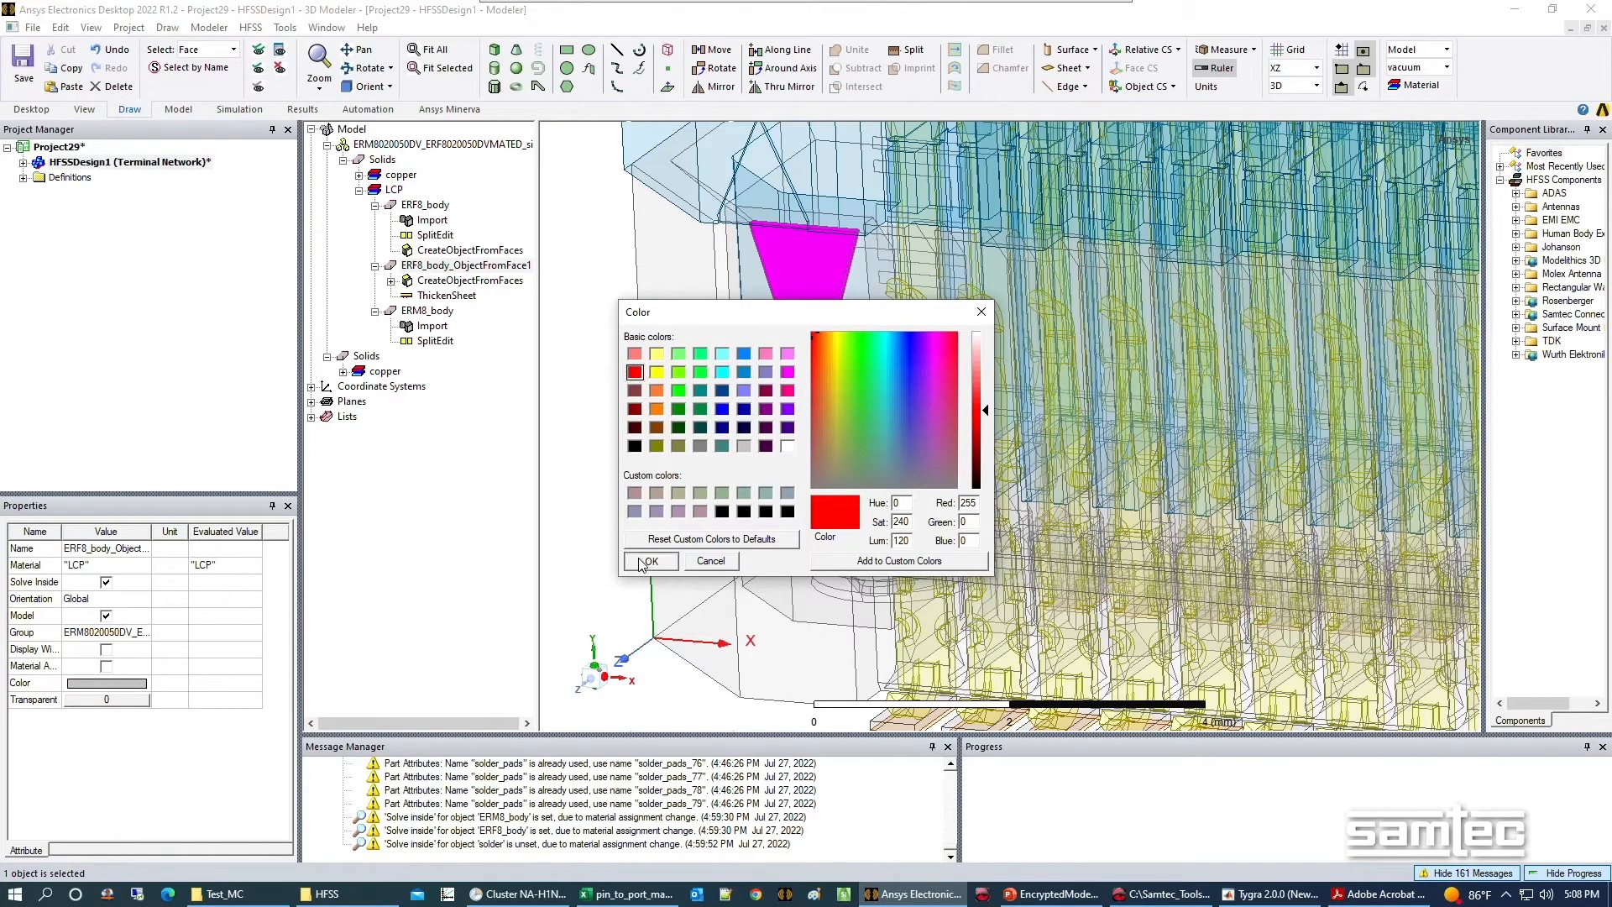
click(649, 563)
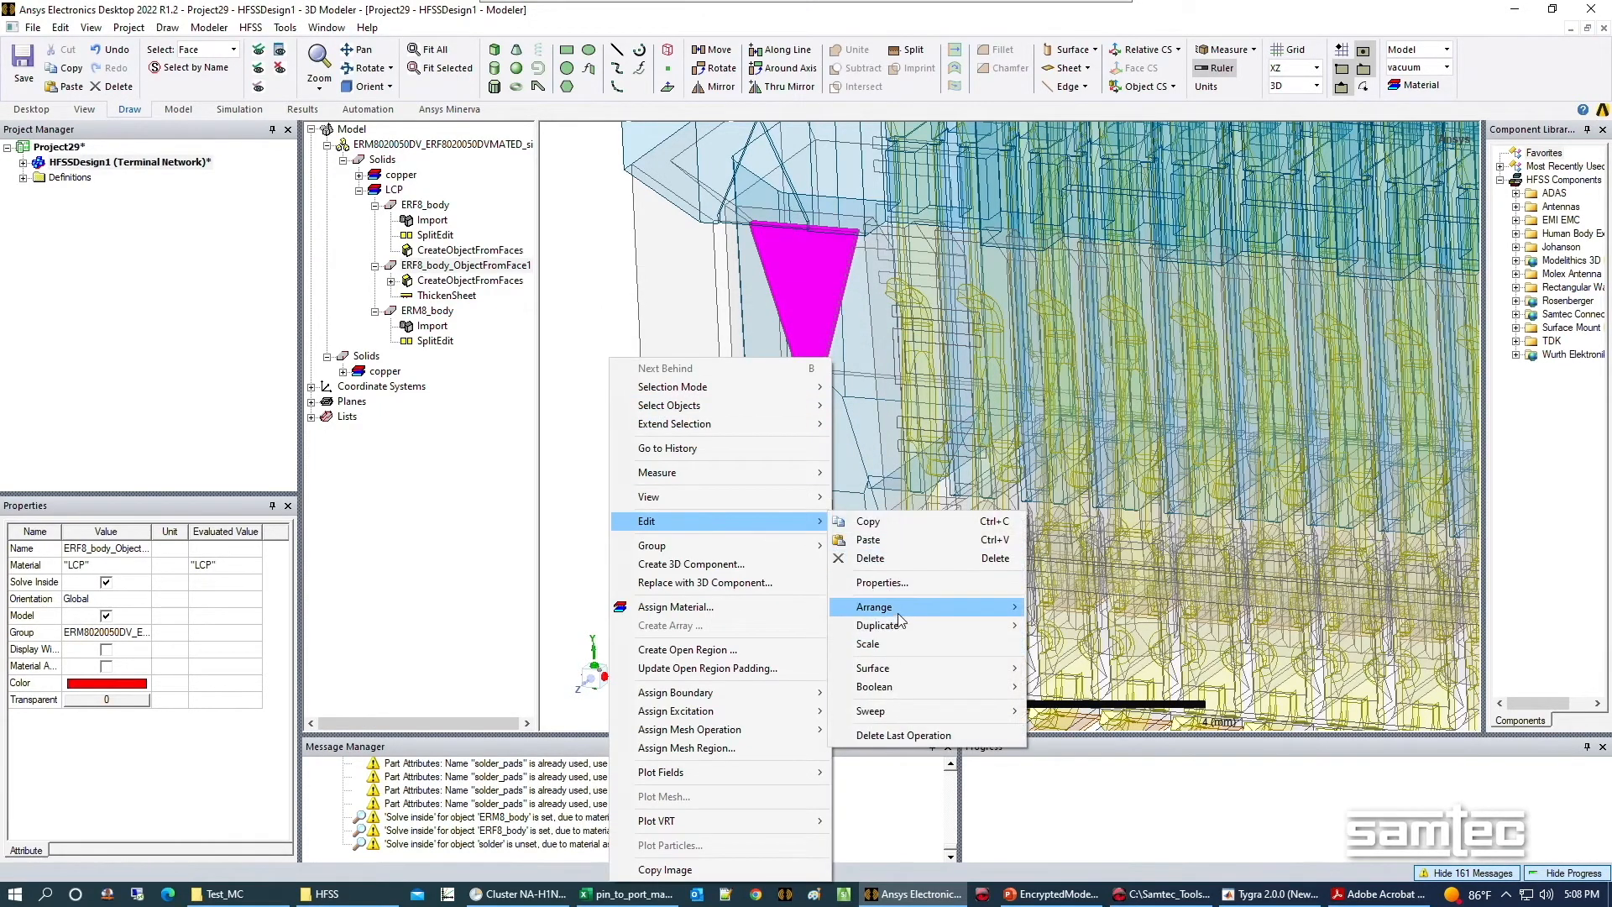
click(656, 471)
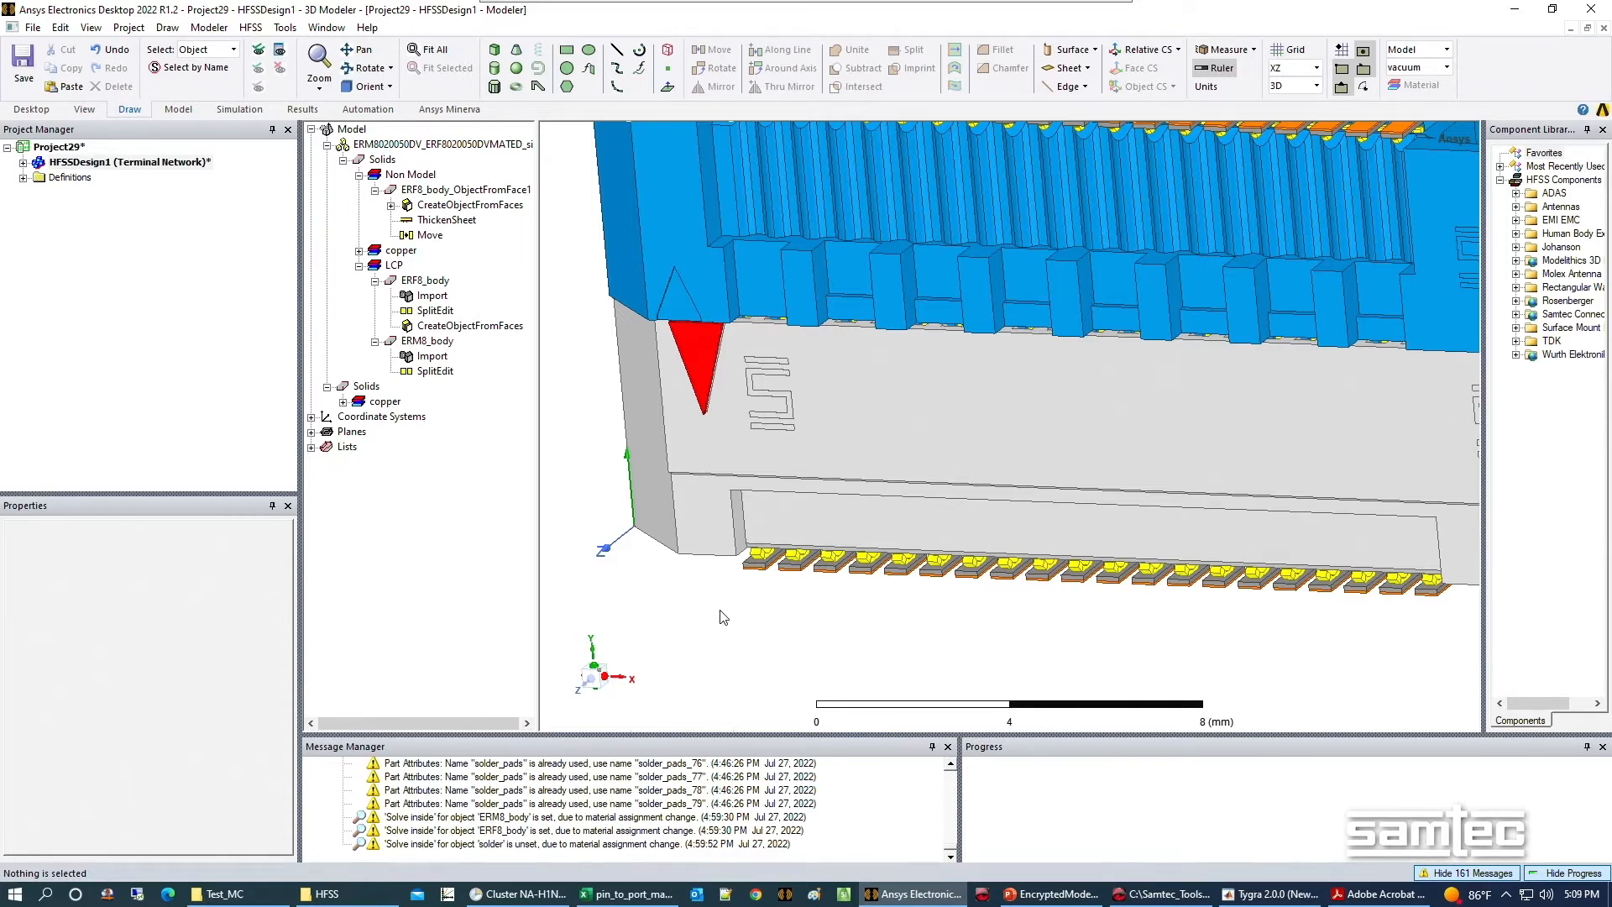
mouse_move(767, 618)
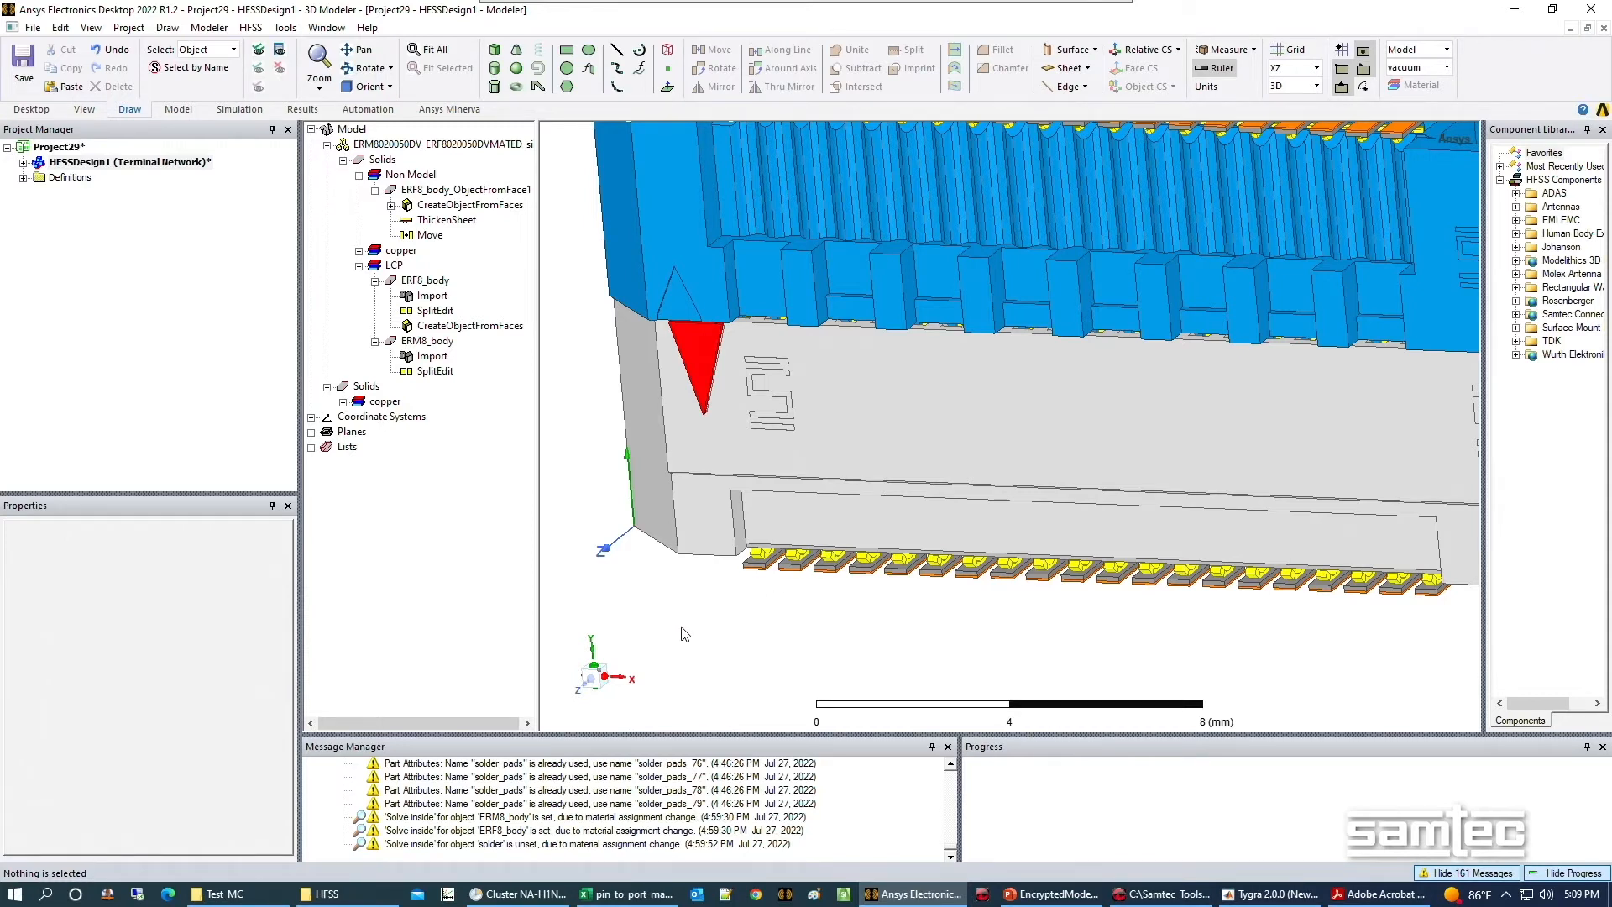
mouse_move(660, 622)
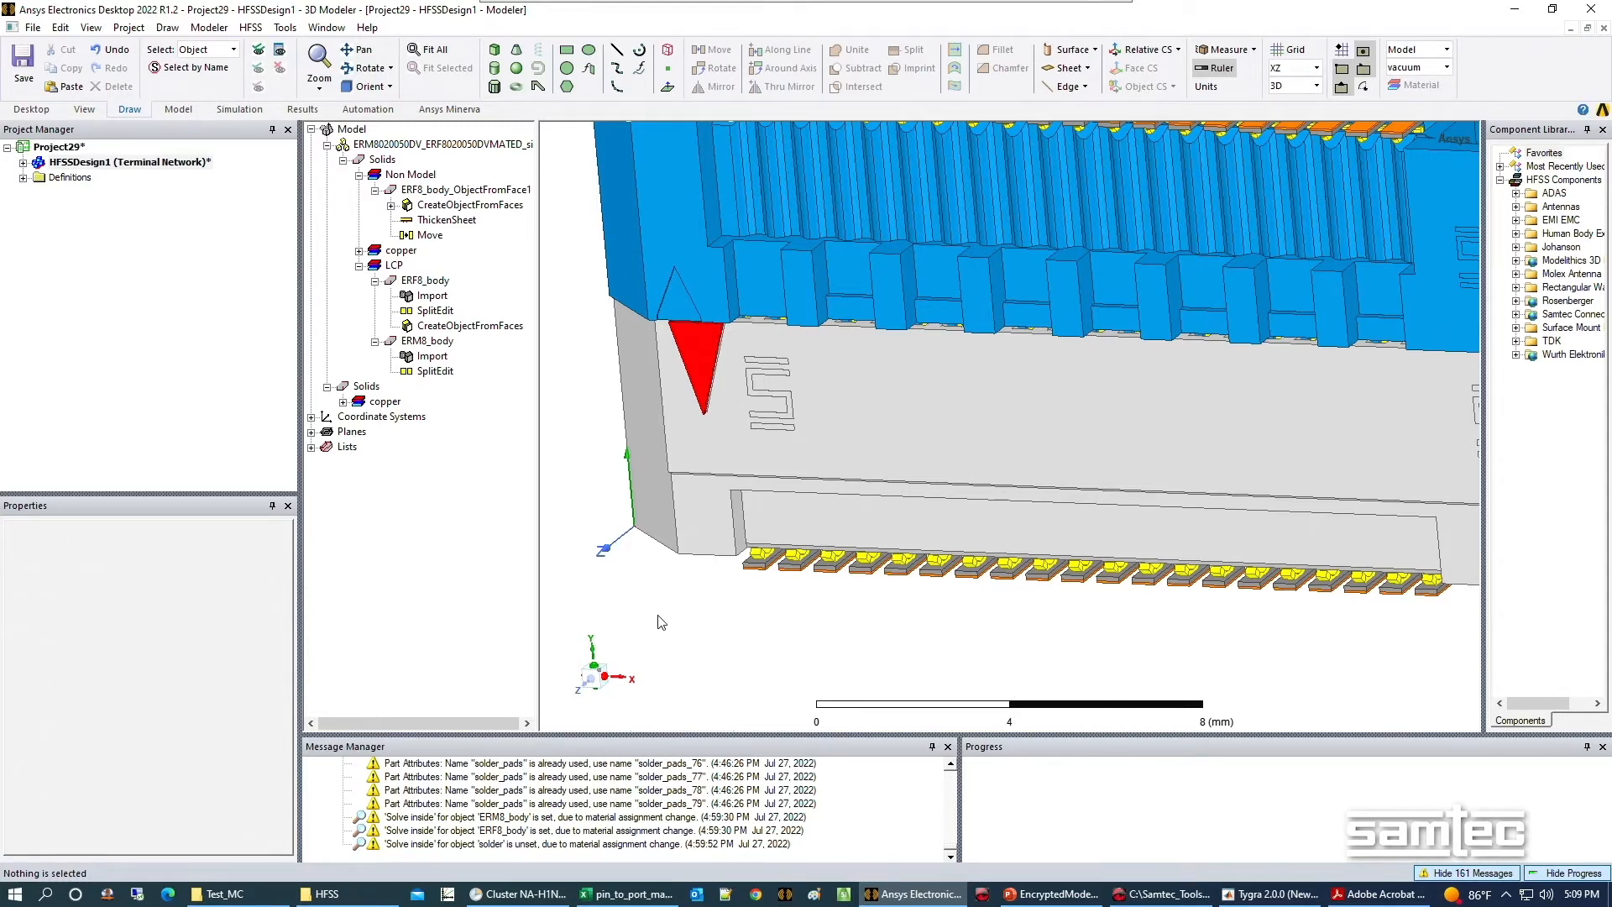
scroll(down, 3)
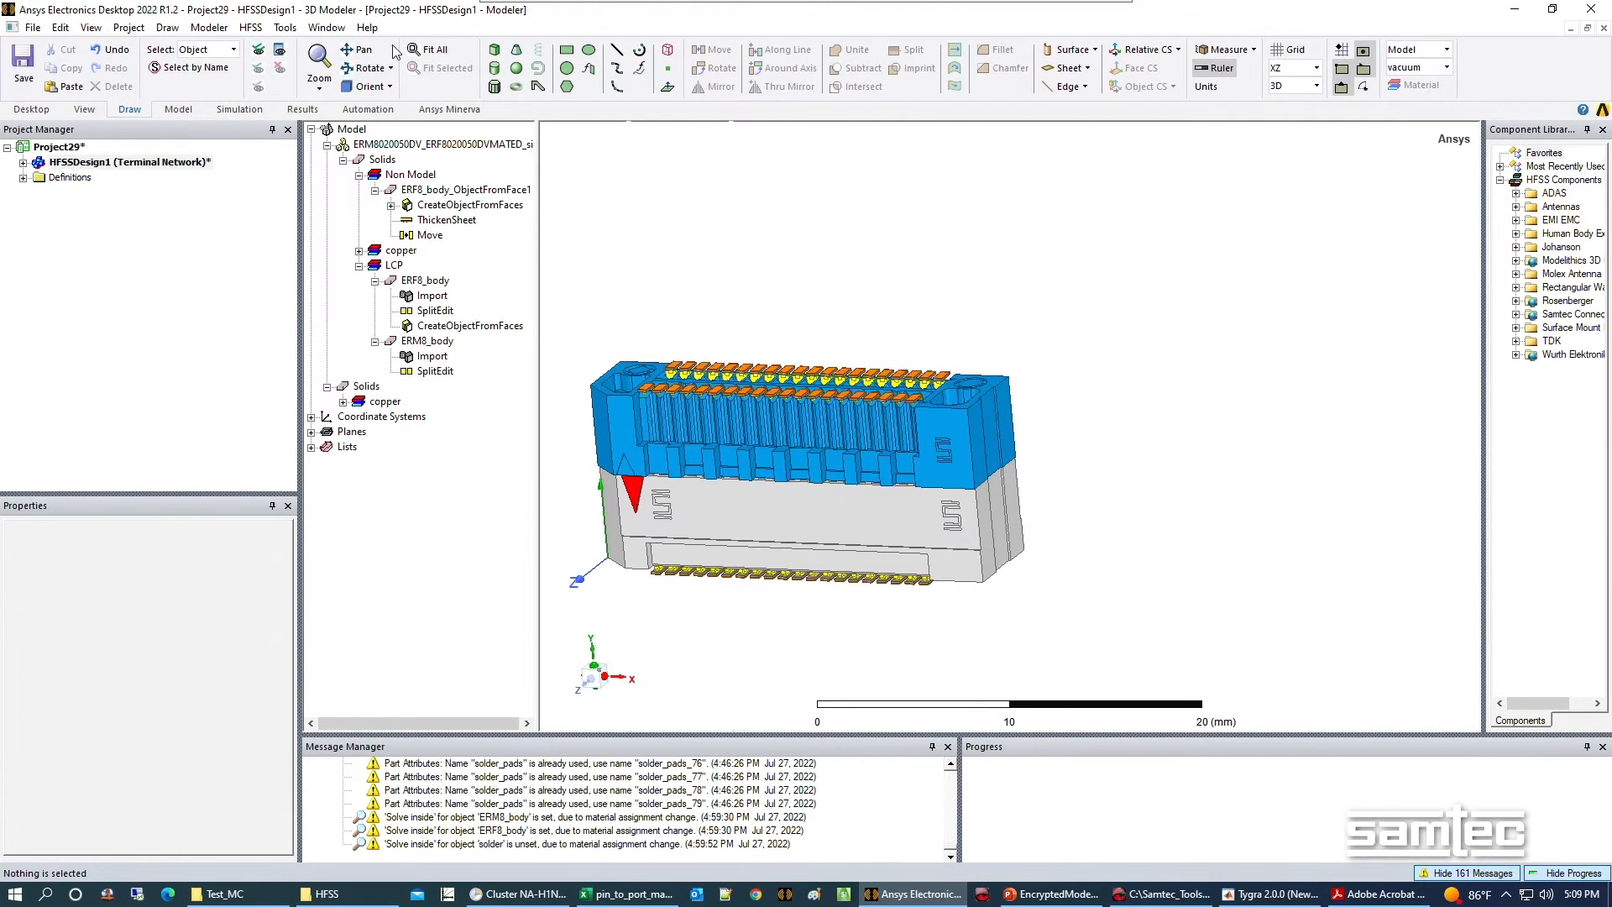
Draw a box over a connector half, rename it dummy_body_ERF8 and color it blue.
click(495, 50)
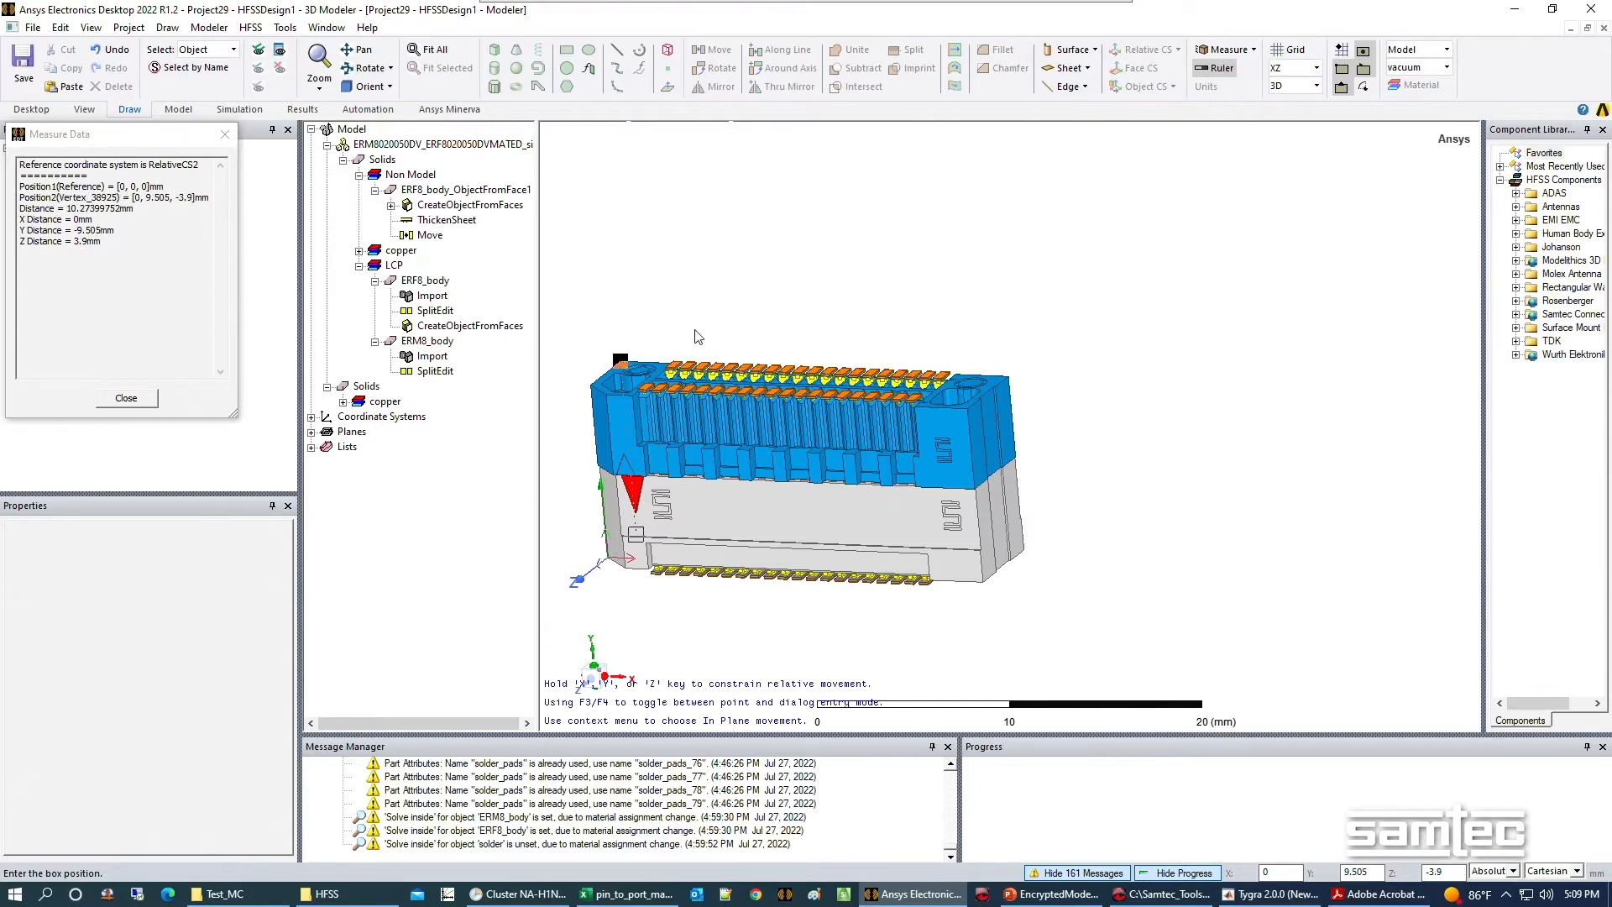
click(1317, 67)
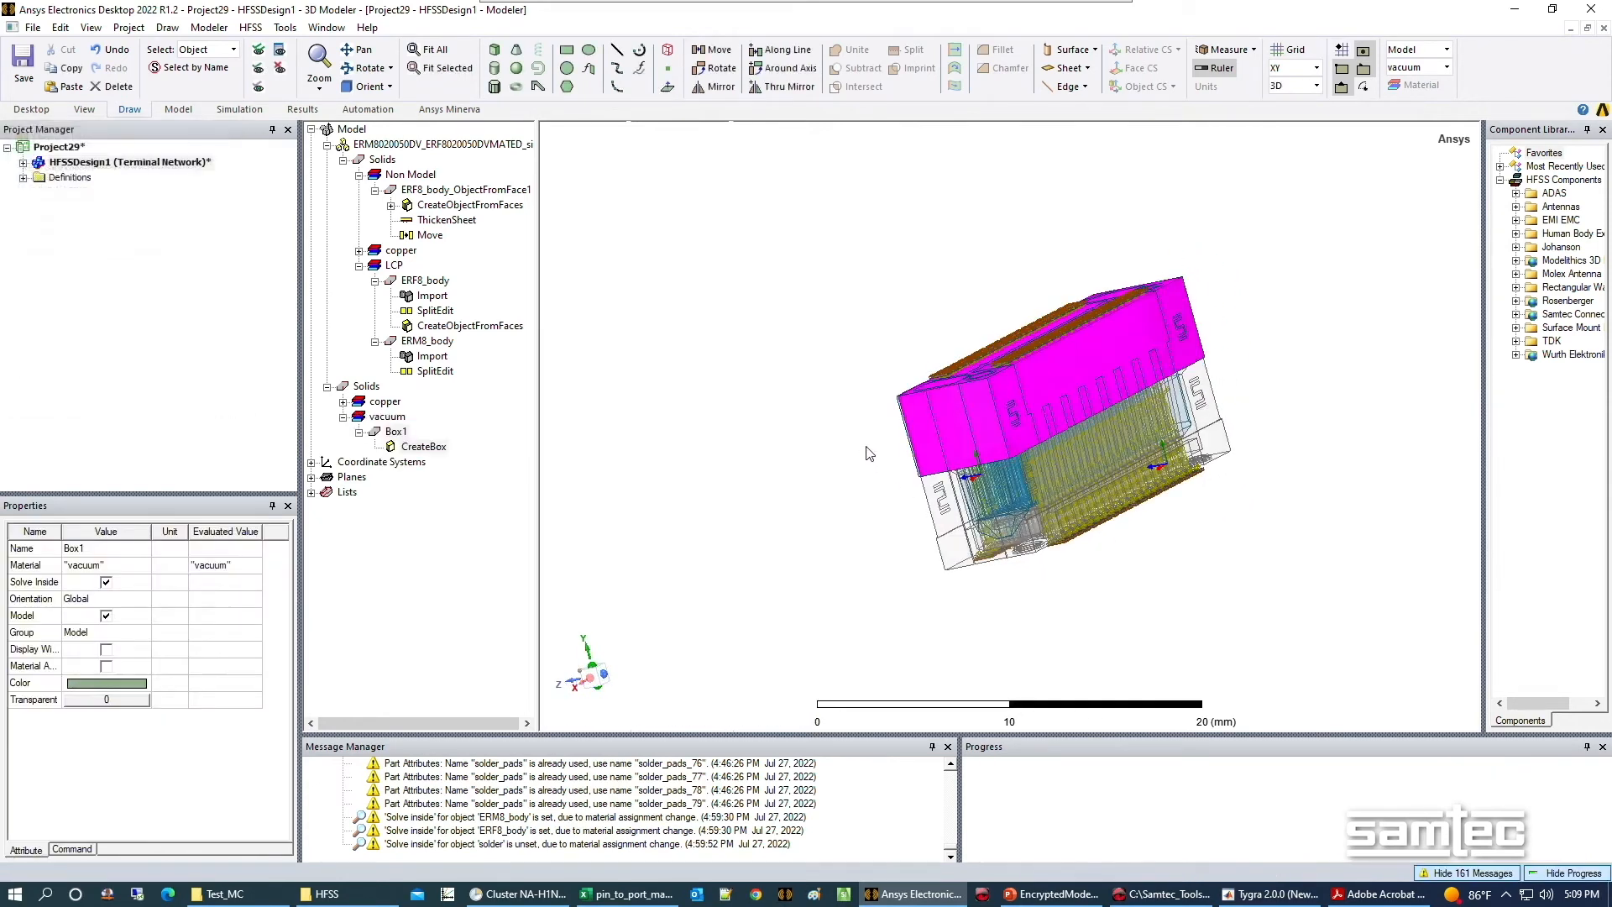
double_click(91, 548)
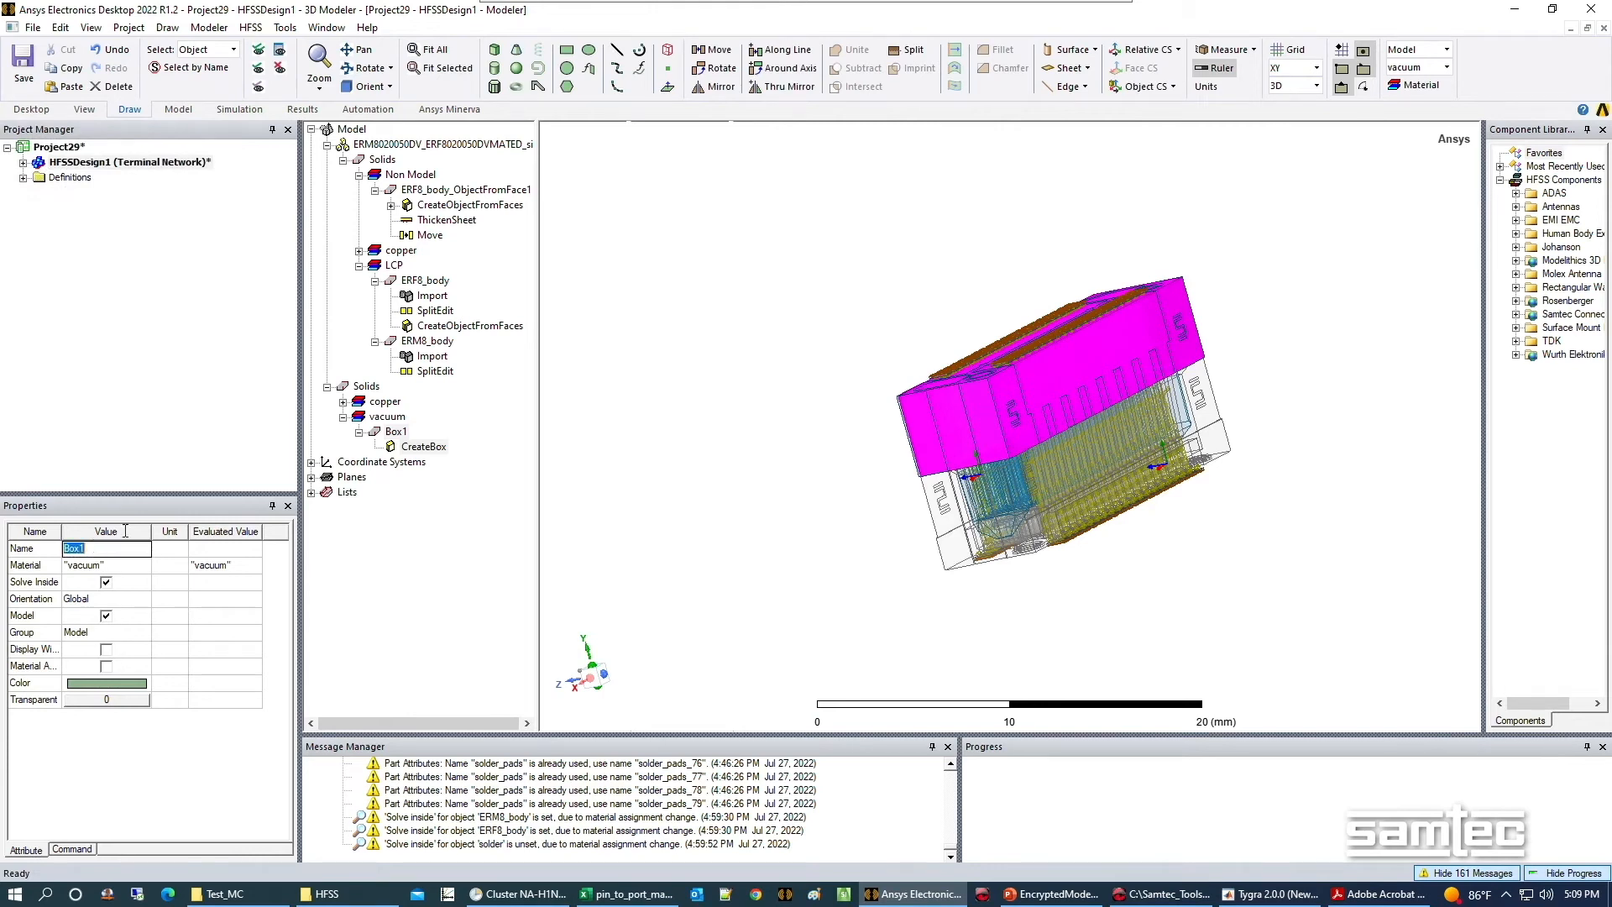
text(dummy_body_ERF8)
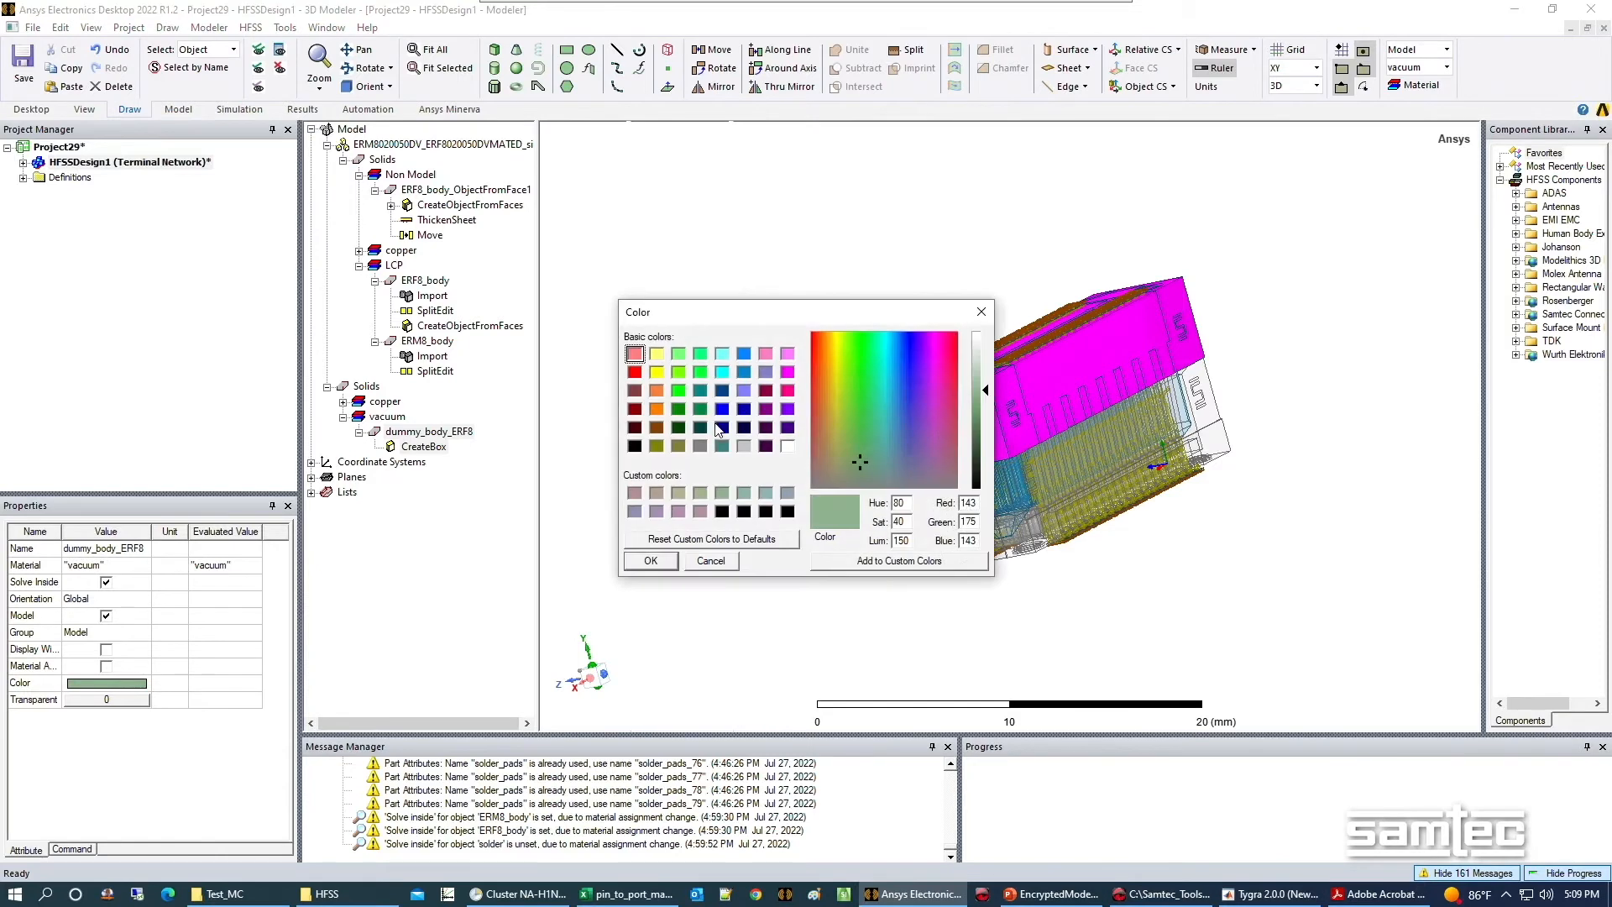
click(745, 371)
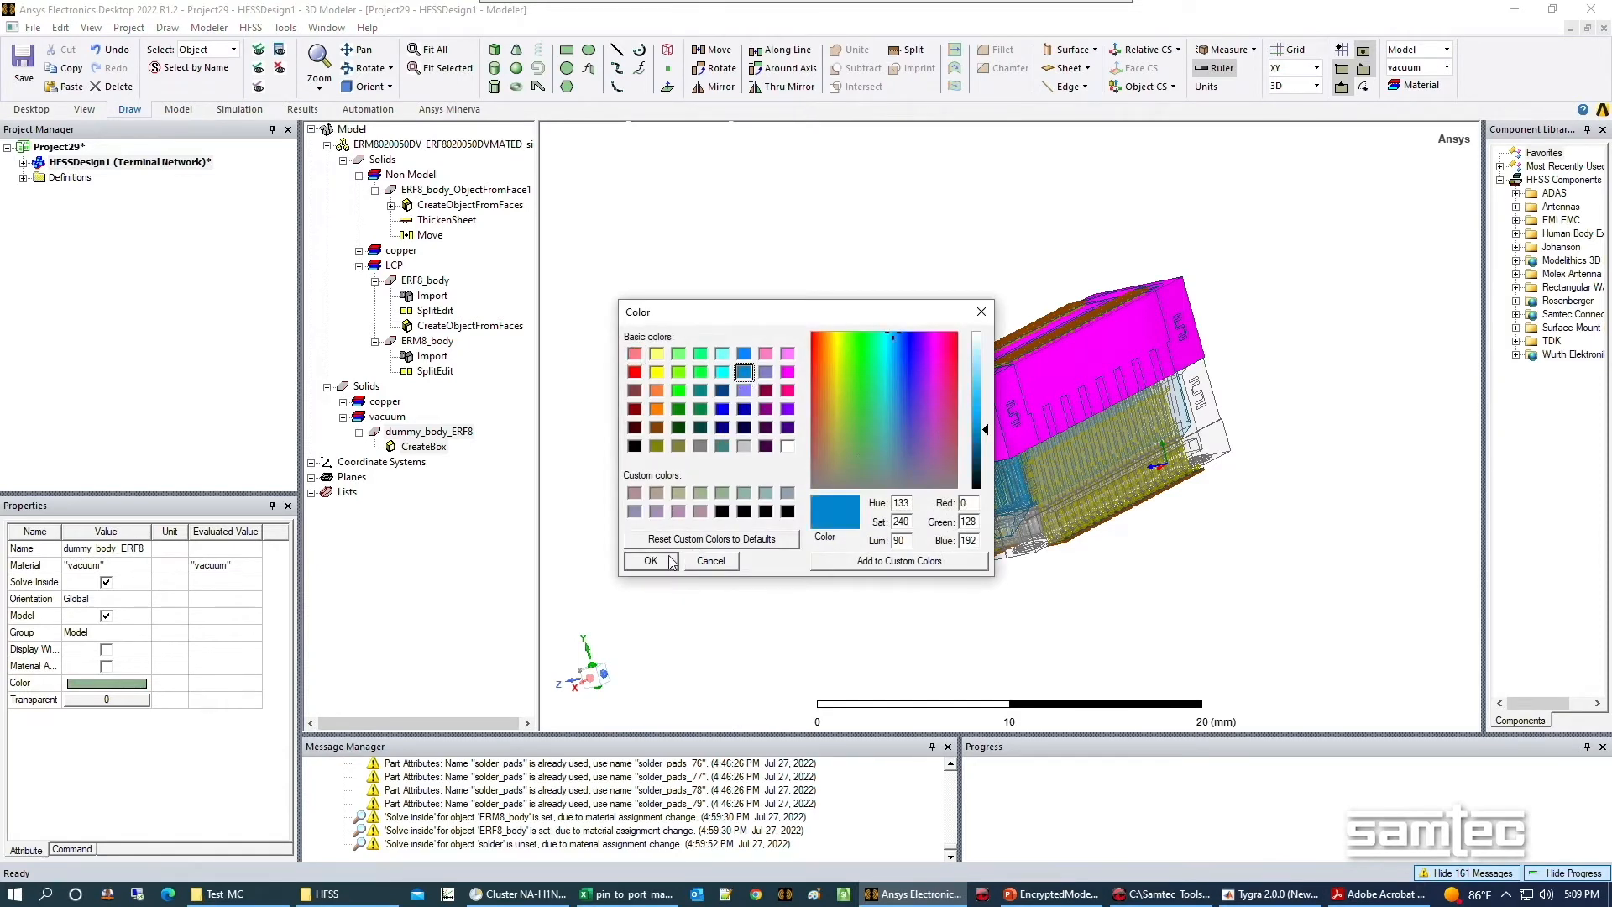
click(649, 559)
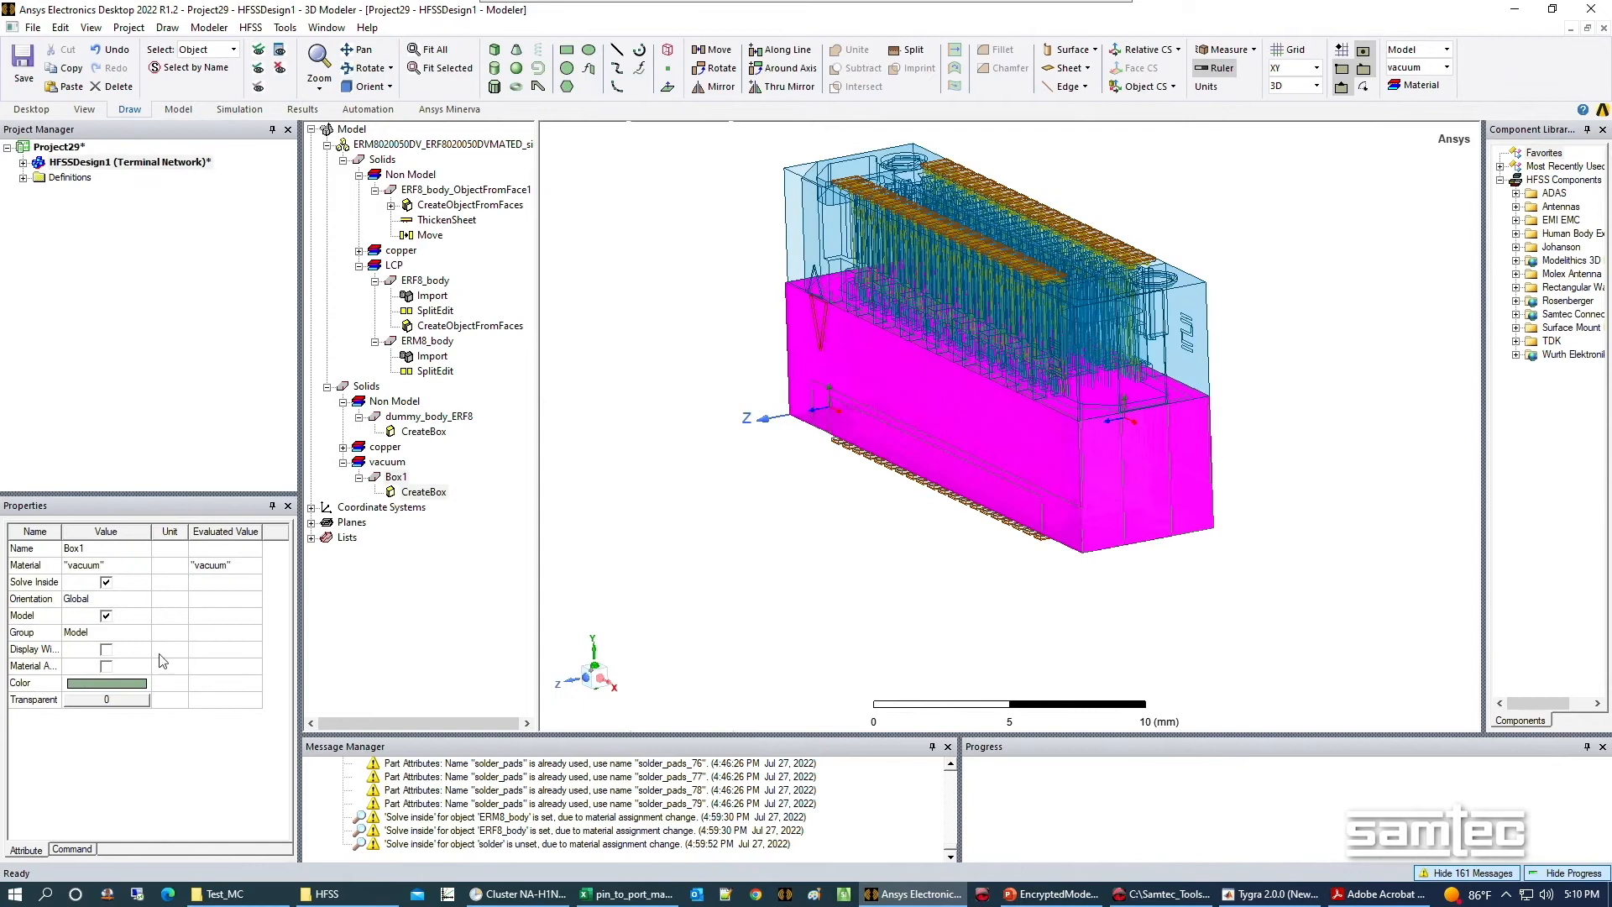
Color the second dummy box, Box1, light grey.
click(106, 683)
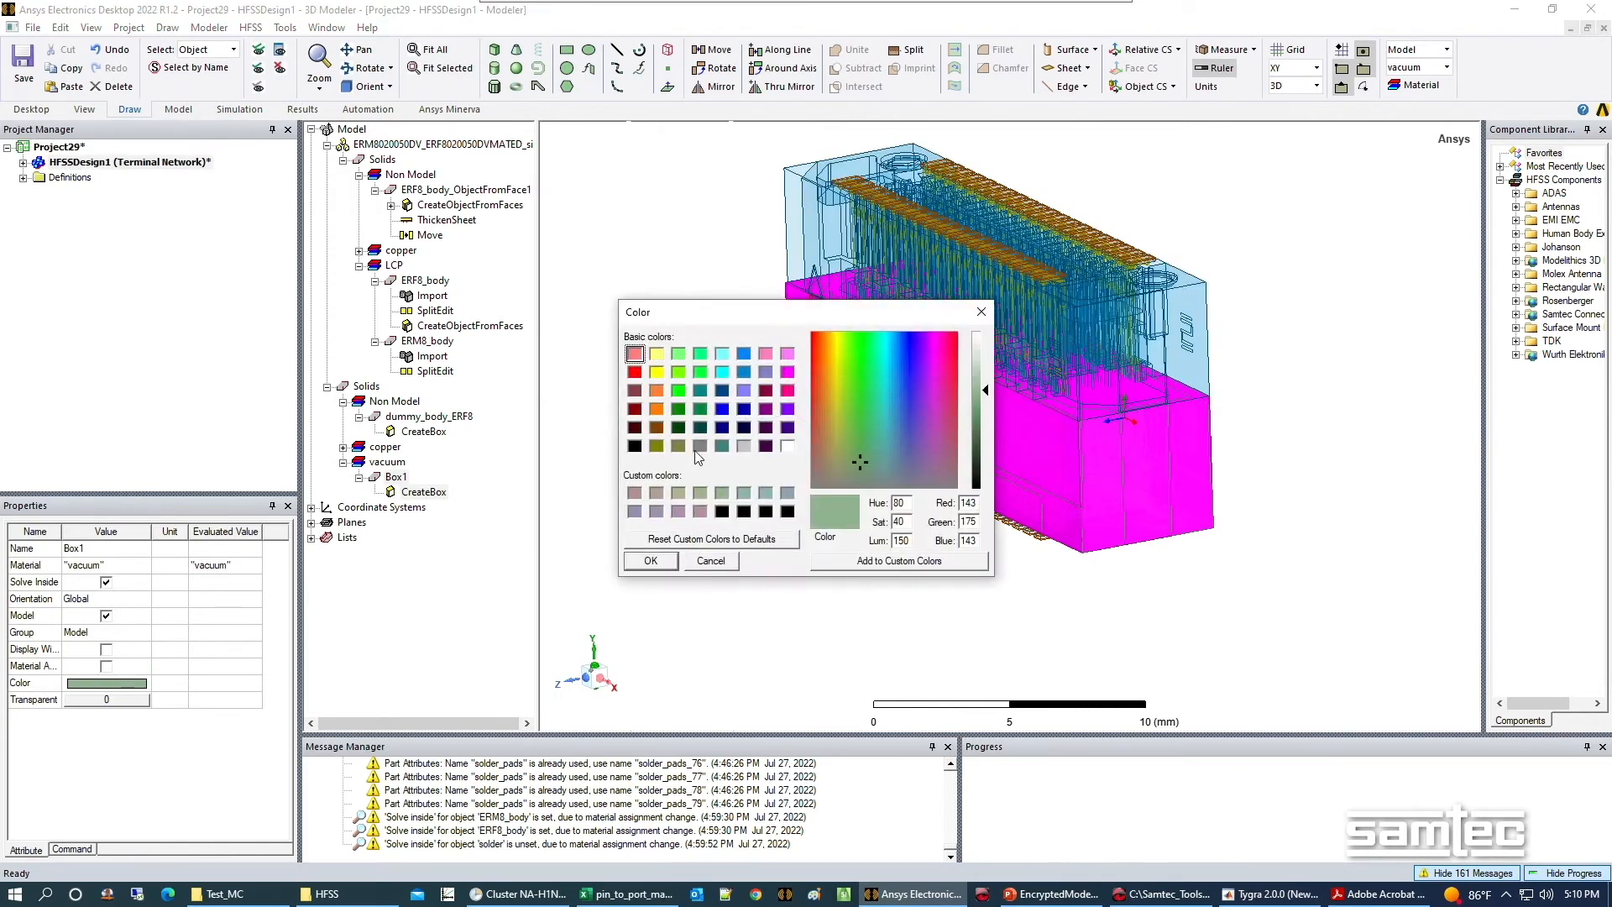
click(743, 445)
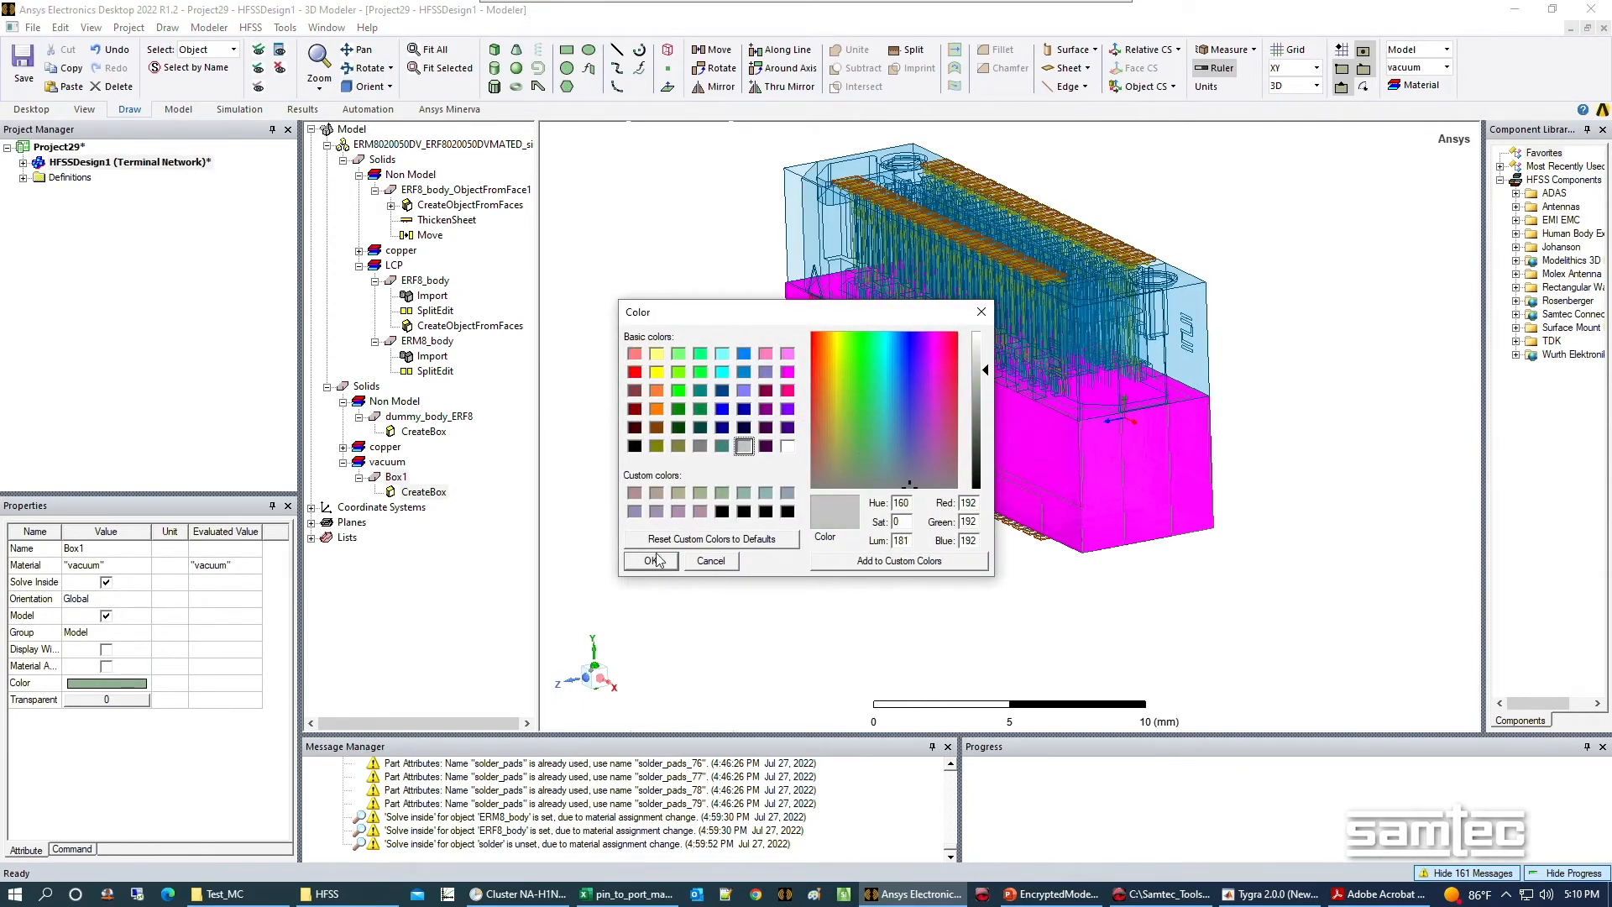
click(649, 560)
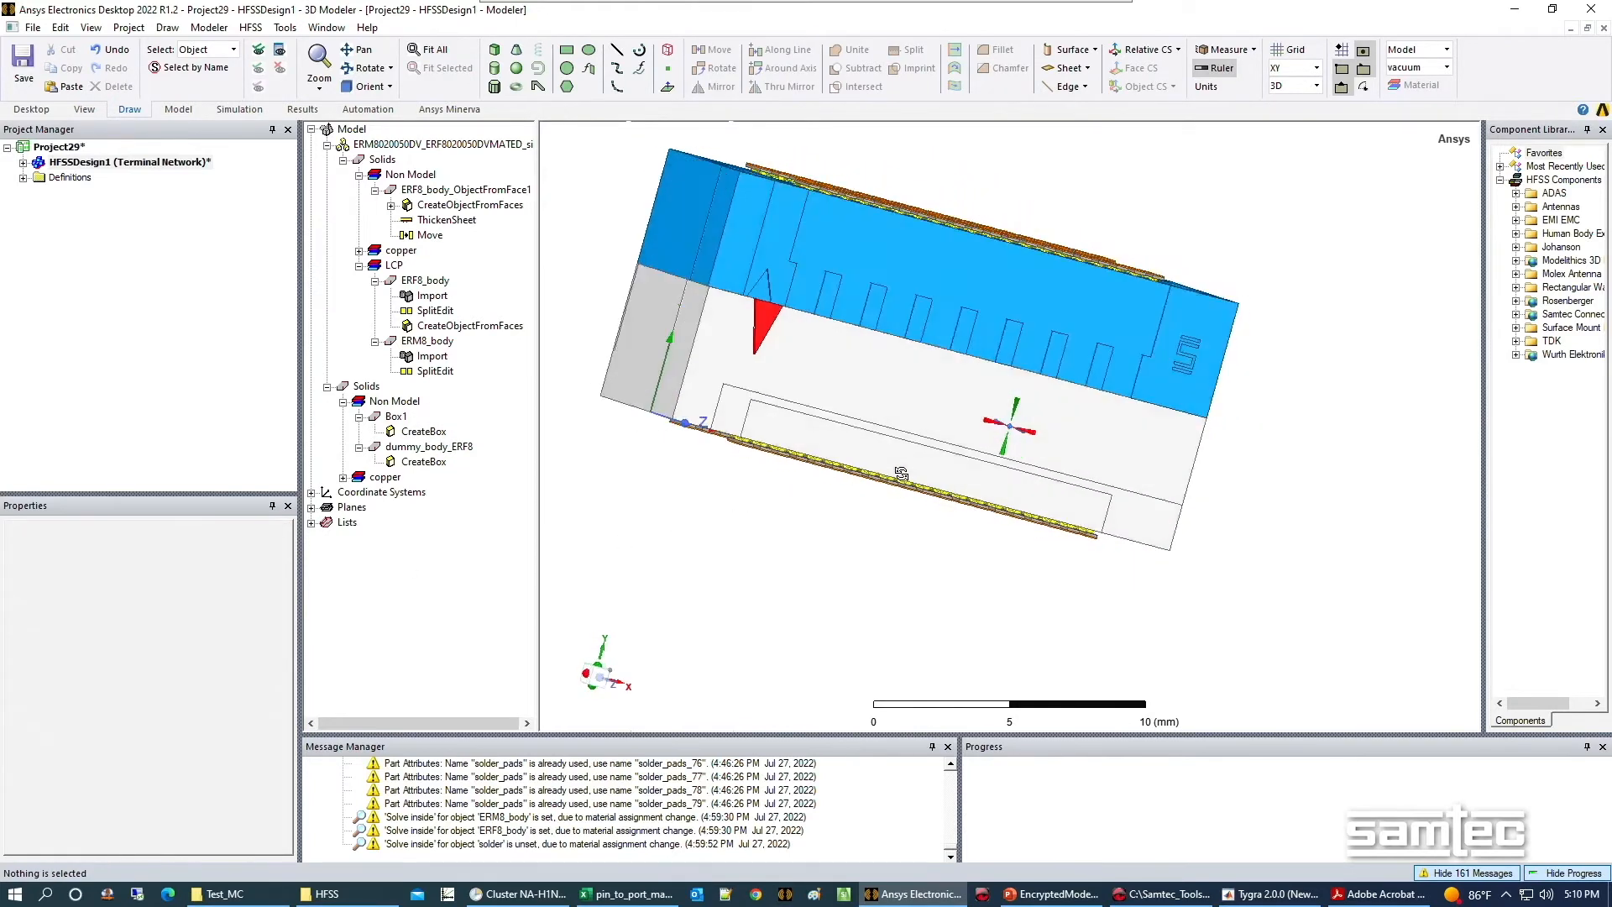
Rotate the view around the selected connector objects.
drag(899, 473, 976, 514)
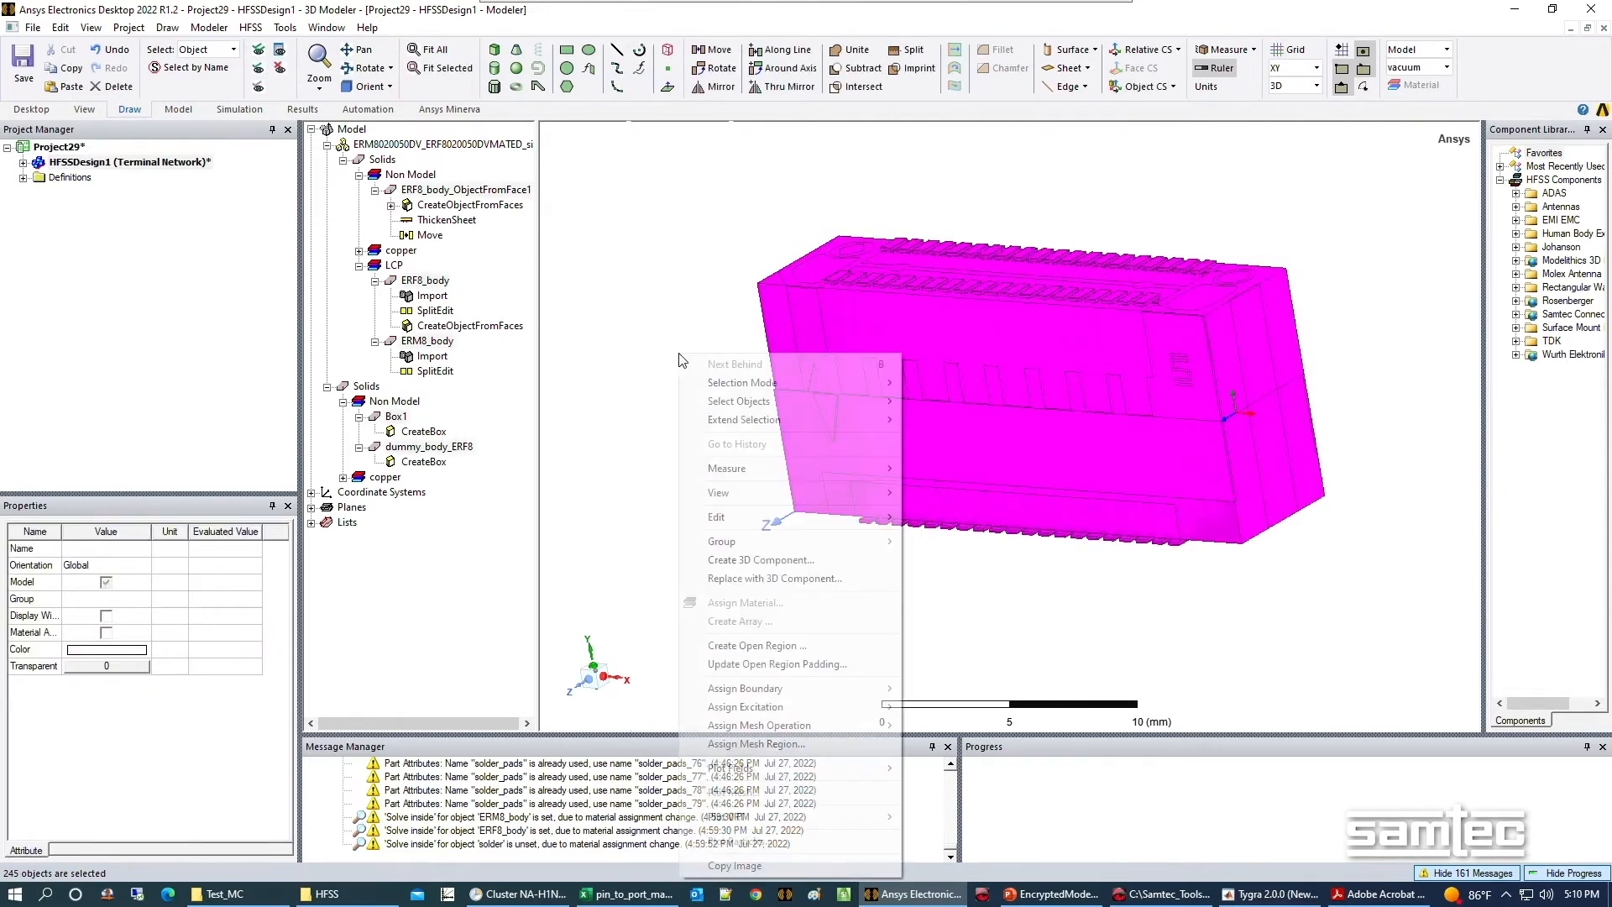
mouse_move(760, 559)
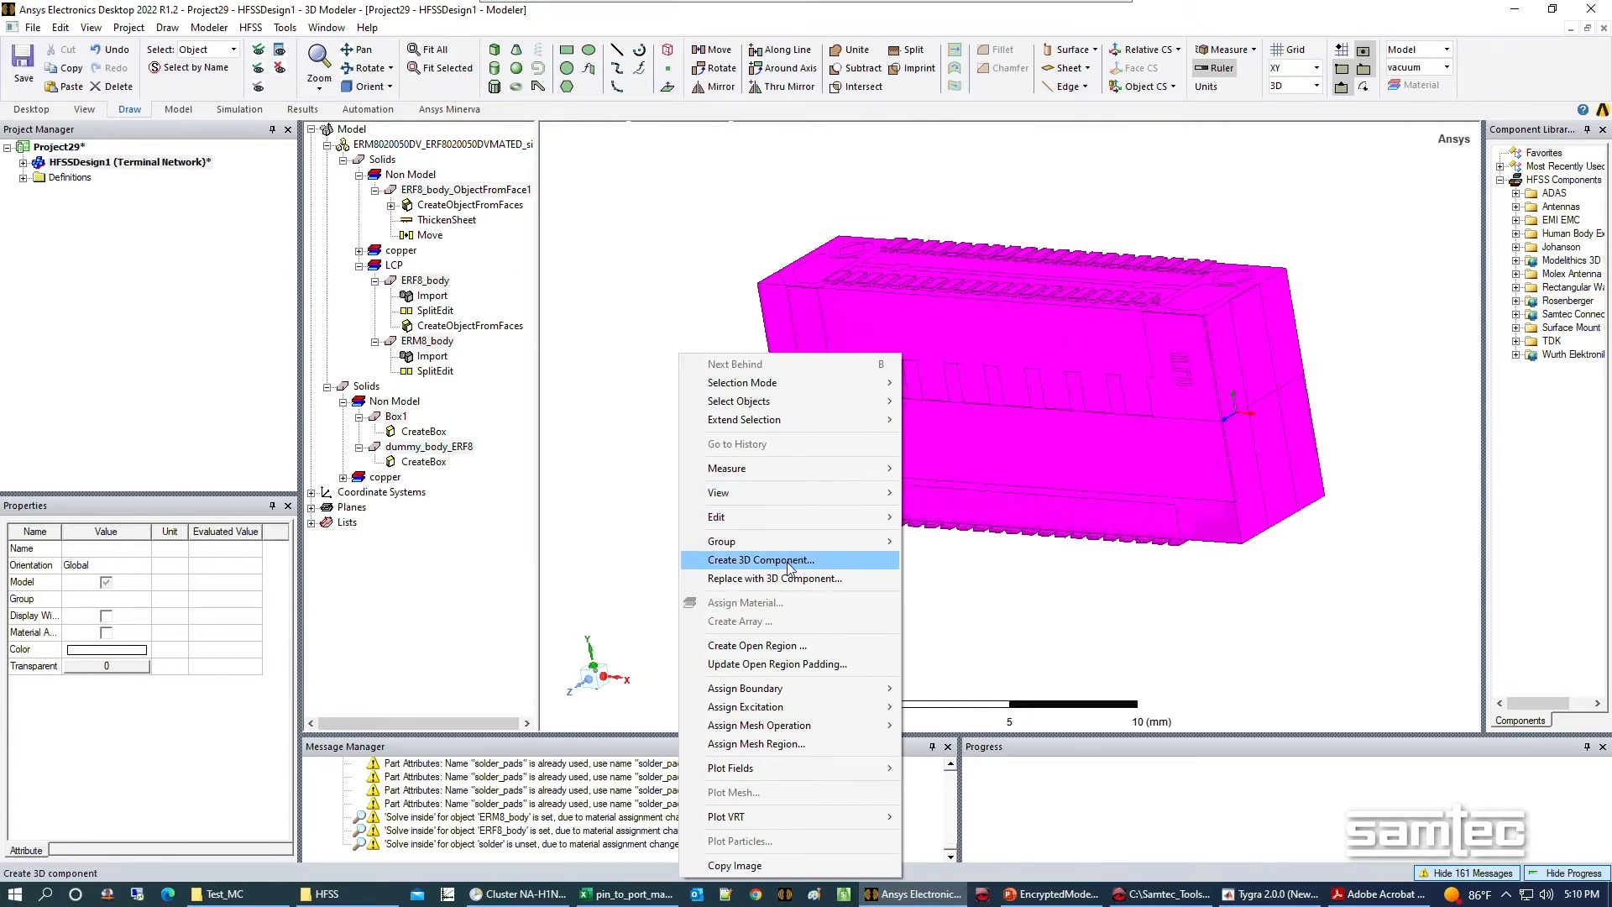
Create a 3D component with Encrypt File enabled and a confirmed user password.
click(760, 559)
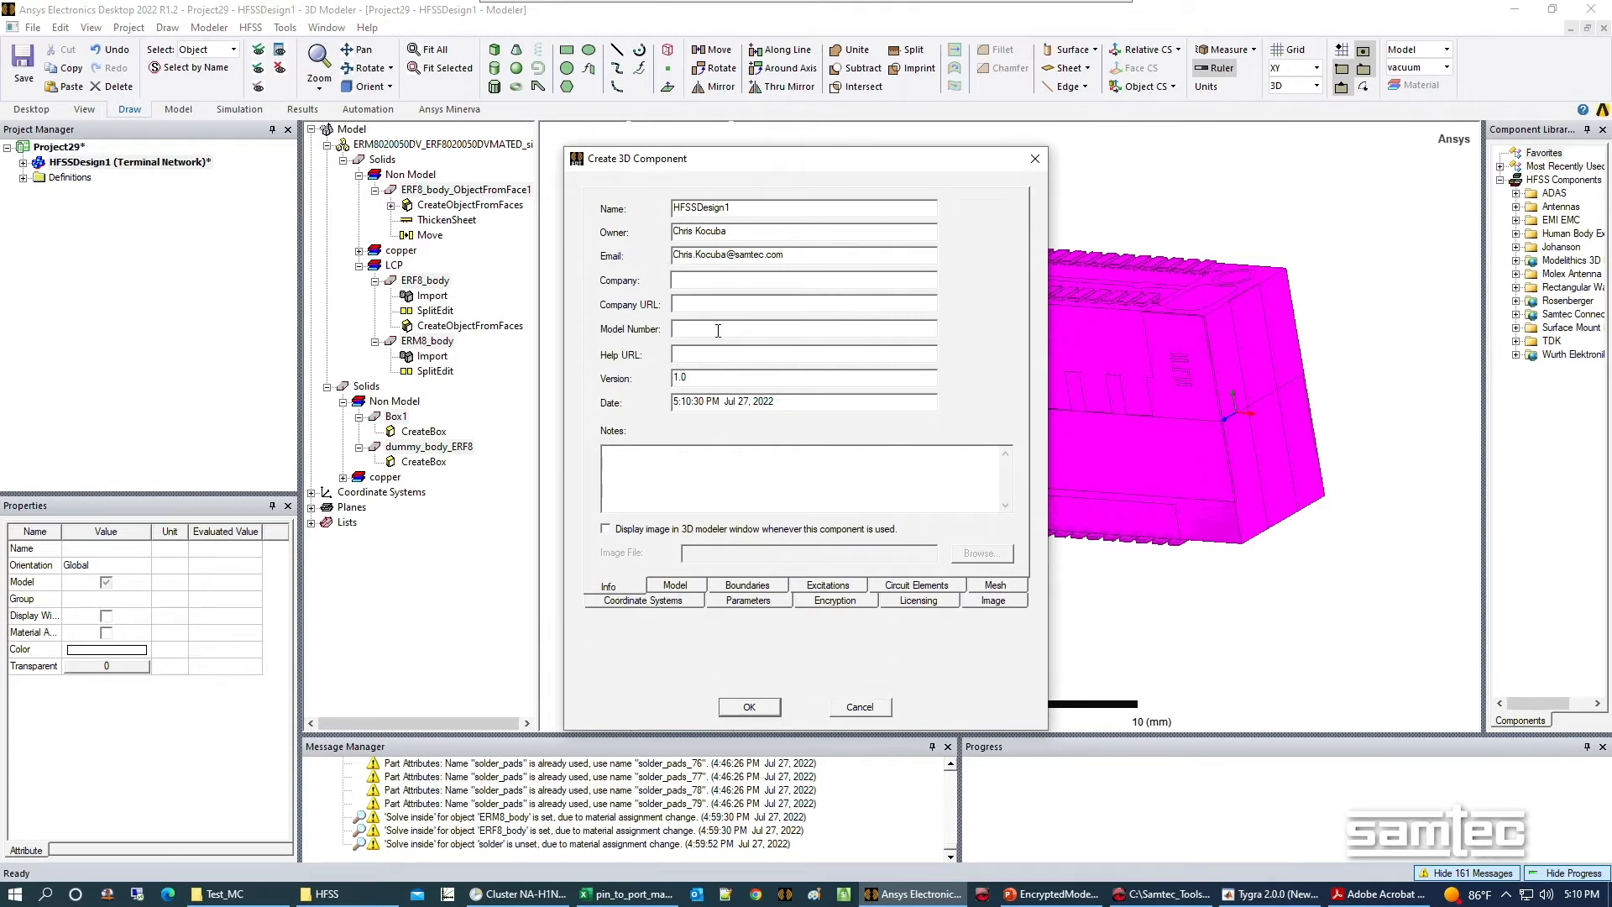
mouse_move(925, 685)
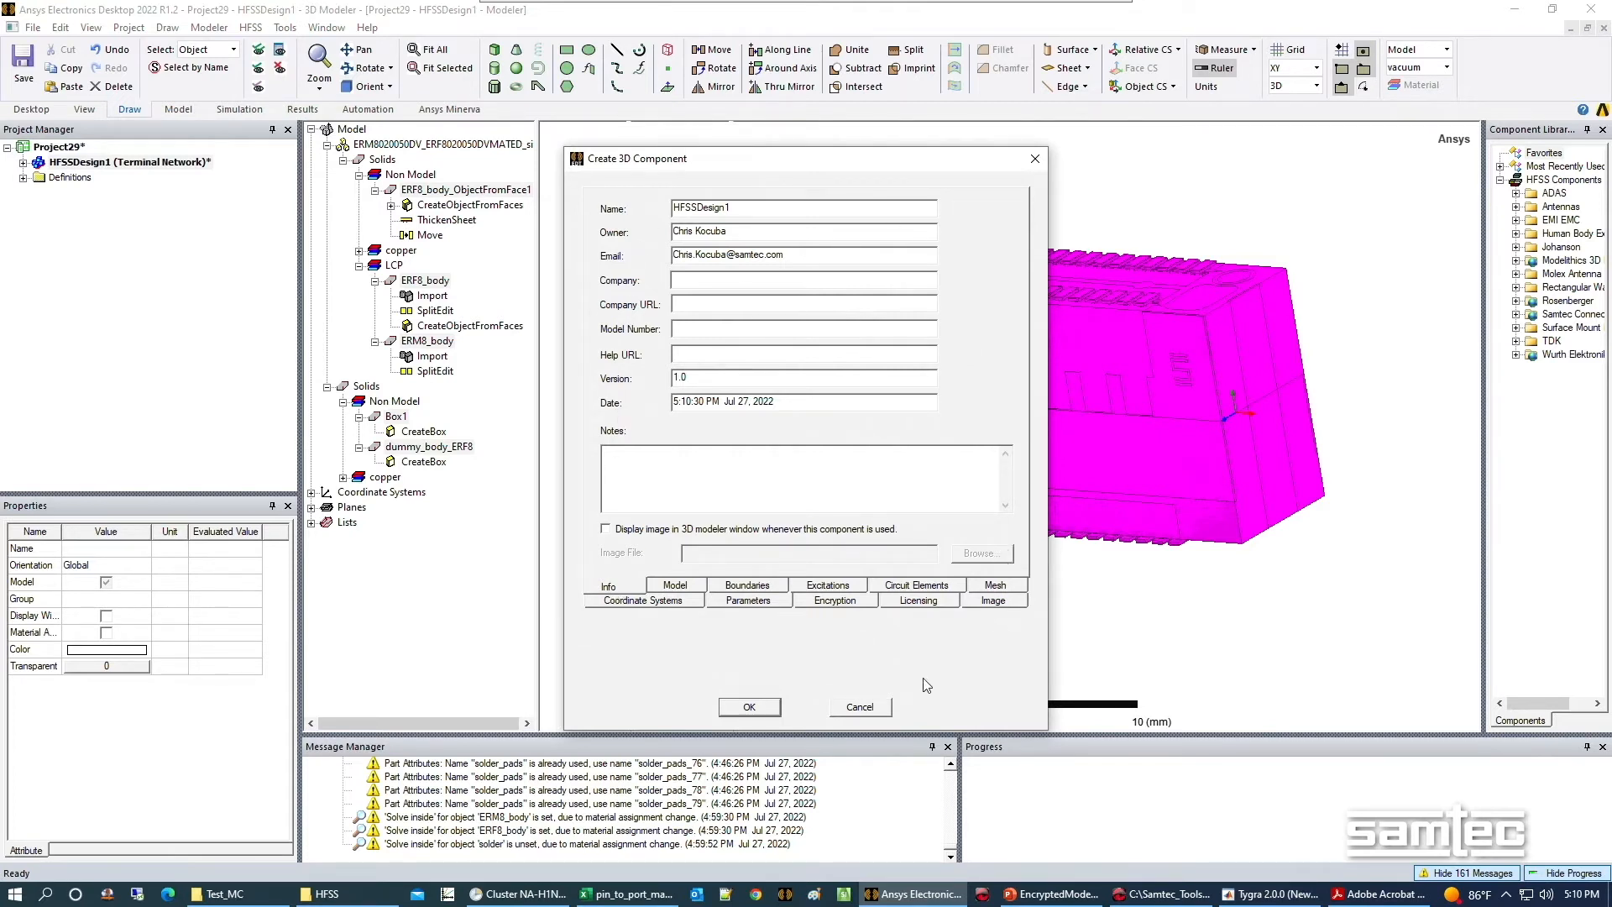
click(834, 584)
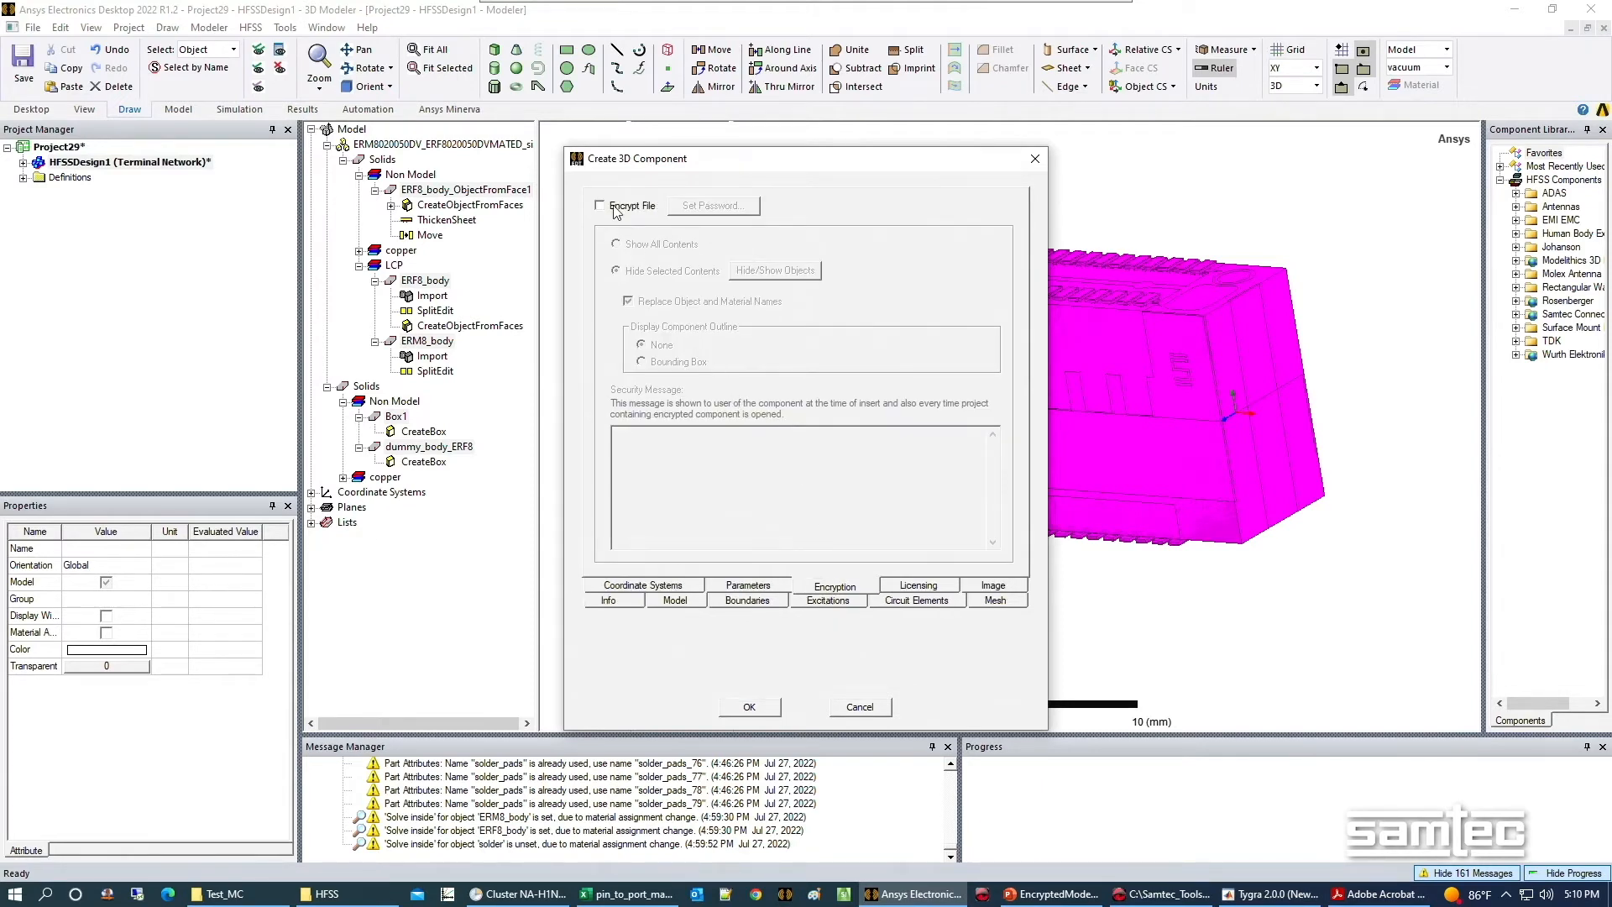
click(600, 205)
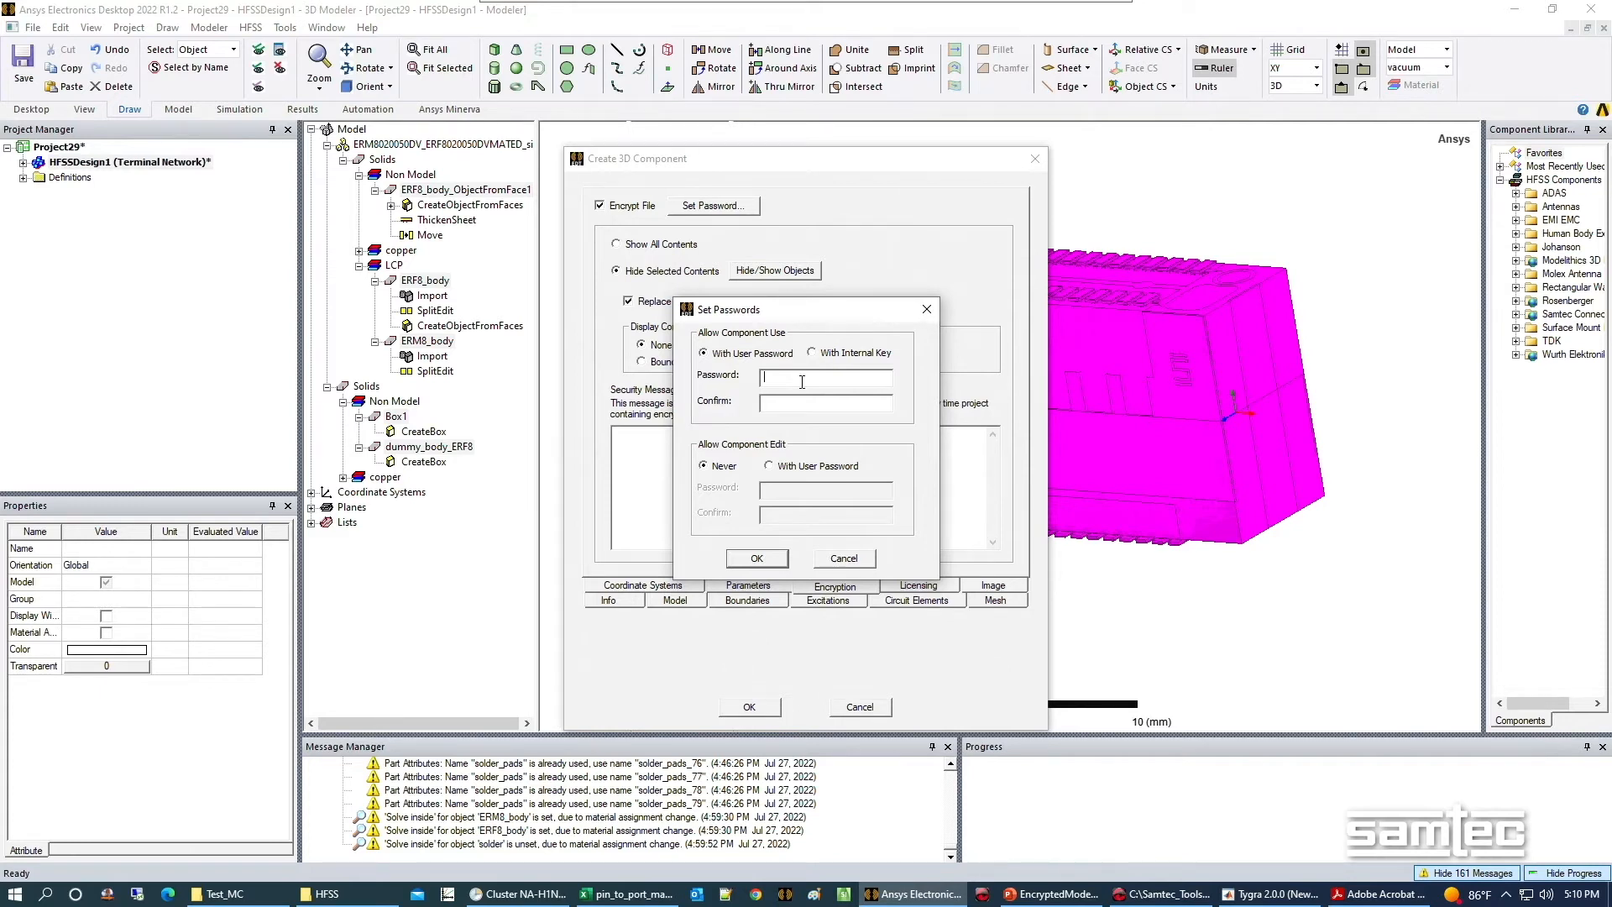
text(*)
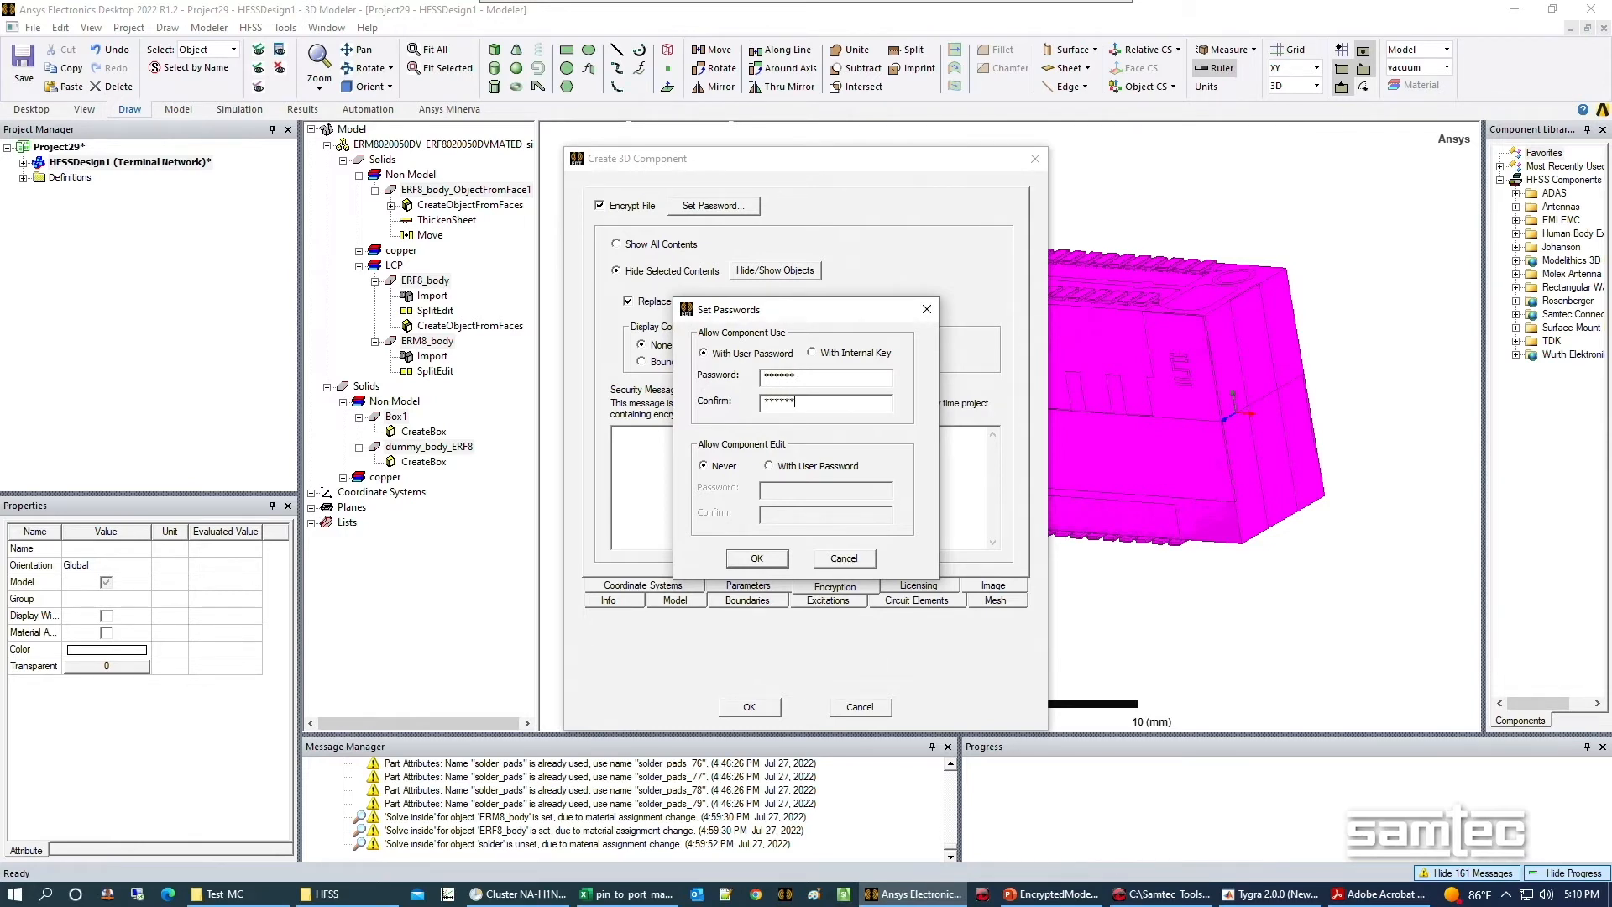
click(756, 557)
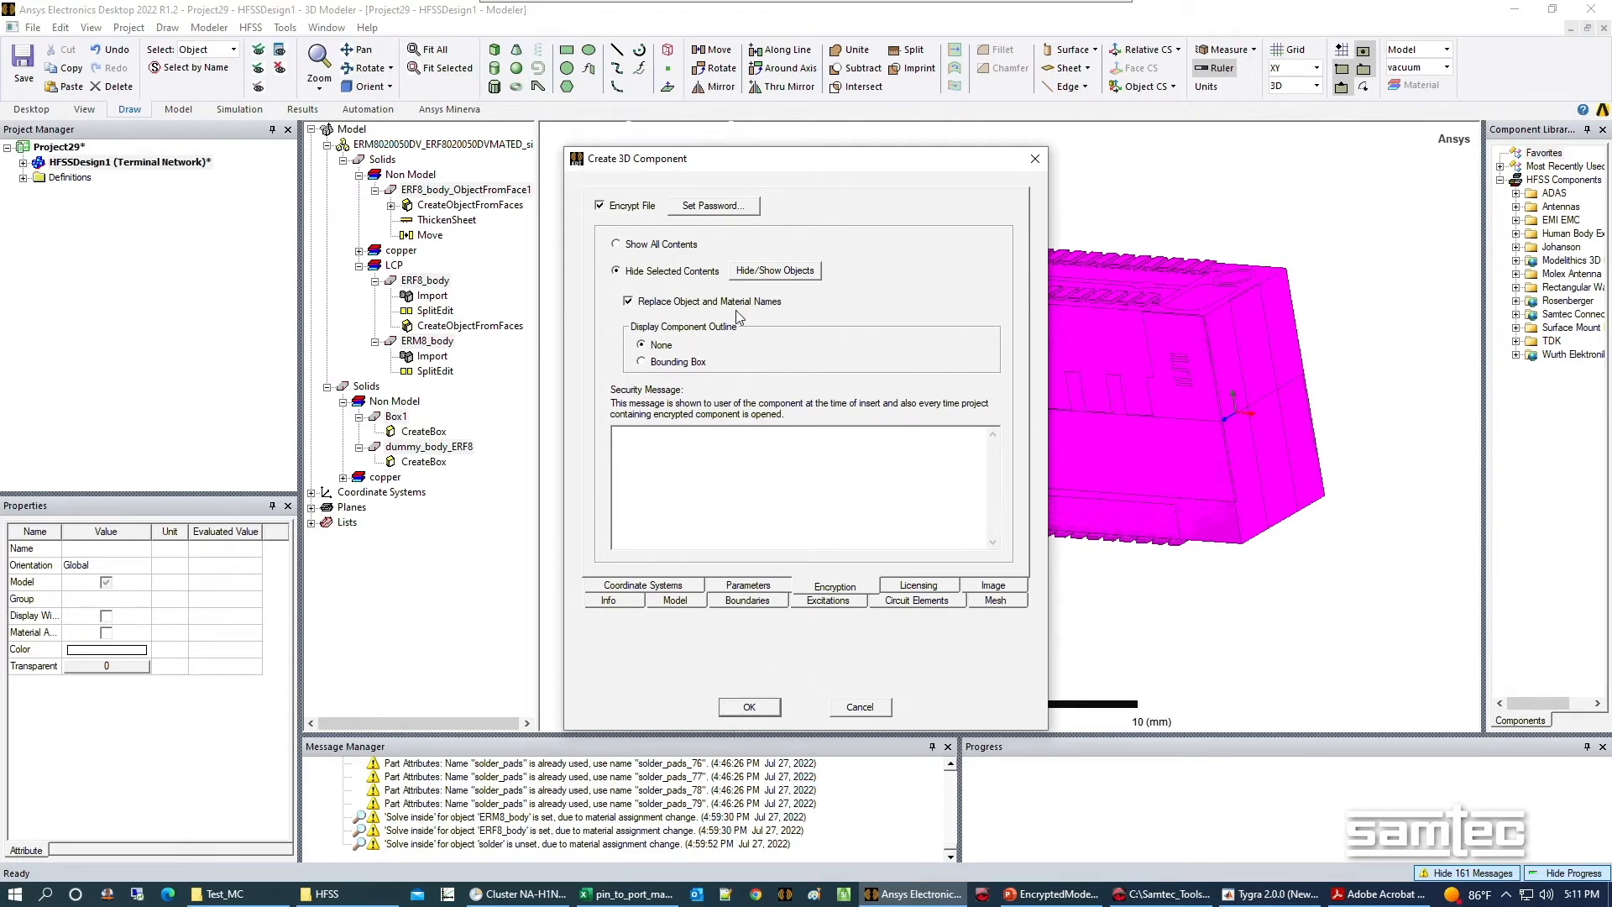
mouse_move(765, 320)
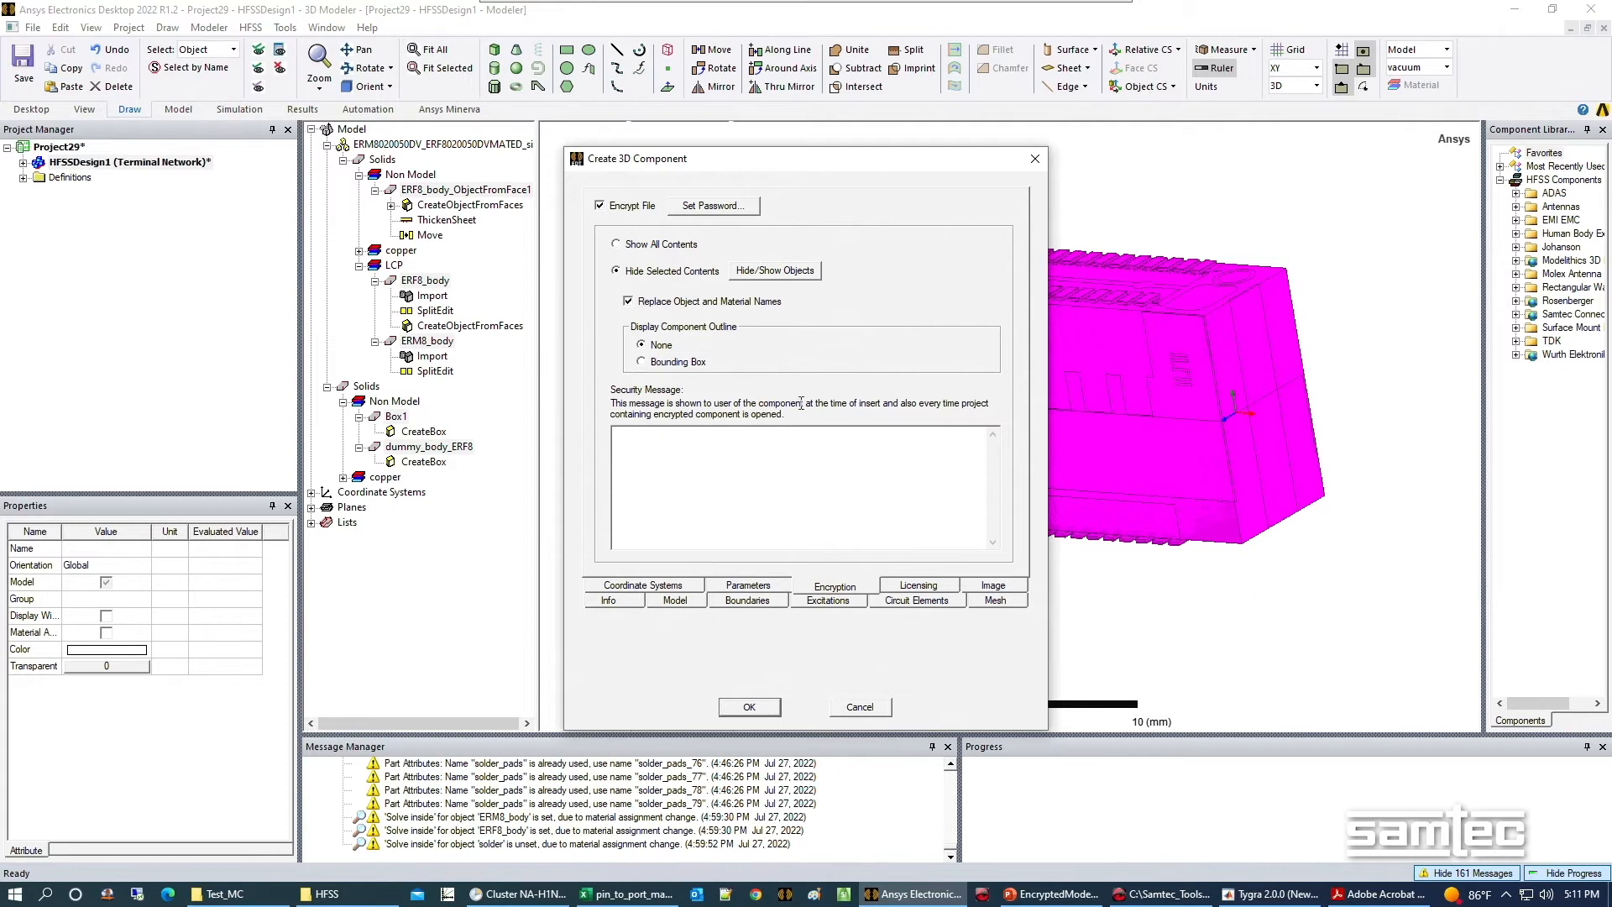
mouse_move(689, 394)
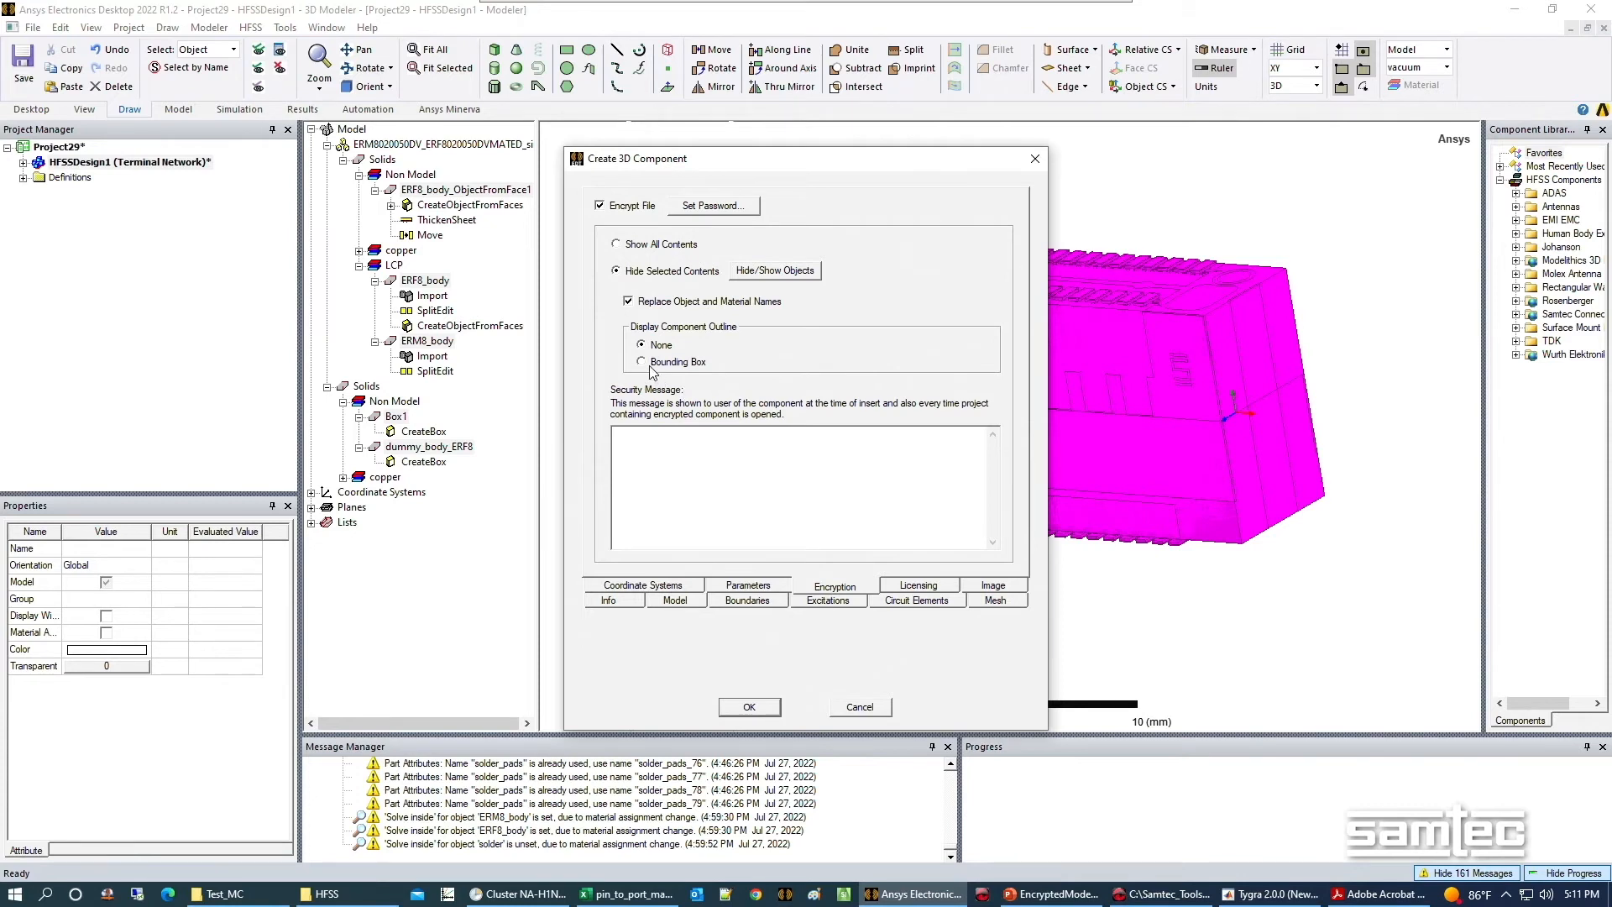
Set Display Component Outline to Bounding Box.
click(641, 361)
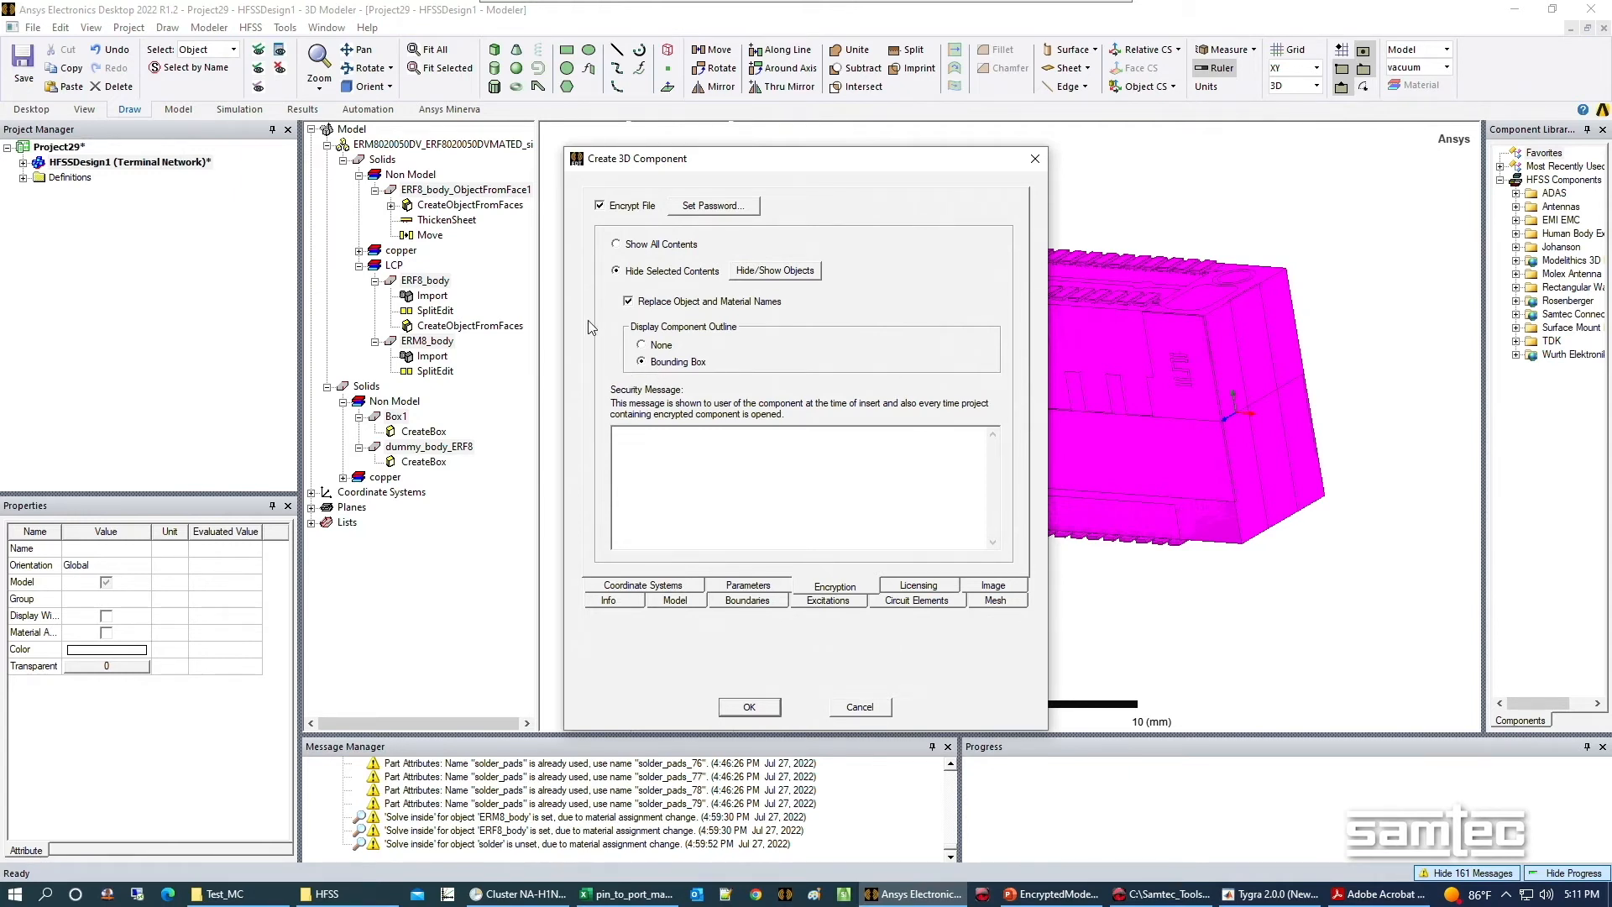
mouse_move(553, 485)
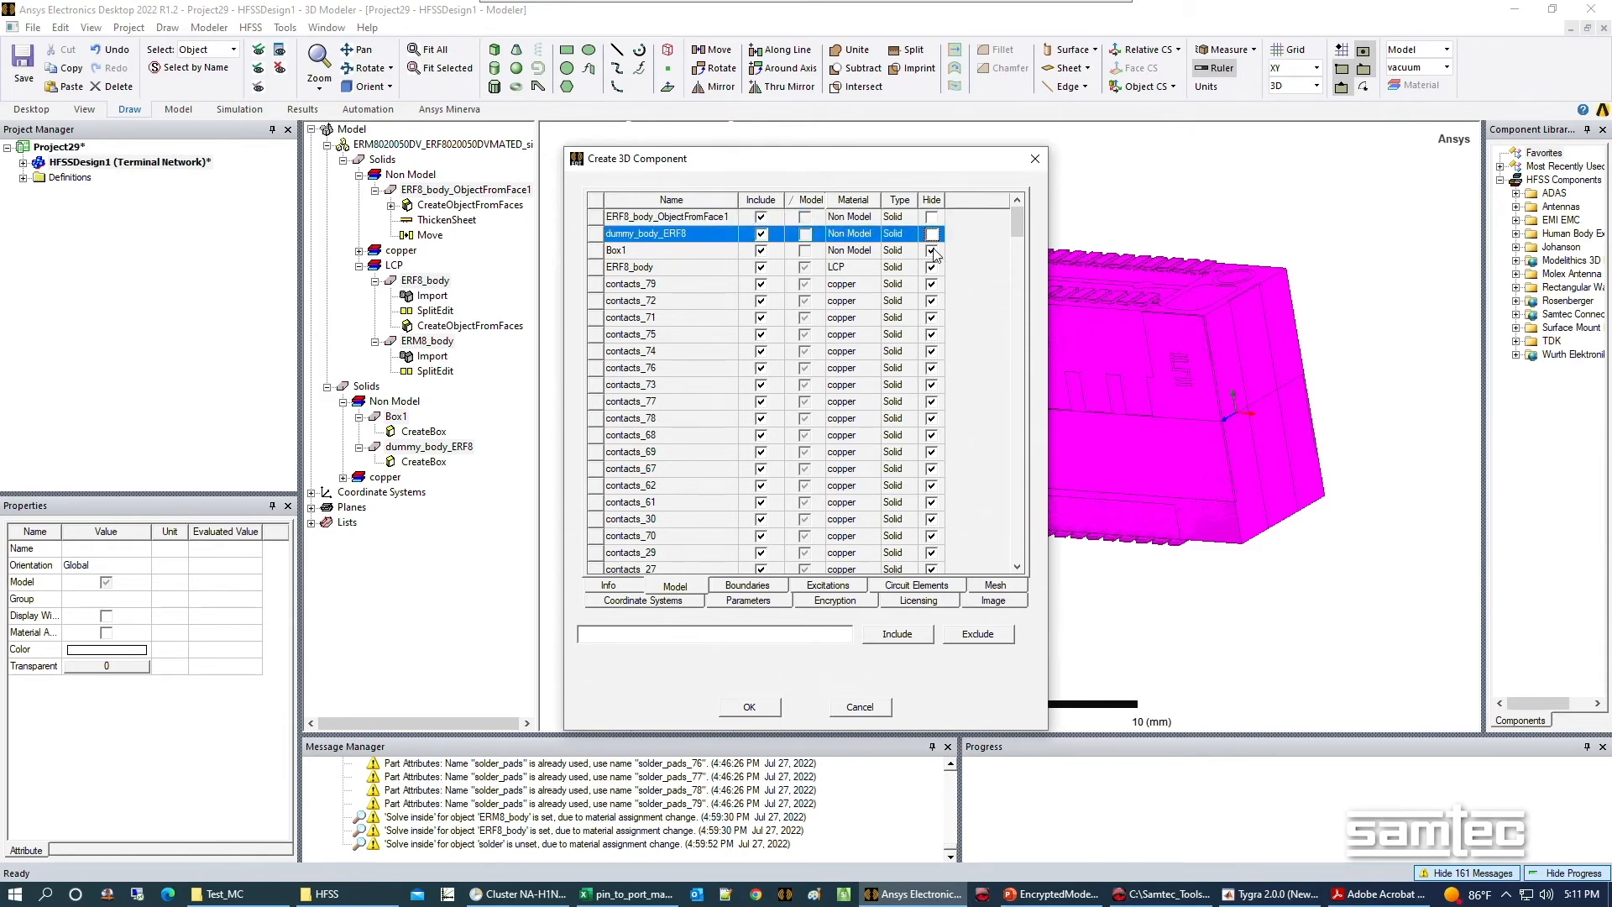
Clear the Hide checkbox for Box1 so it stays visible in the component.
click(931, 251)
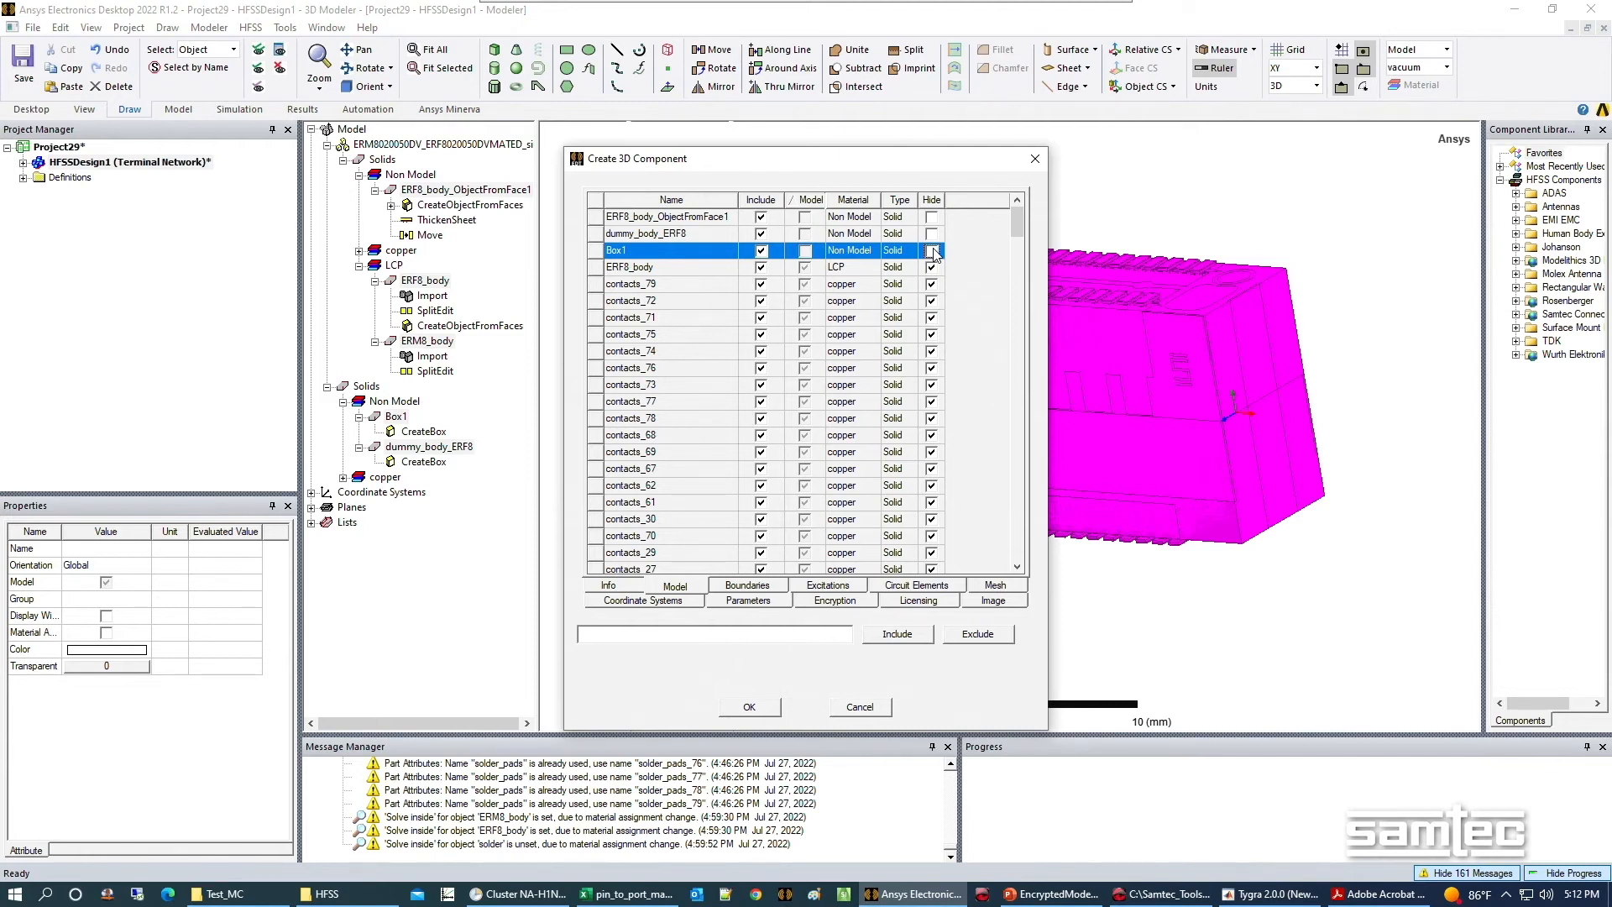
click(931, 250)
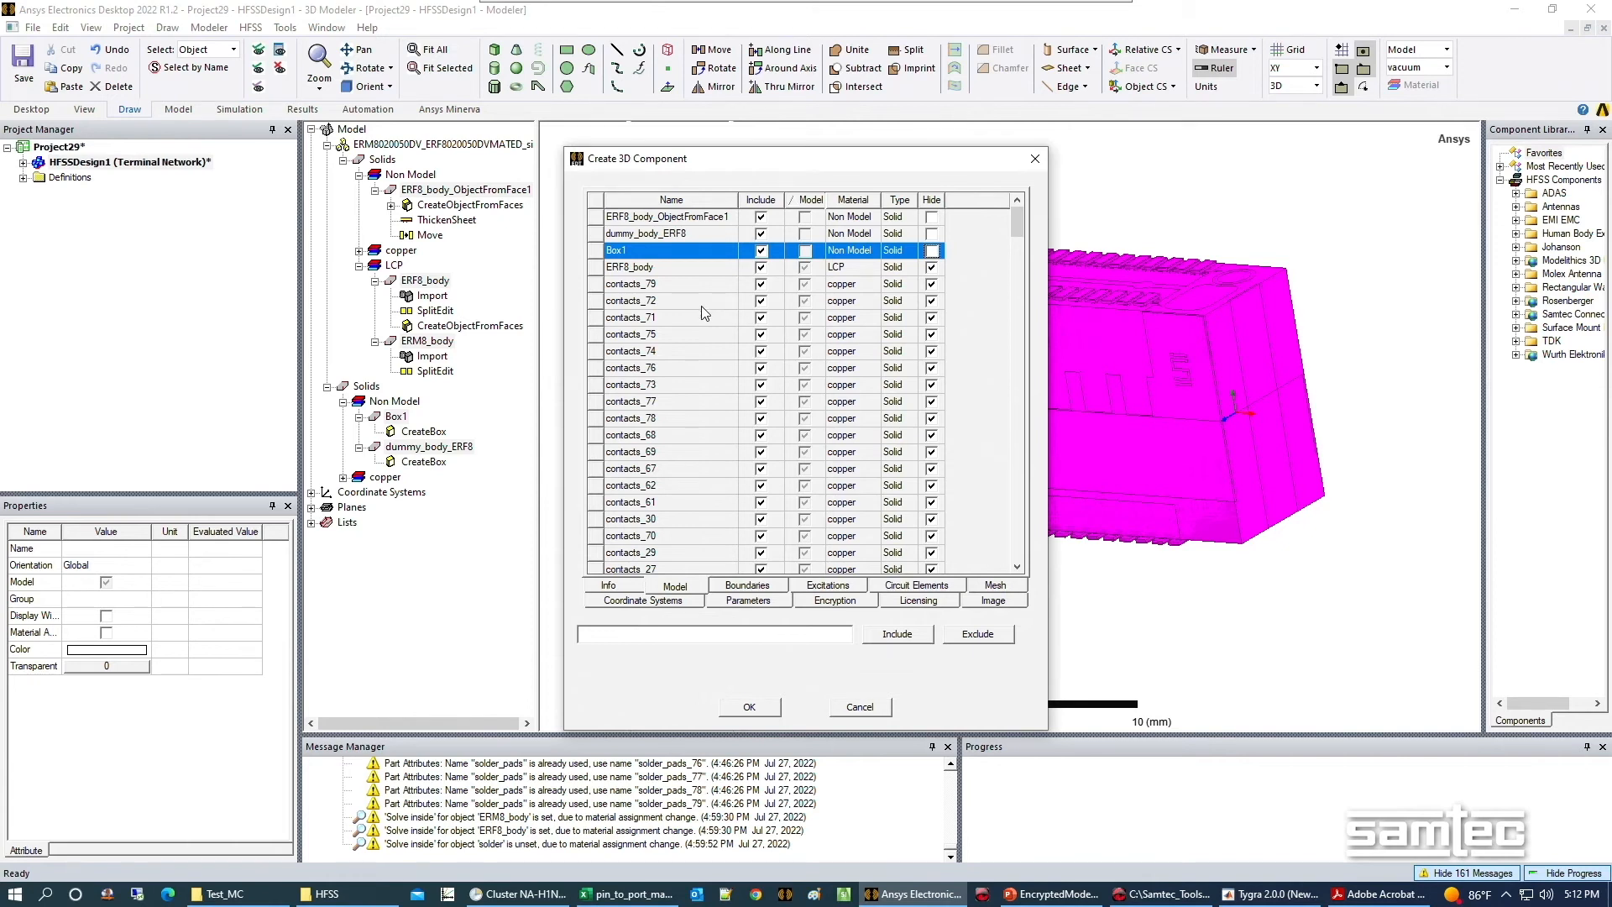
mouse_move(722, 297)
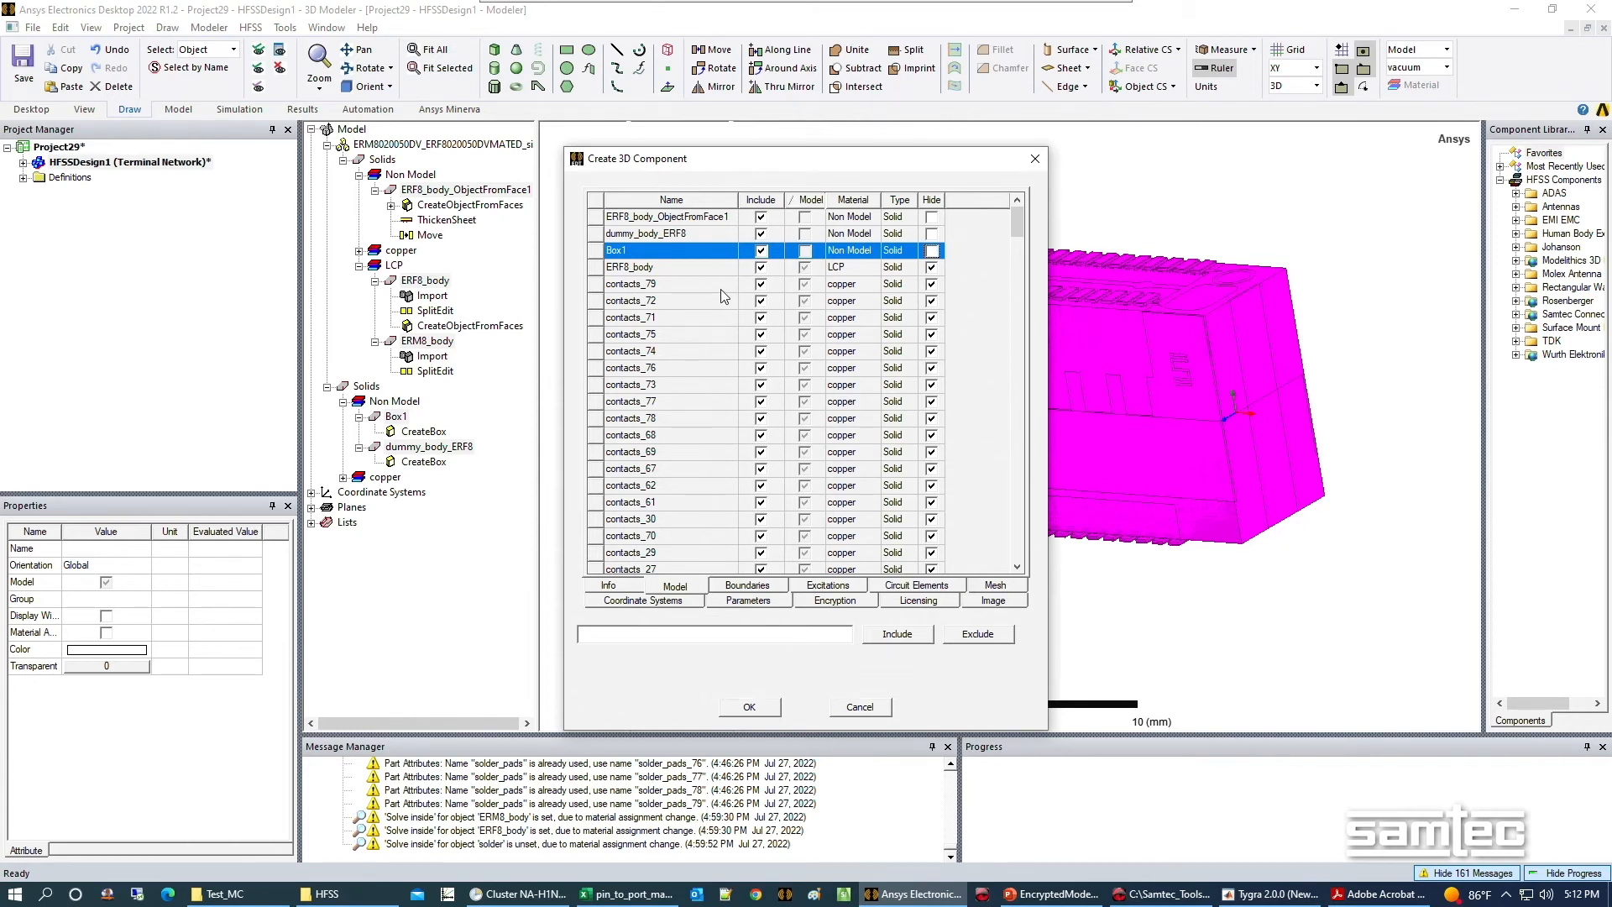
mouse_move(815, 722)
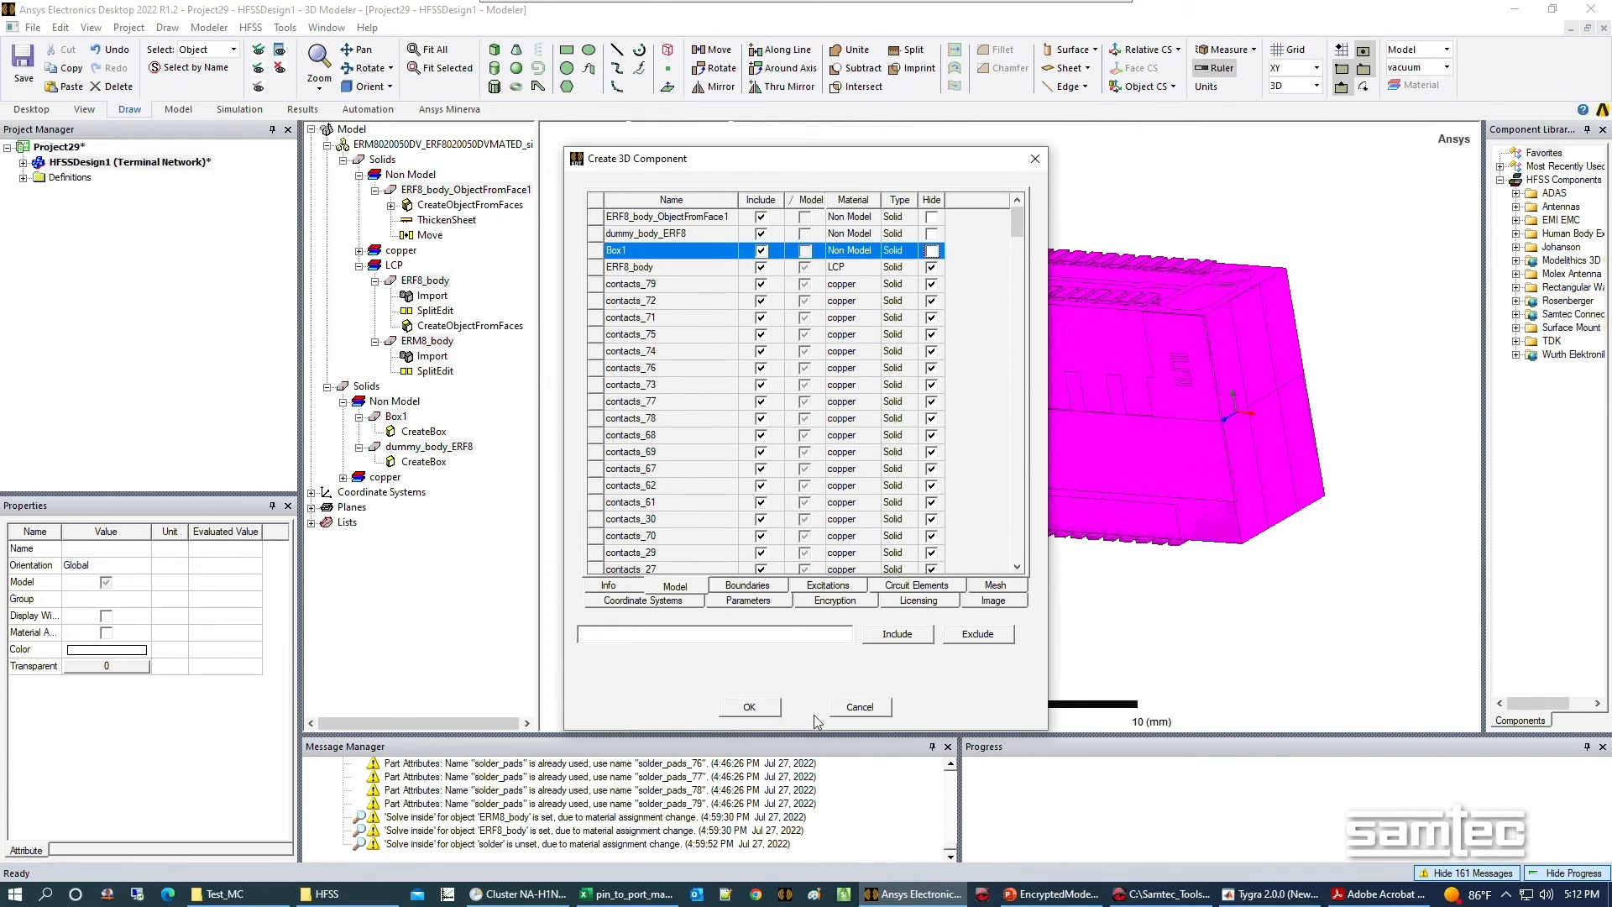
Close the Create 3D Component dialog and scroll to inspect the solder objects.
click(859, 706)
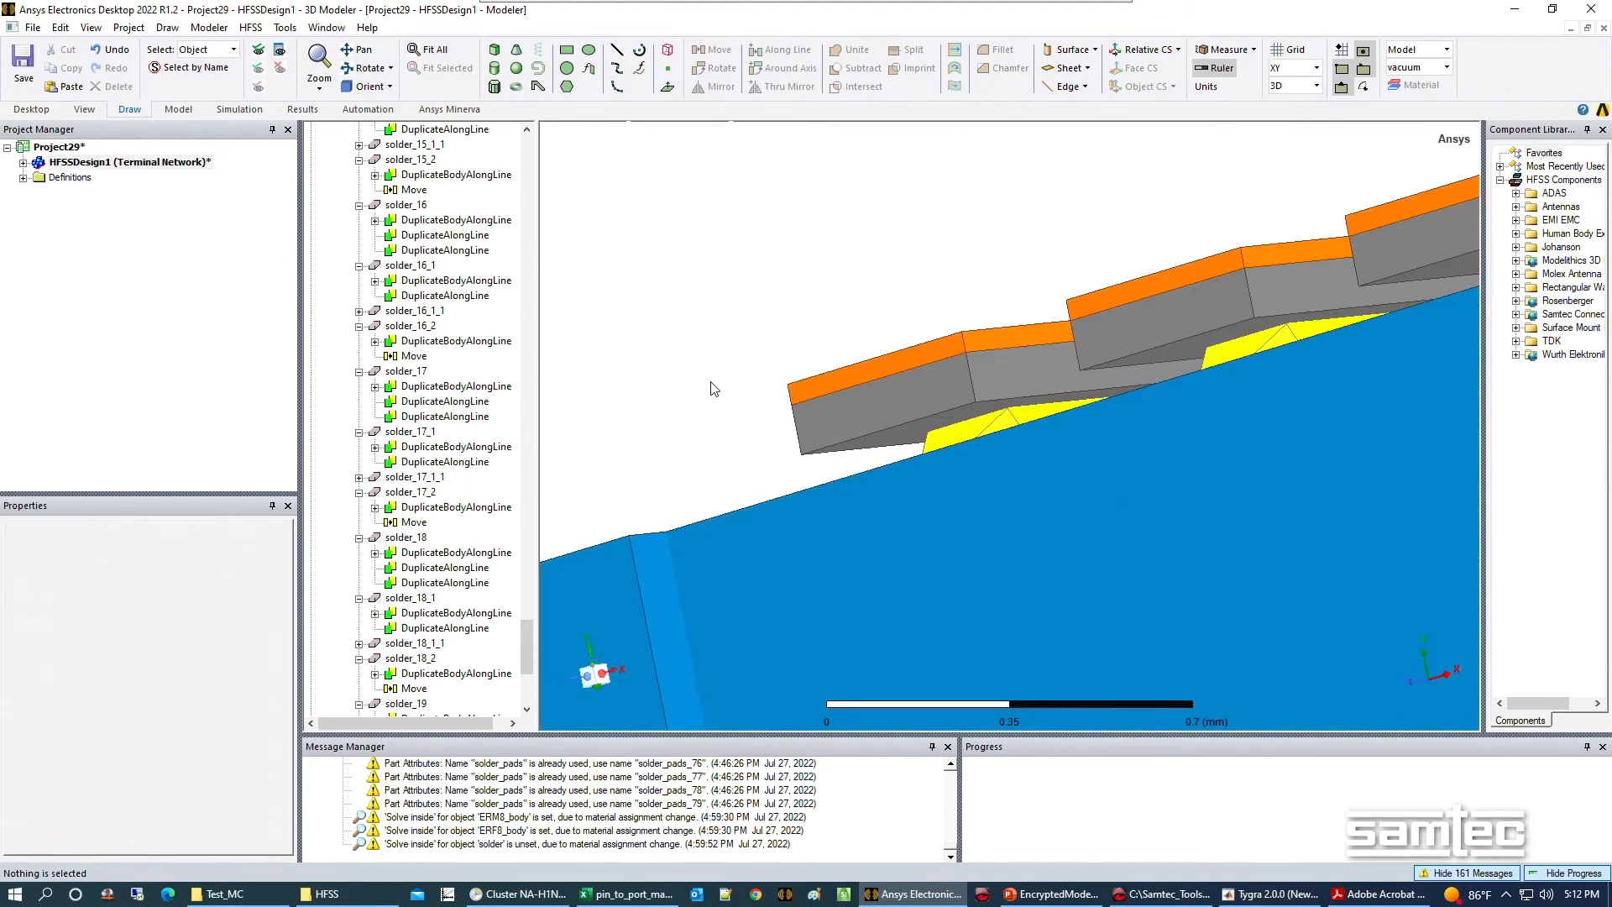
mouse_move(709, 383)
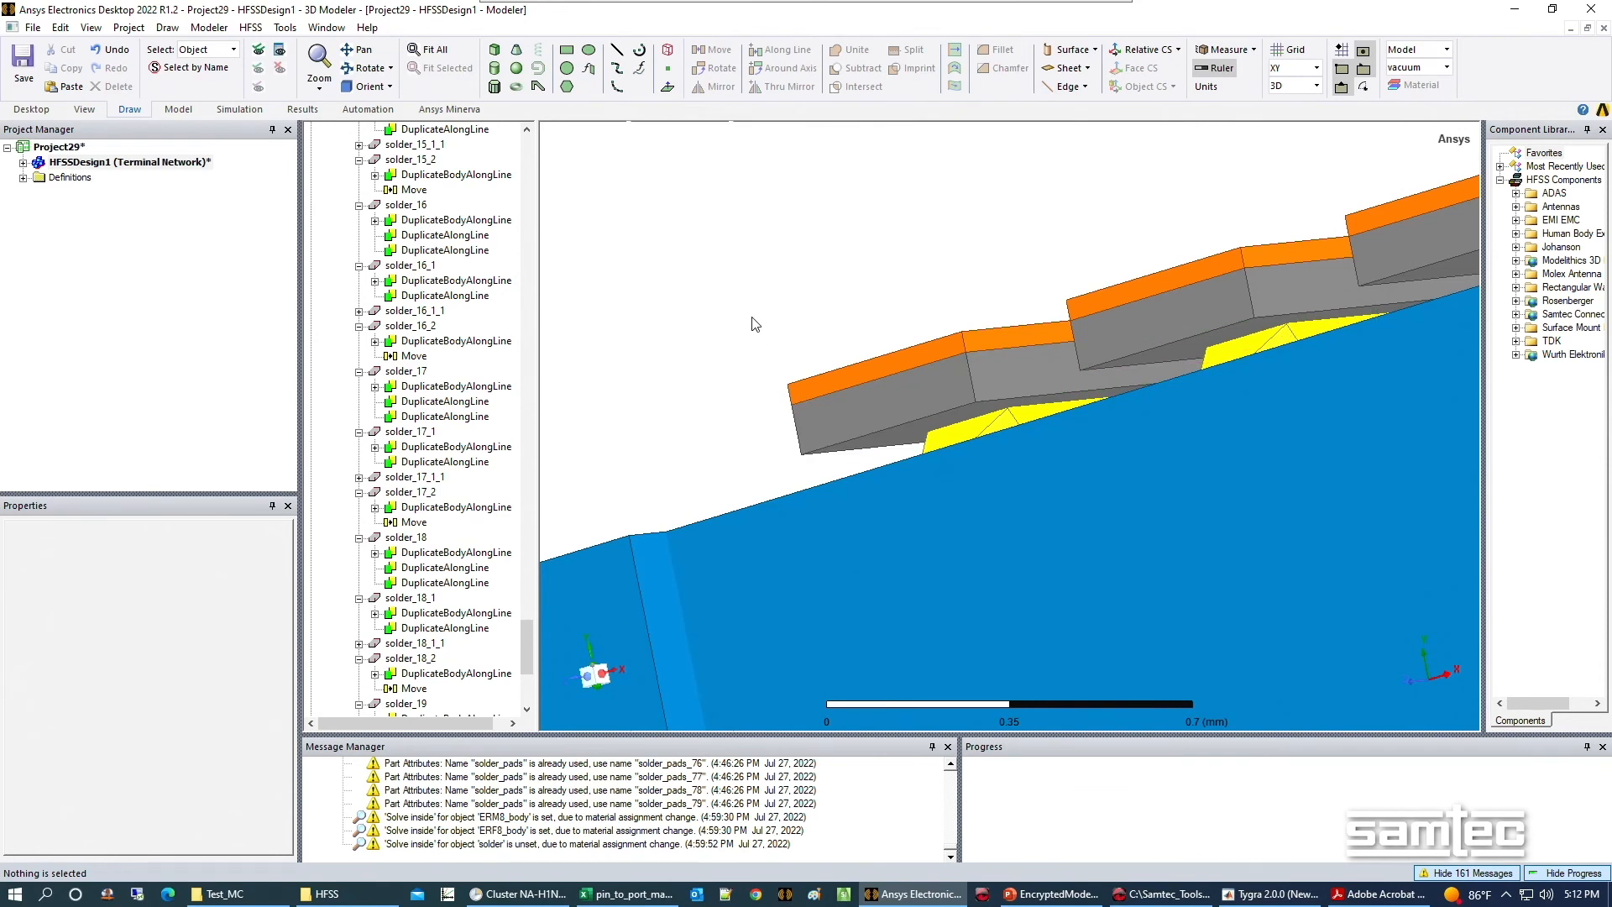
mouse_move(754, 297)
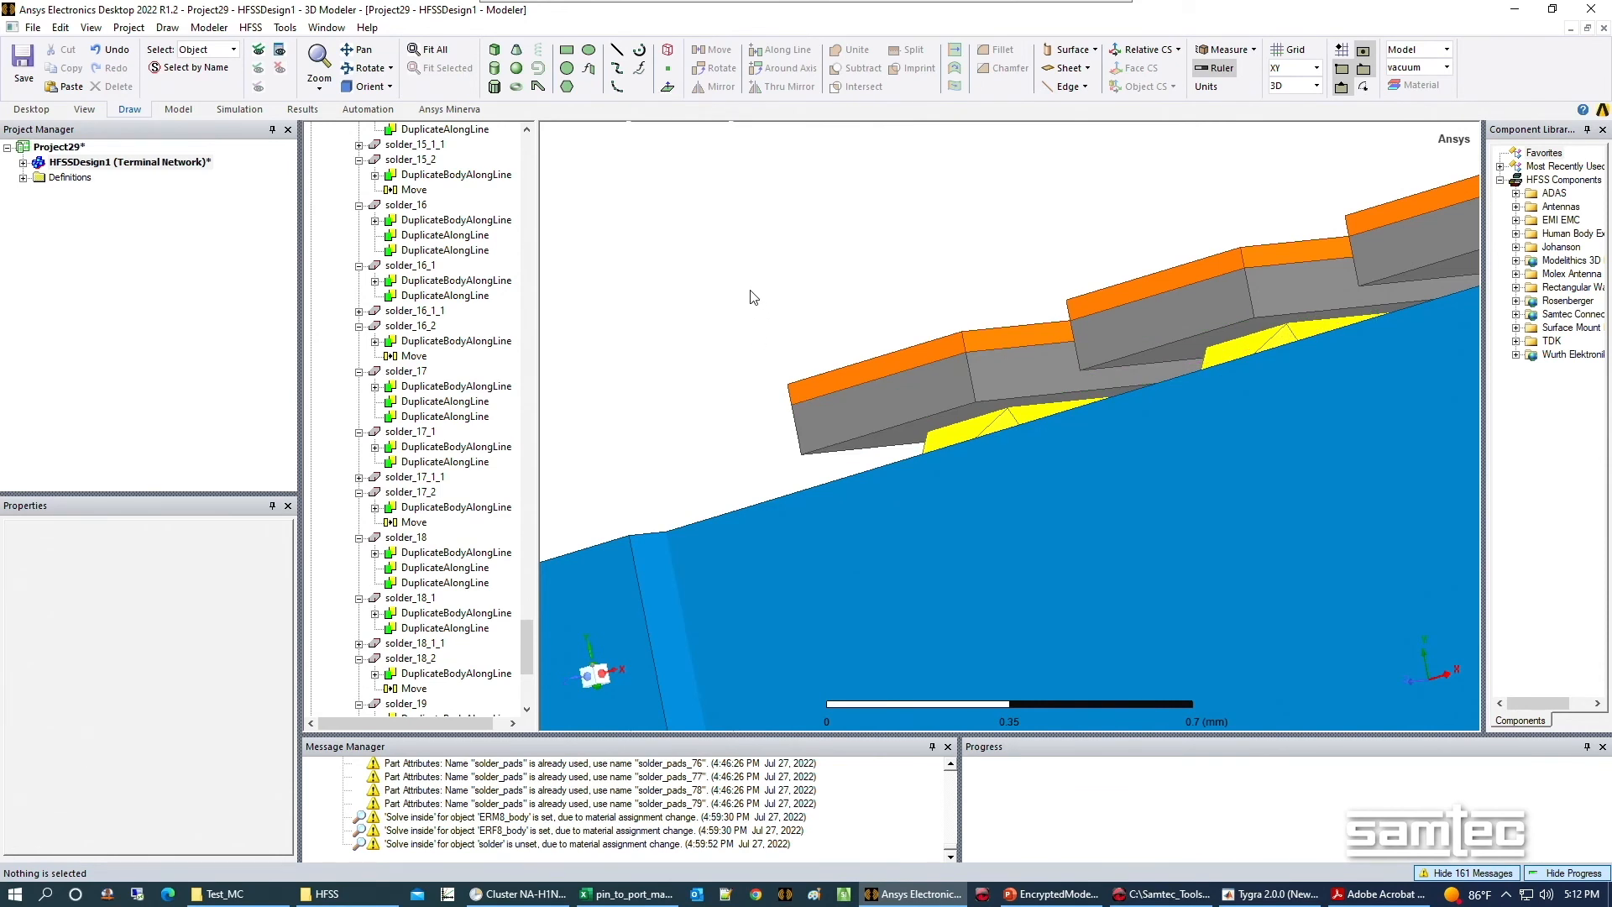
scroll(down, 3)
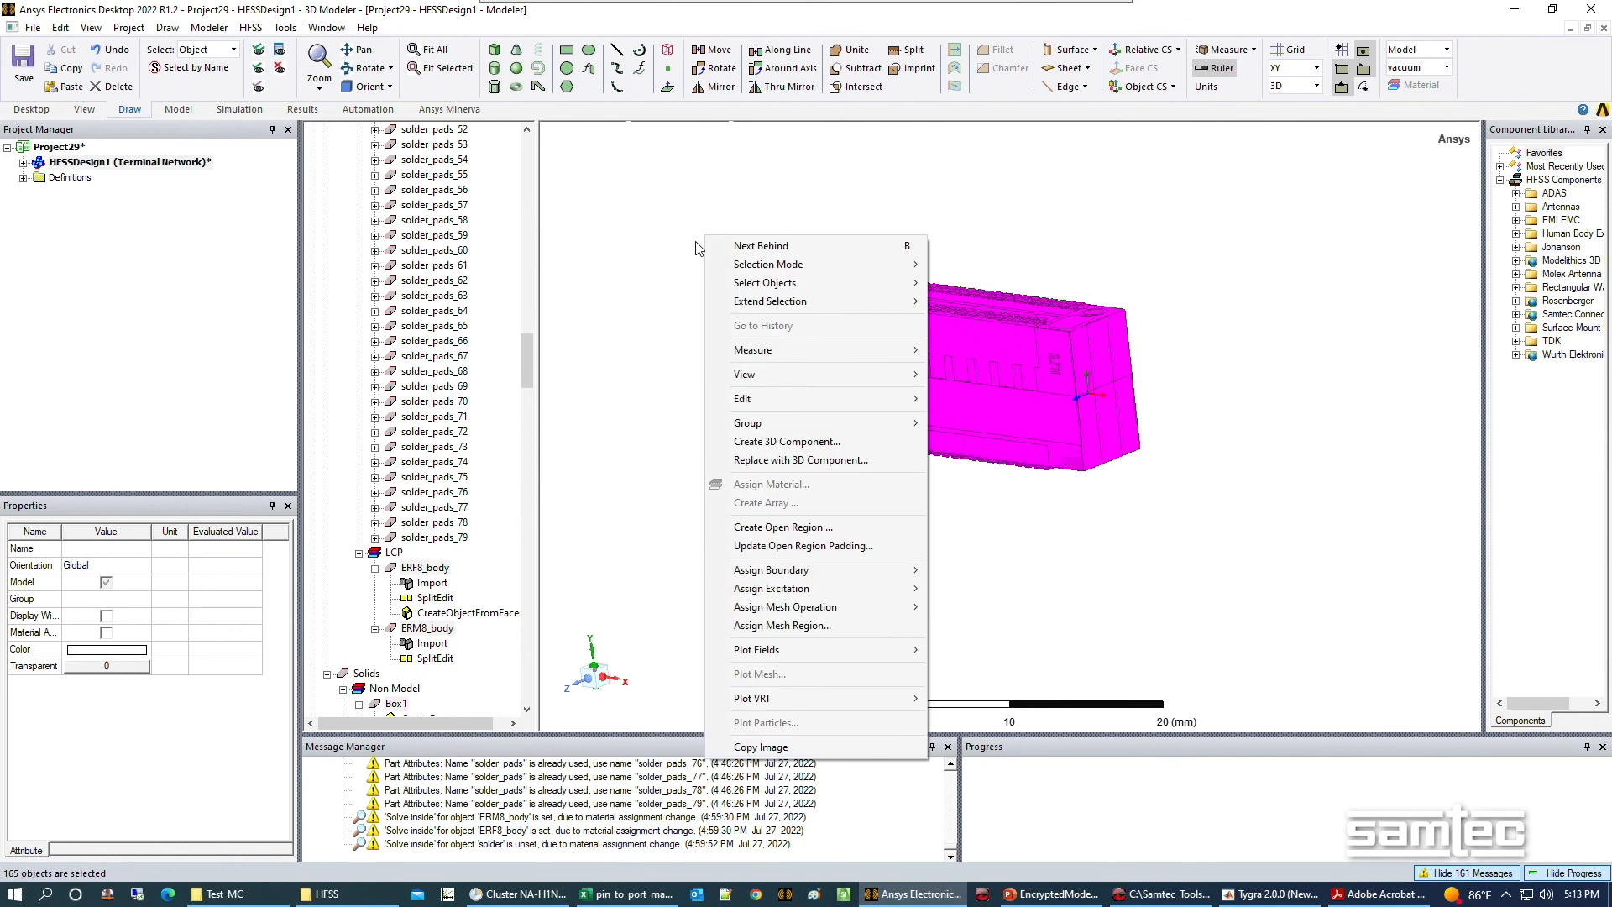
Reopen Create 3D Component from the context menu at its Encryption settings.
click(786, 440)
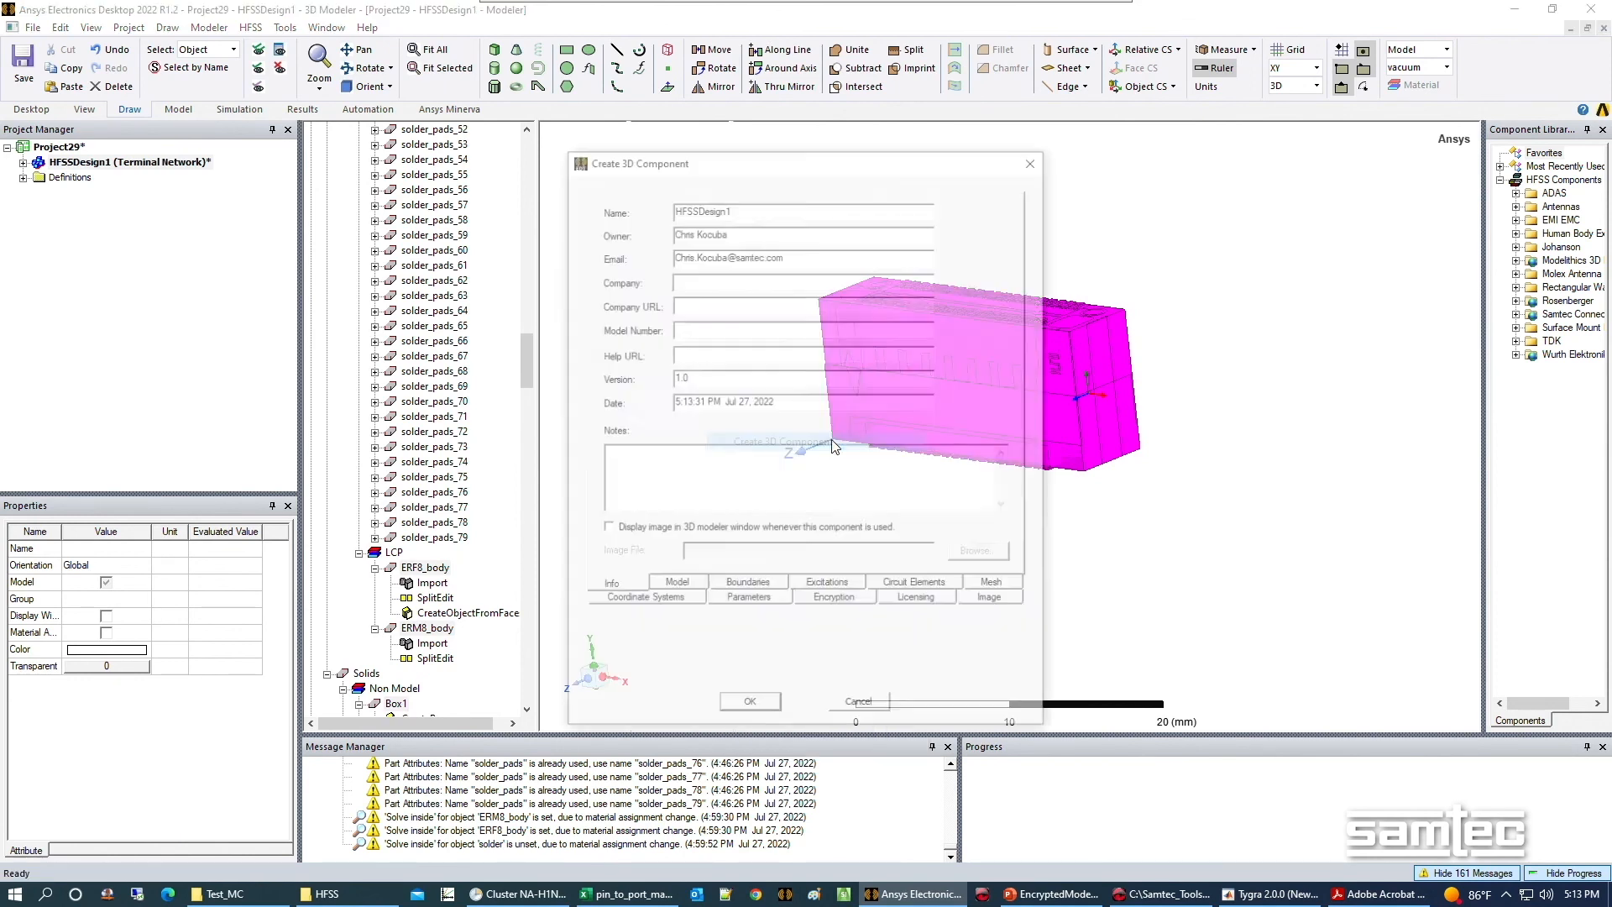
click(832, 584)
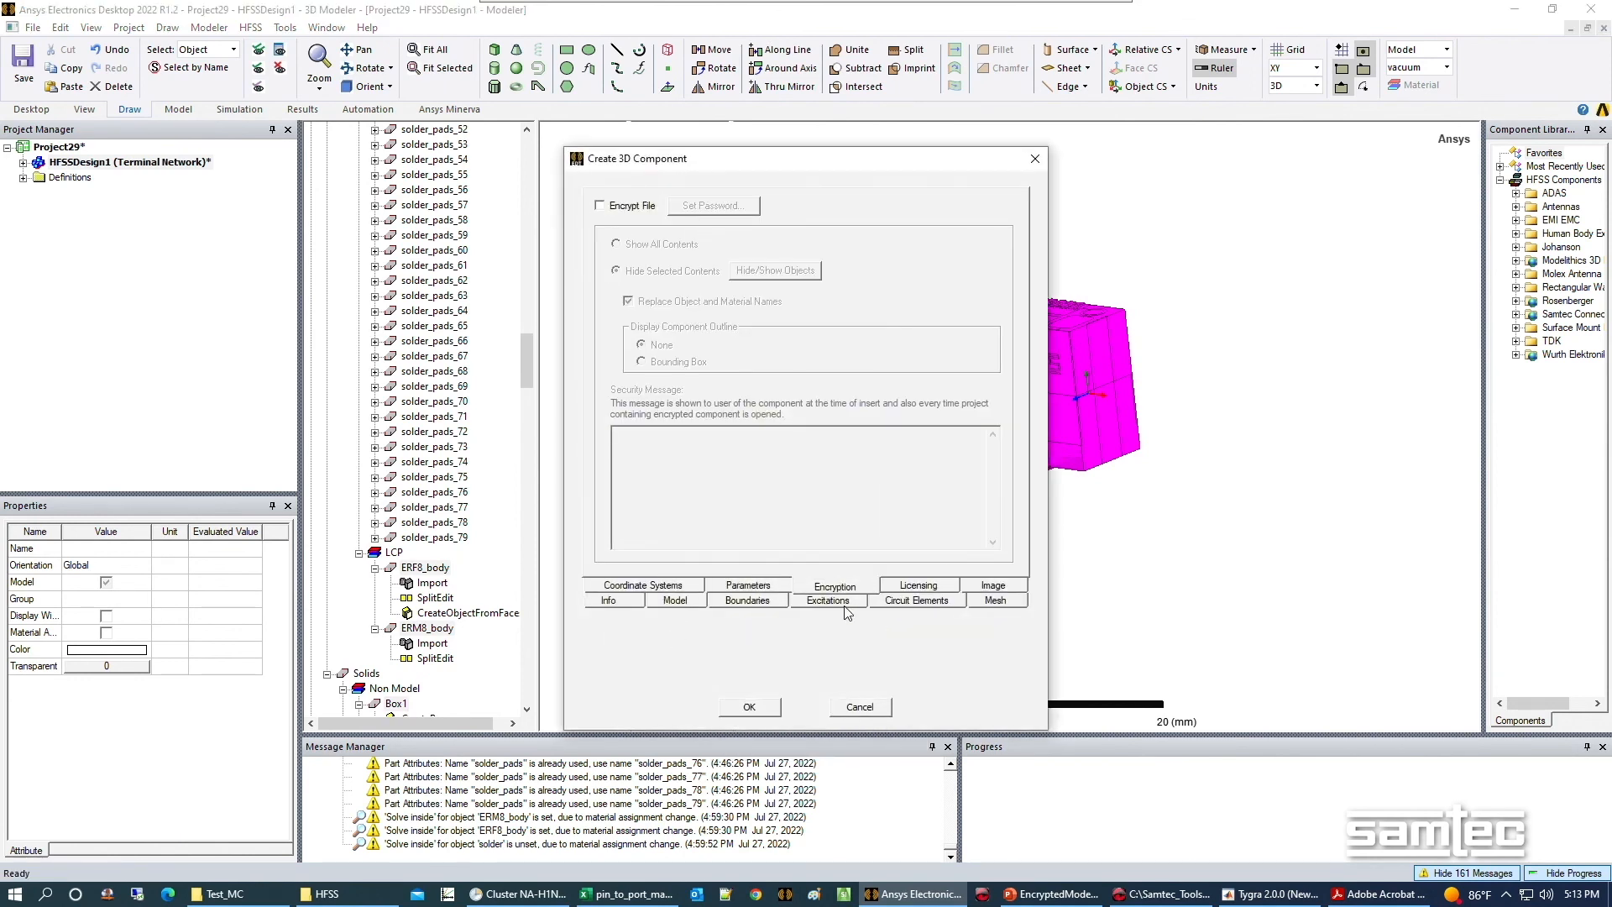